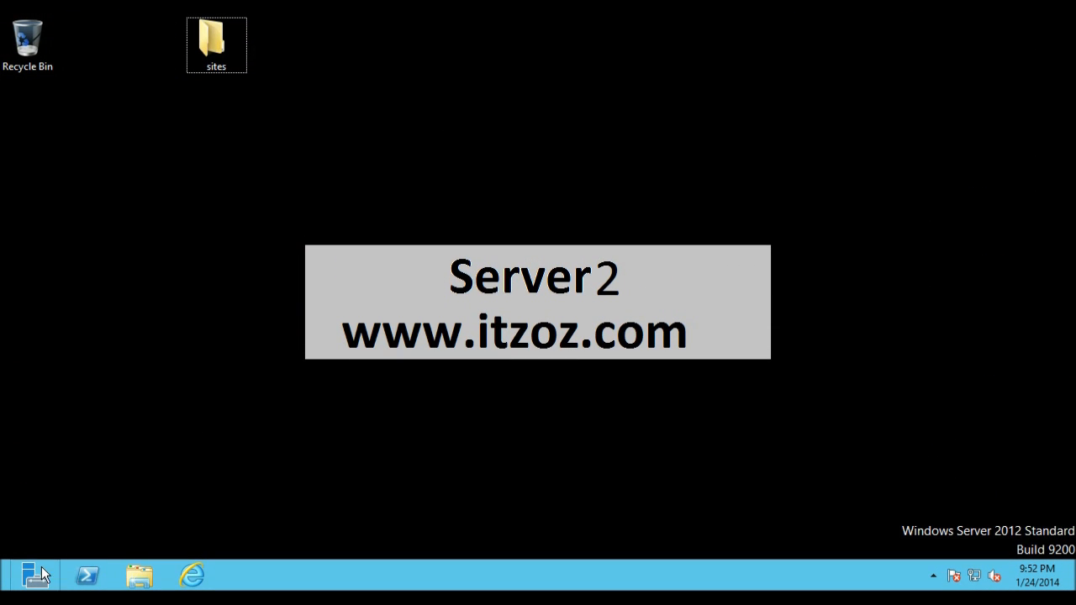
Step: Launch DNS Manager from Server Manager Tools and inspect the canada, uk and usa host records in itzoz.com
click(36, 575)
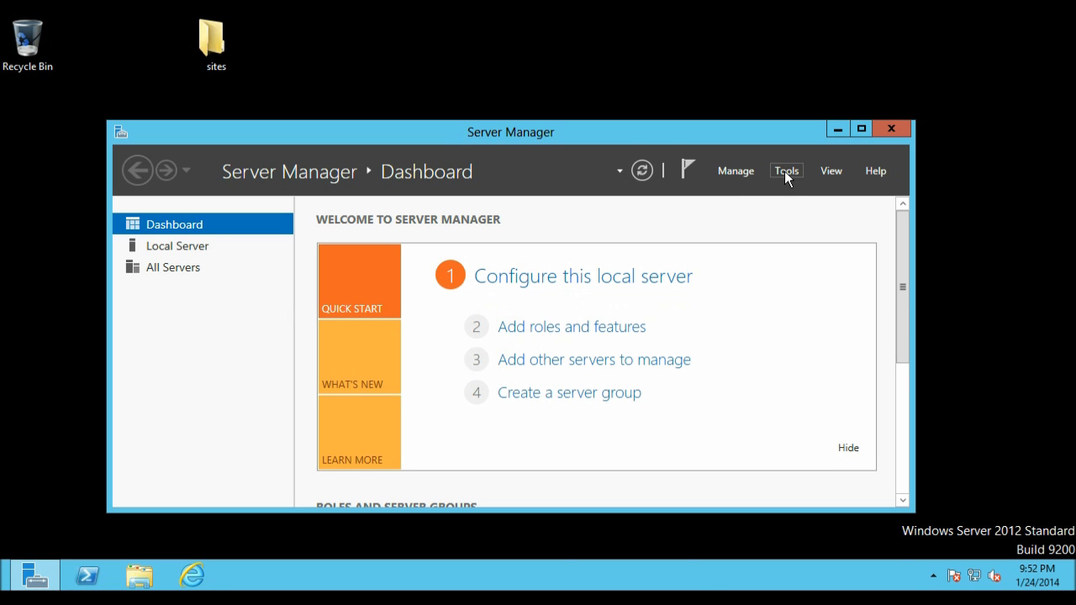
click(786, 172)
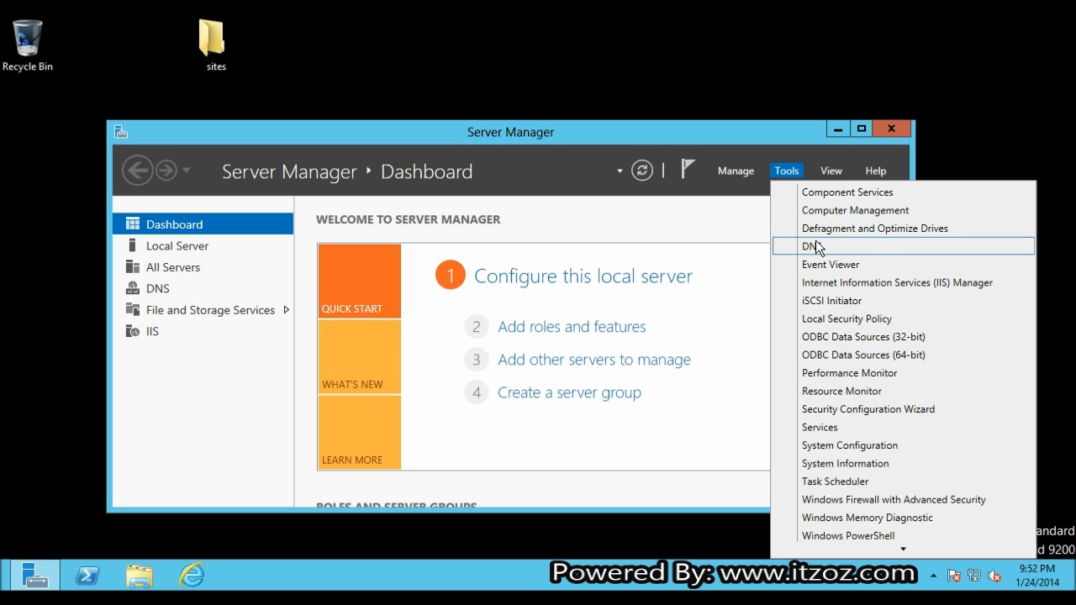
click(811, 245)
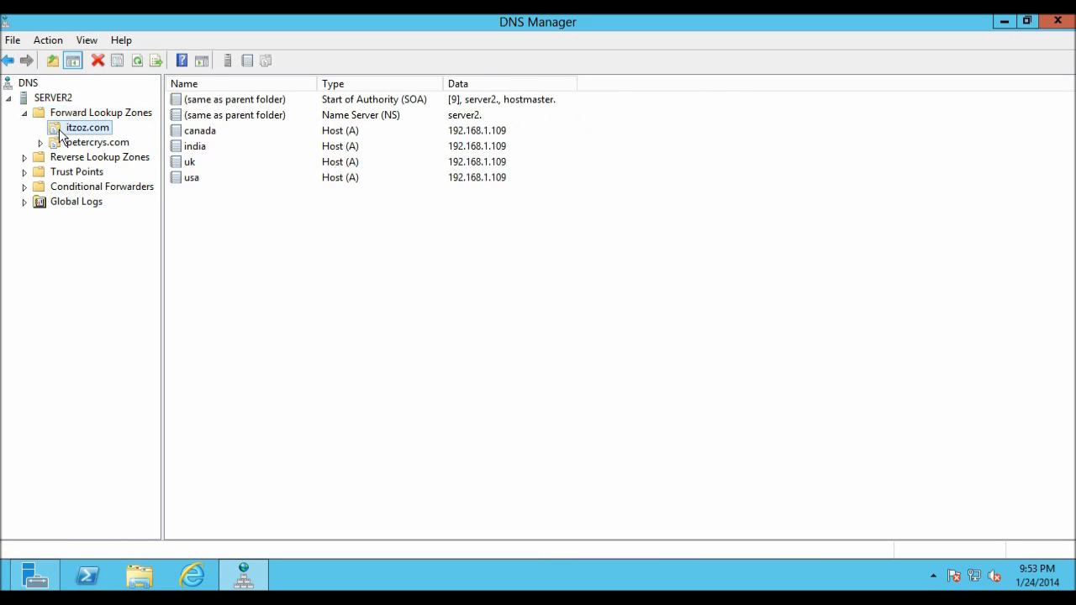
mouse_move(71, 135)
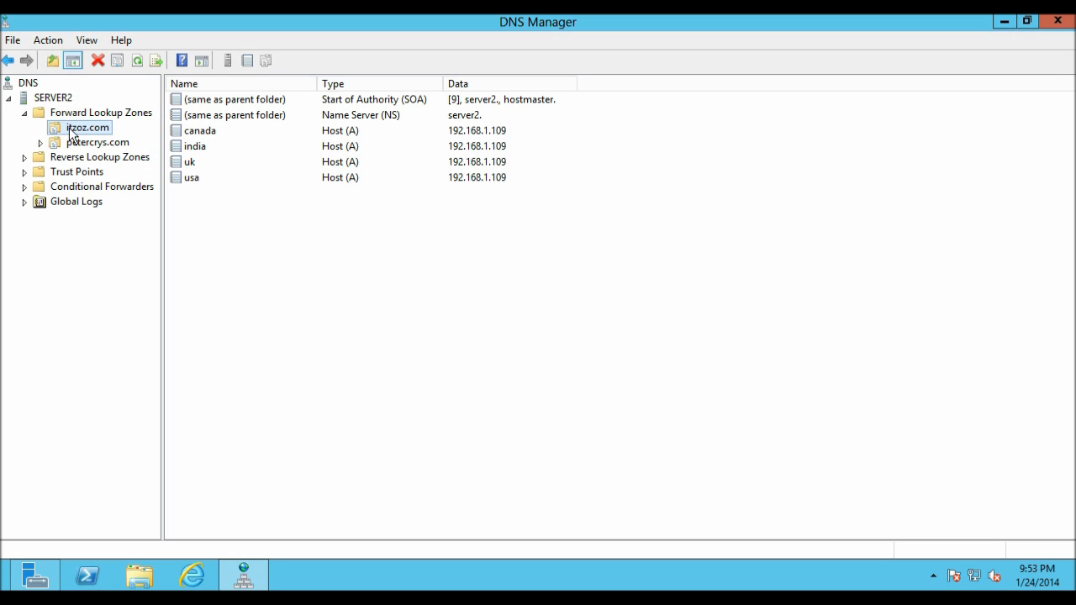
click(199, 131)
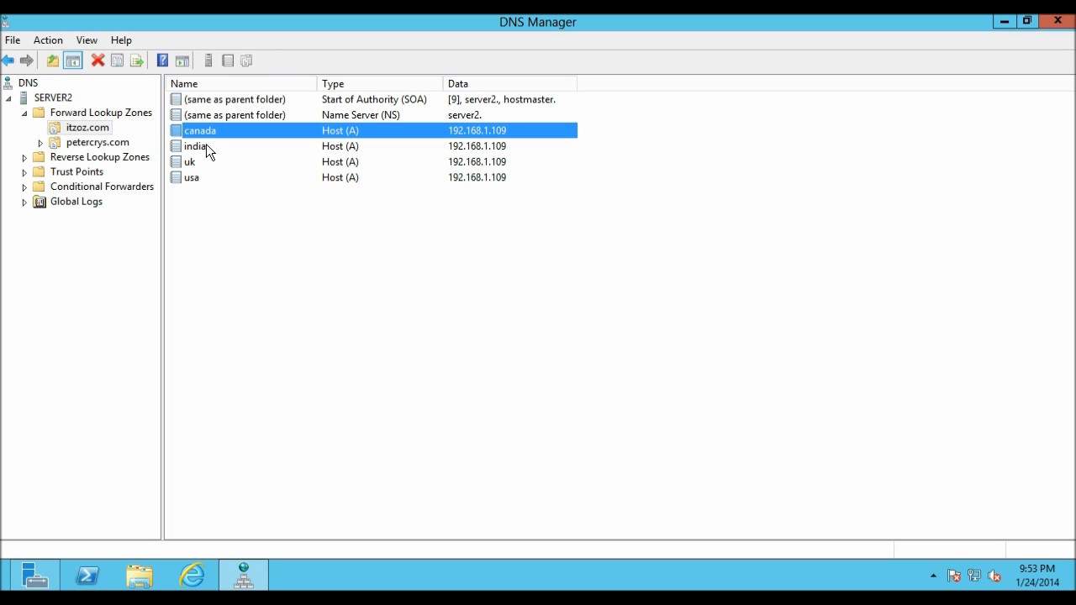
click(188, 161)
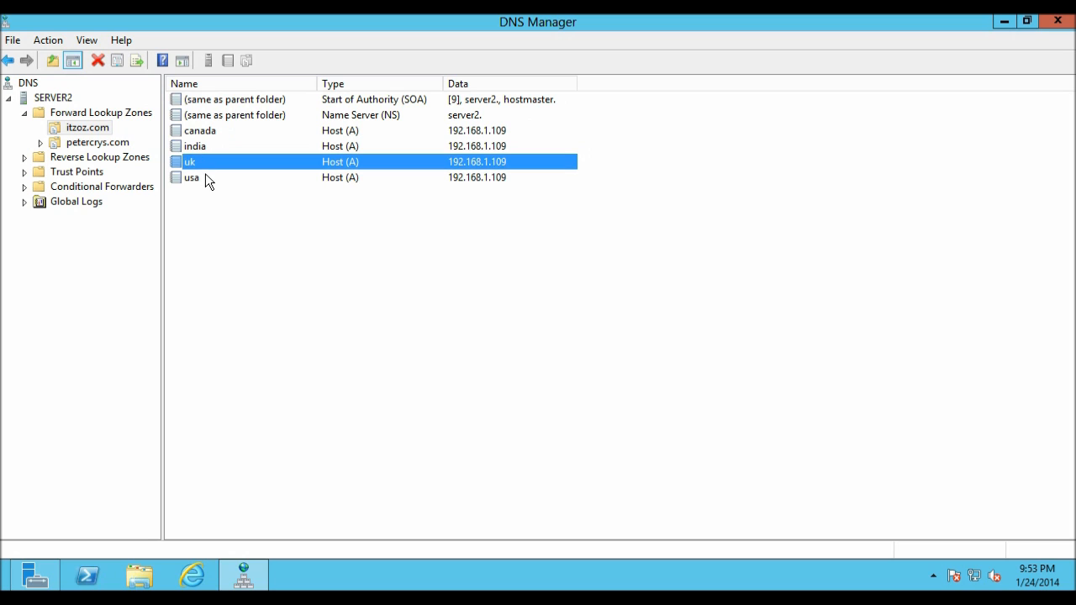
click(192, 178)
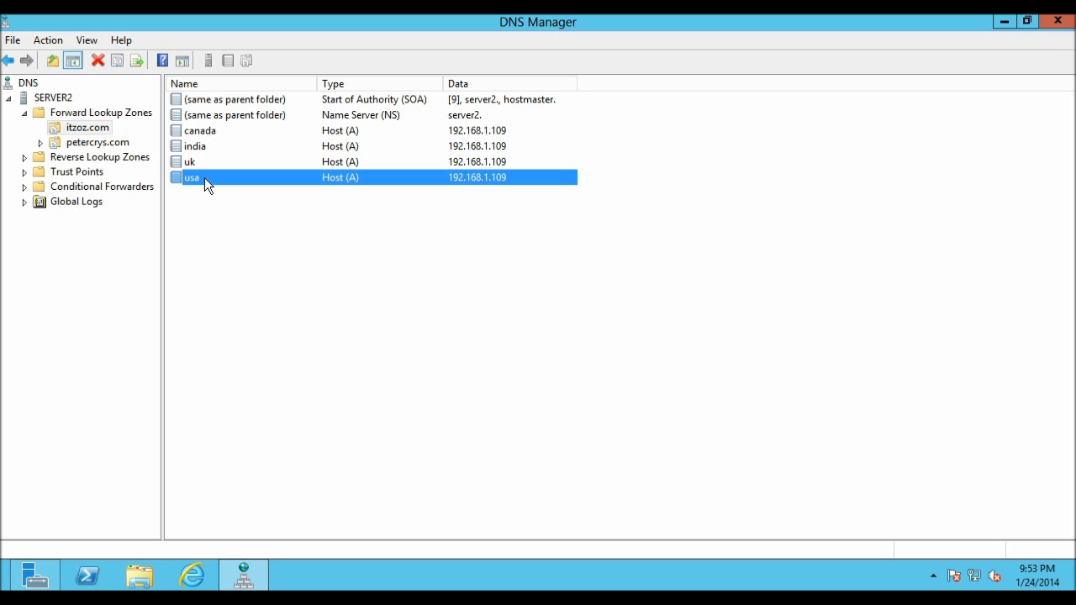
mouse_move(567, 152)
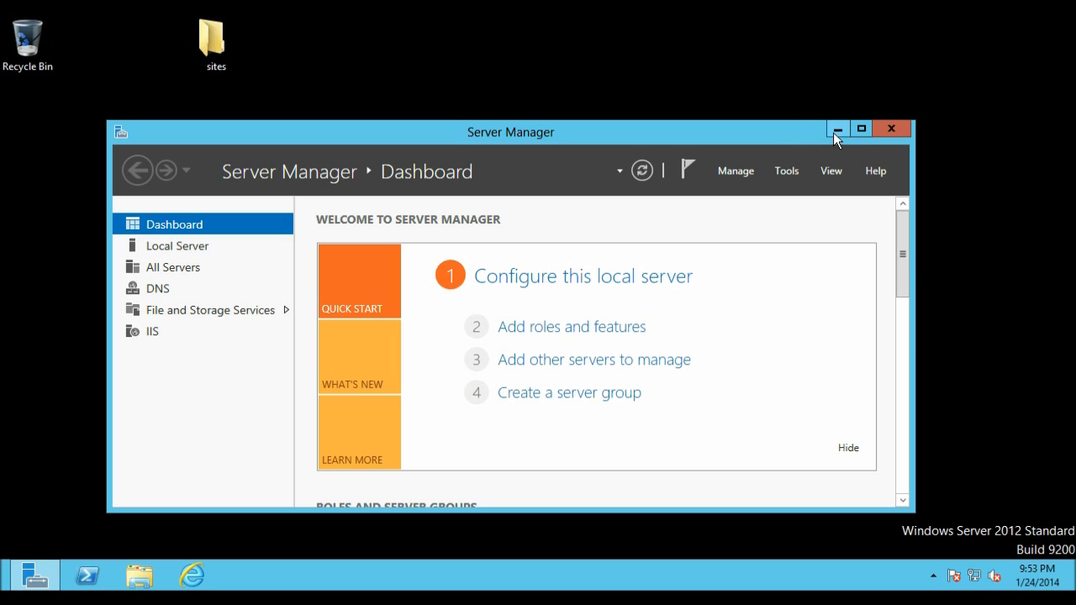
Step: Minimize Server Manager and browse the desktop sites folder into its CANADA subfolder holding index.htm
click(838, 128)
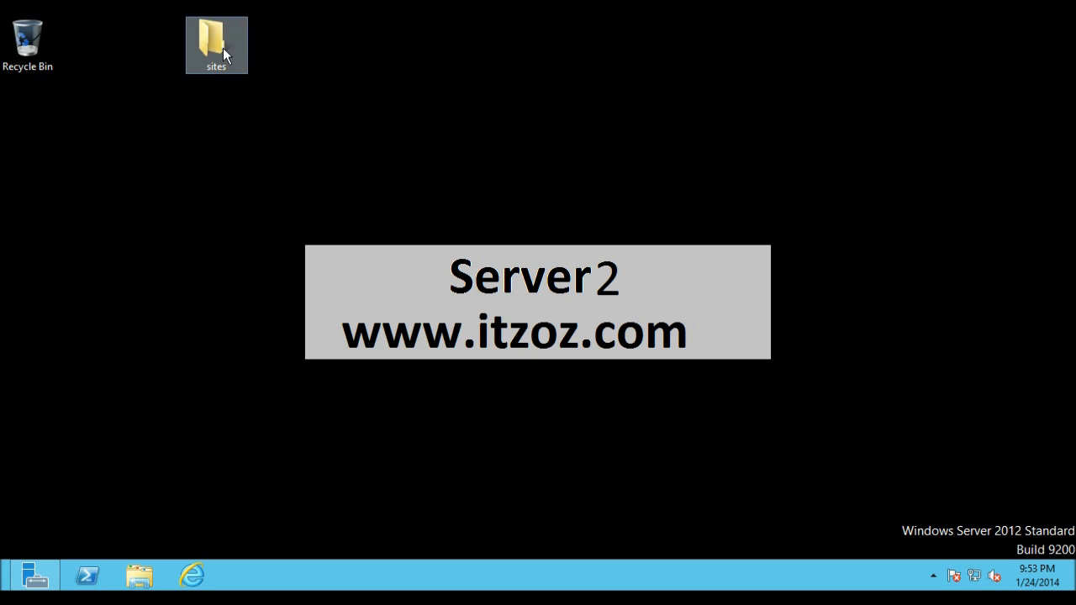
click(215, 40)
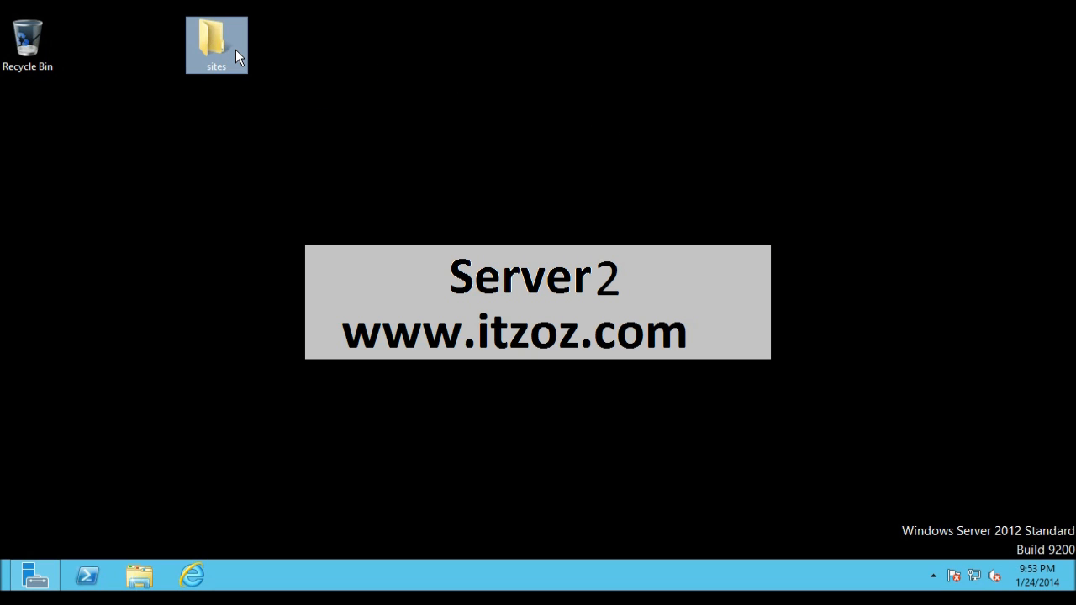
double_click(215, 40)
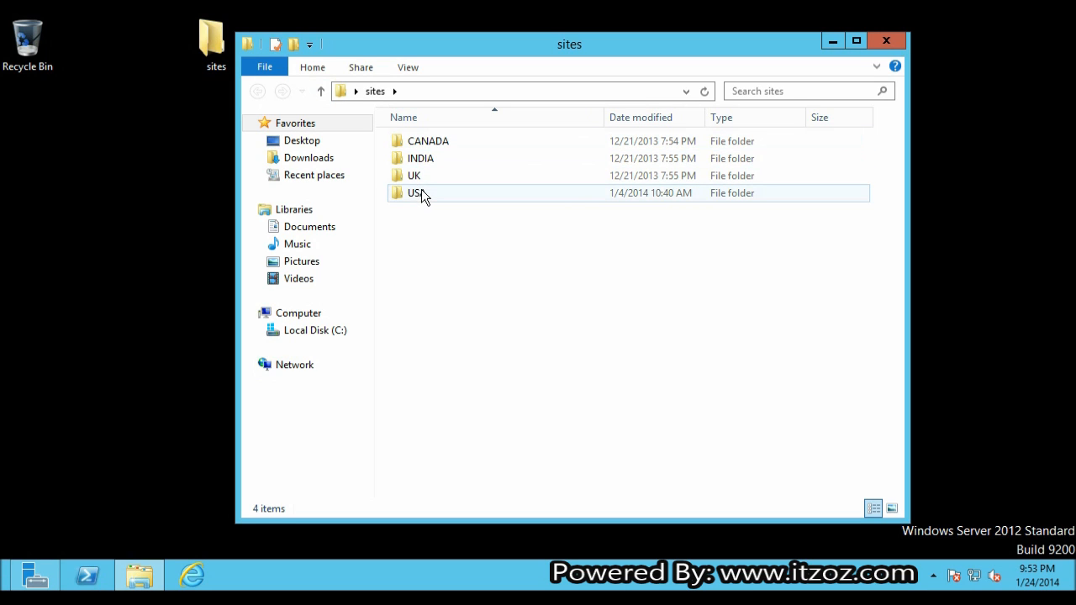
double_click(429, 141)
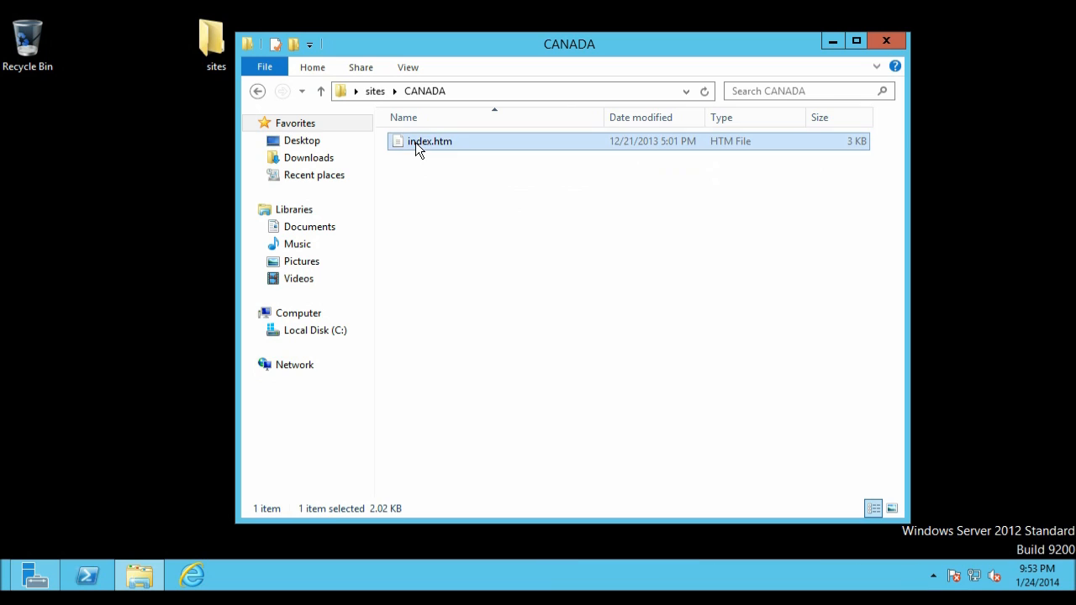
mouse_move(434, 156)
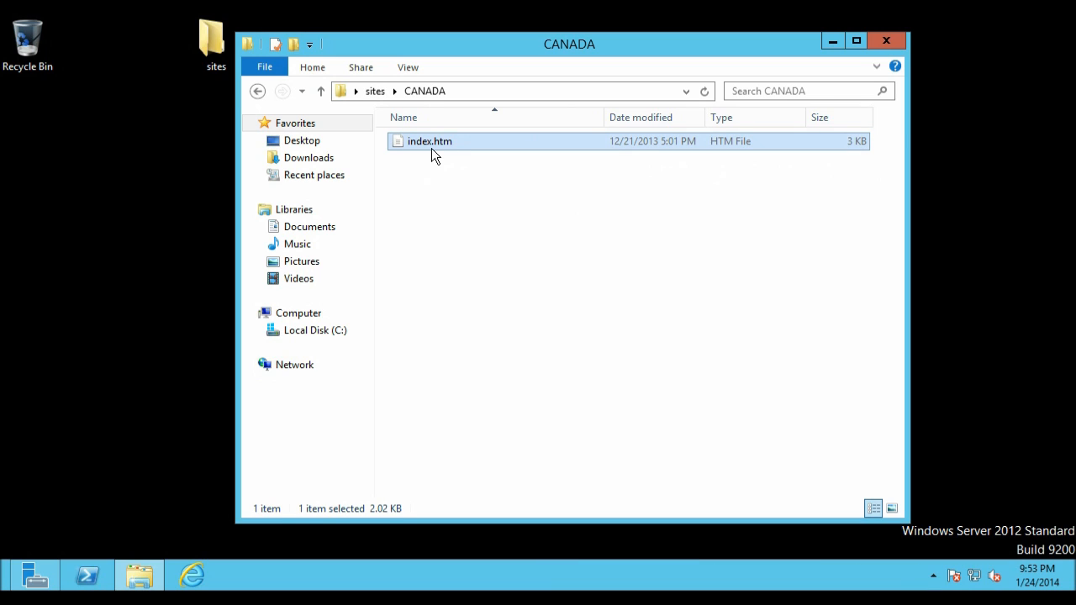
mouse_move(444, 150)
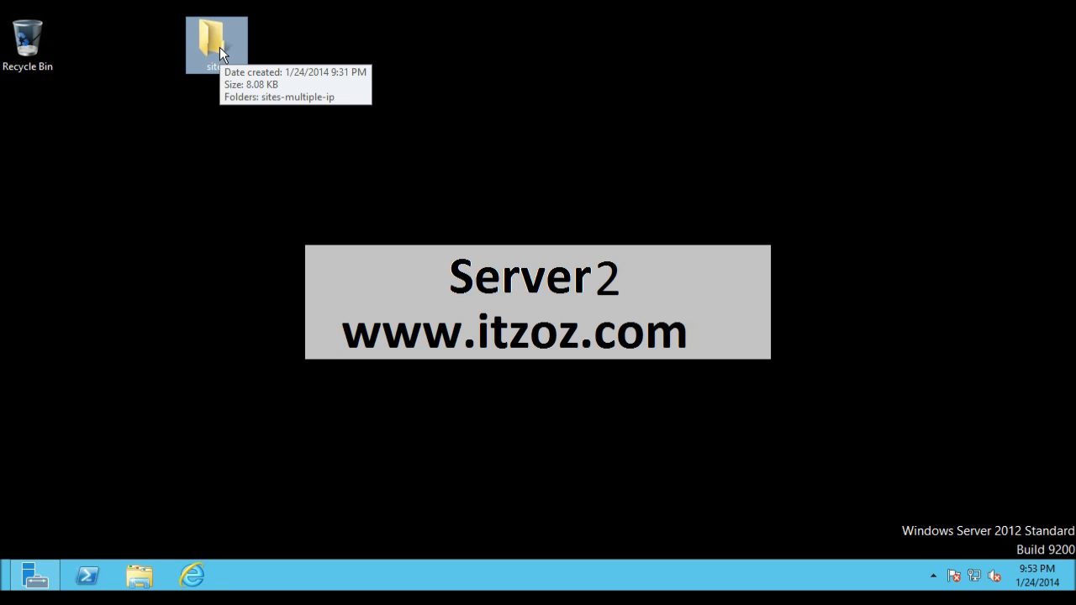
Step: Cut the desktop sites folder and paste it into C:\inetpub
right_click(217, 43)
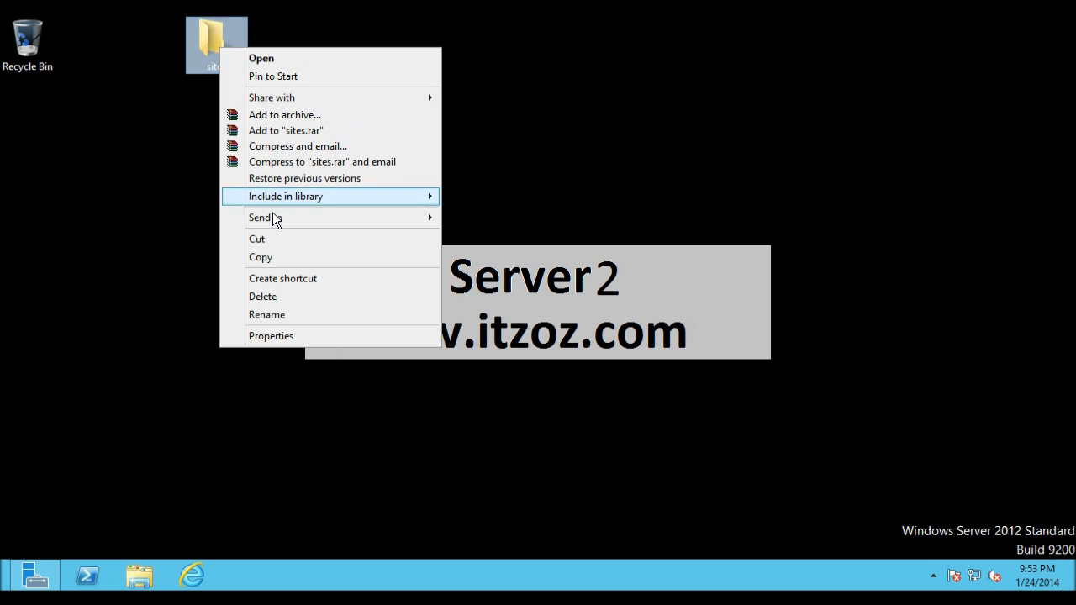
click(194, 410)
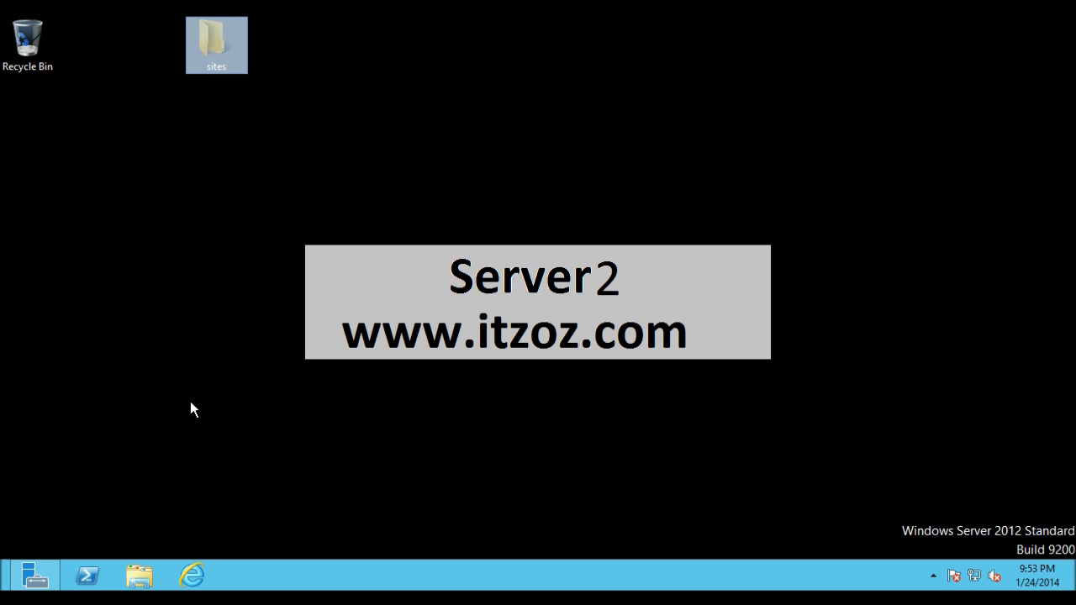
click(138, 576)
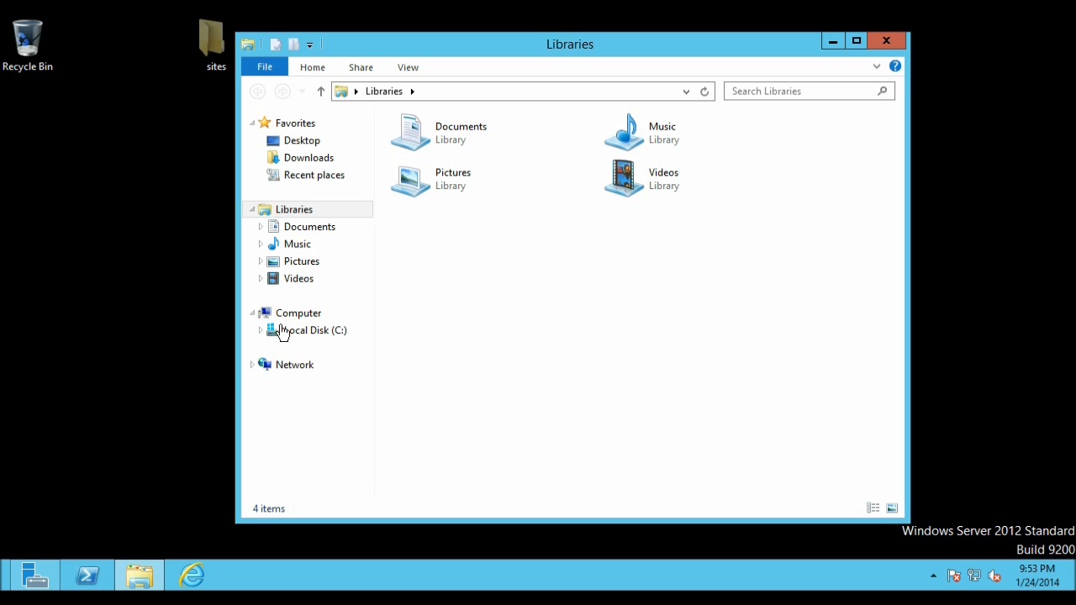
click(316, 329)
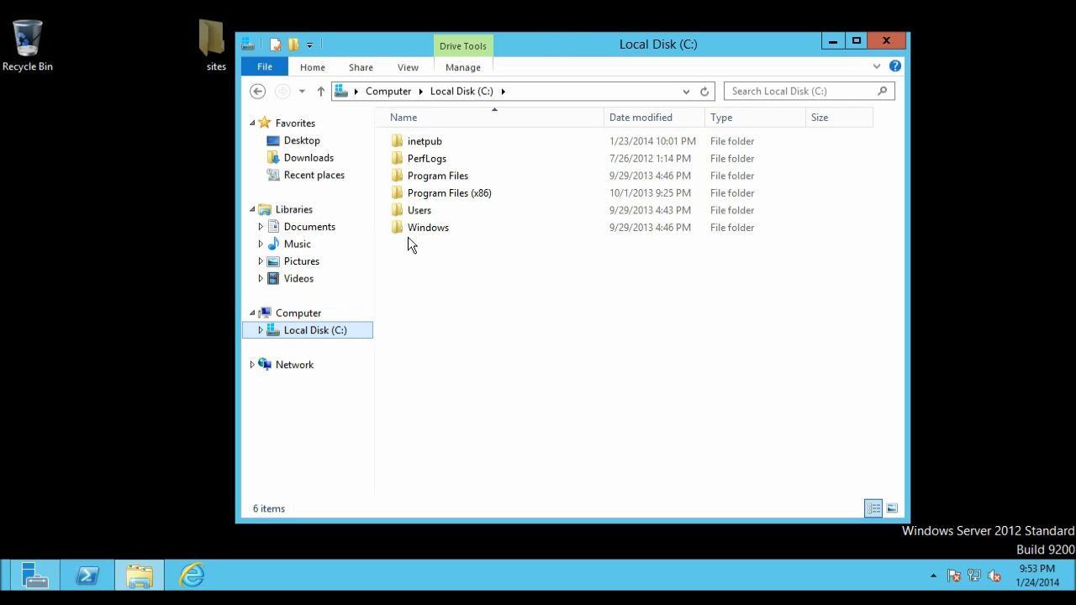
double_click(424, 141)
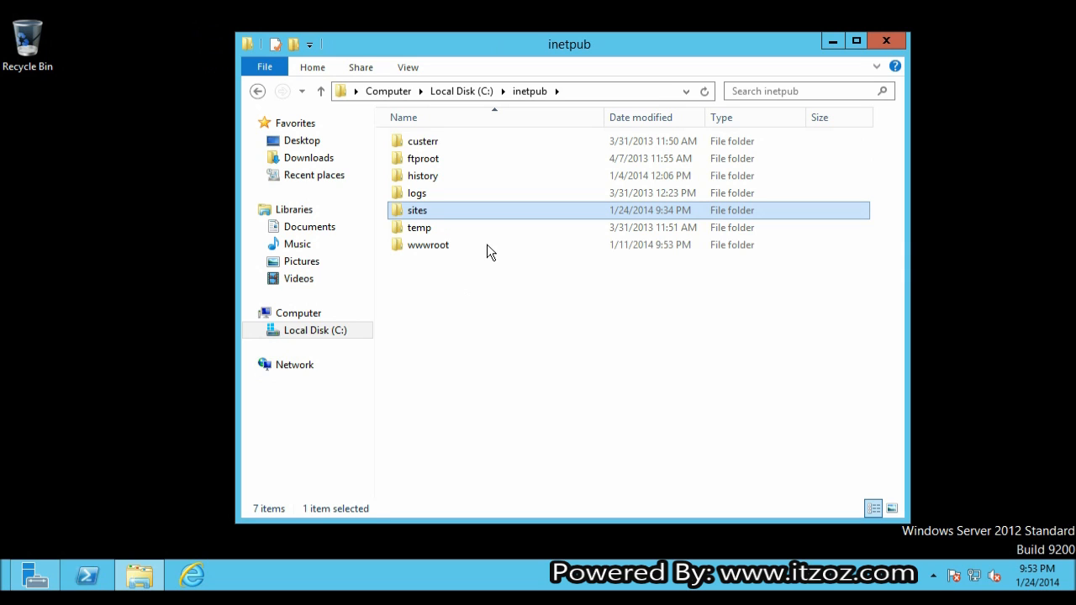
mouse_move(427, 217)
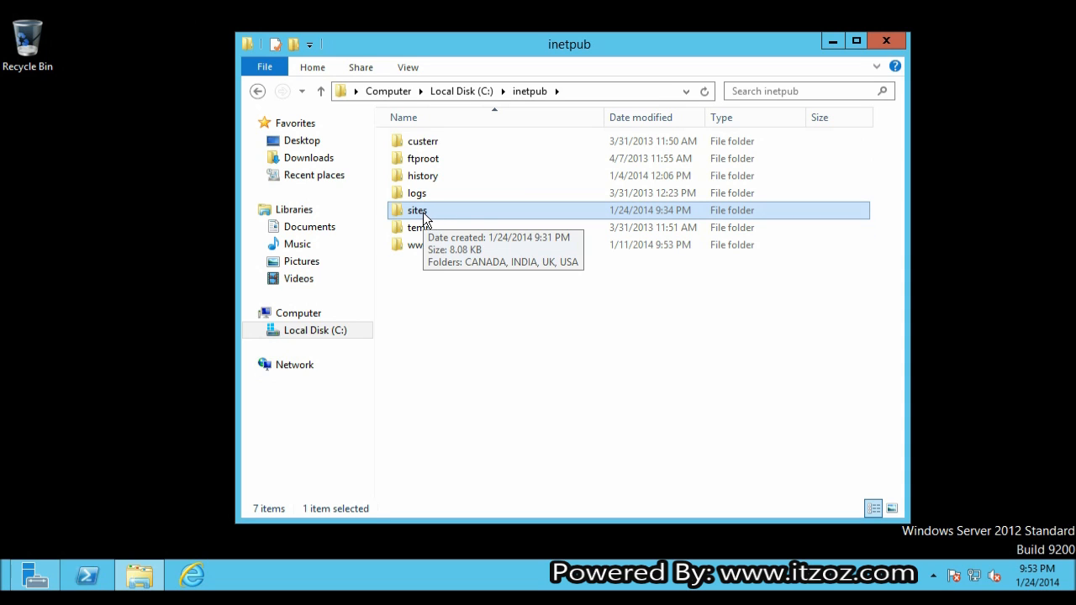
mouse_move(444, 256)
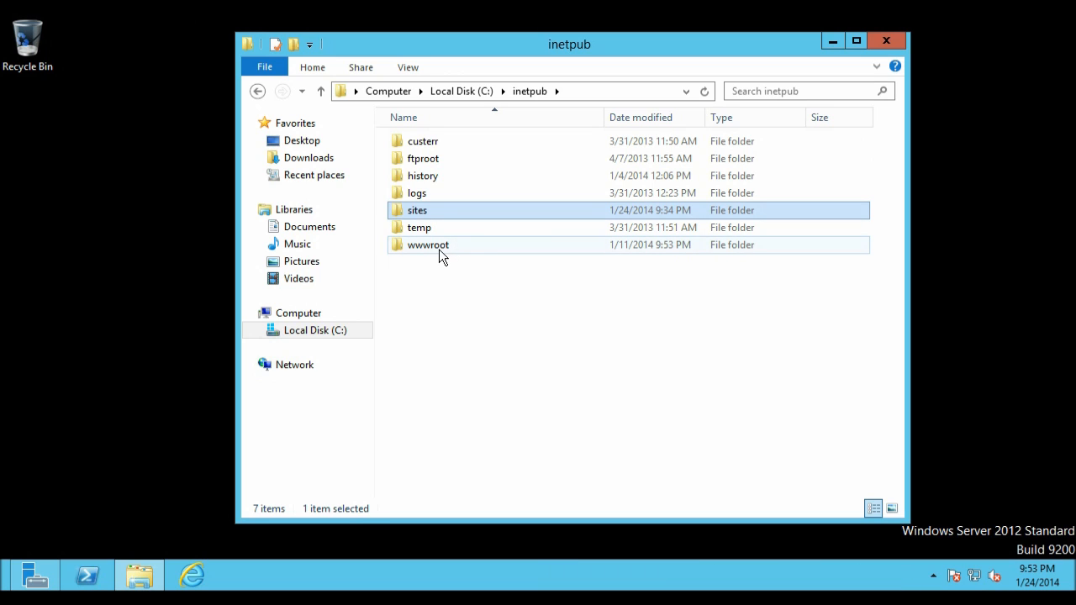
double_click(427, 245)
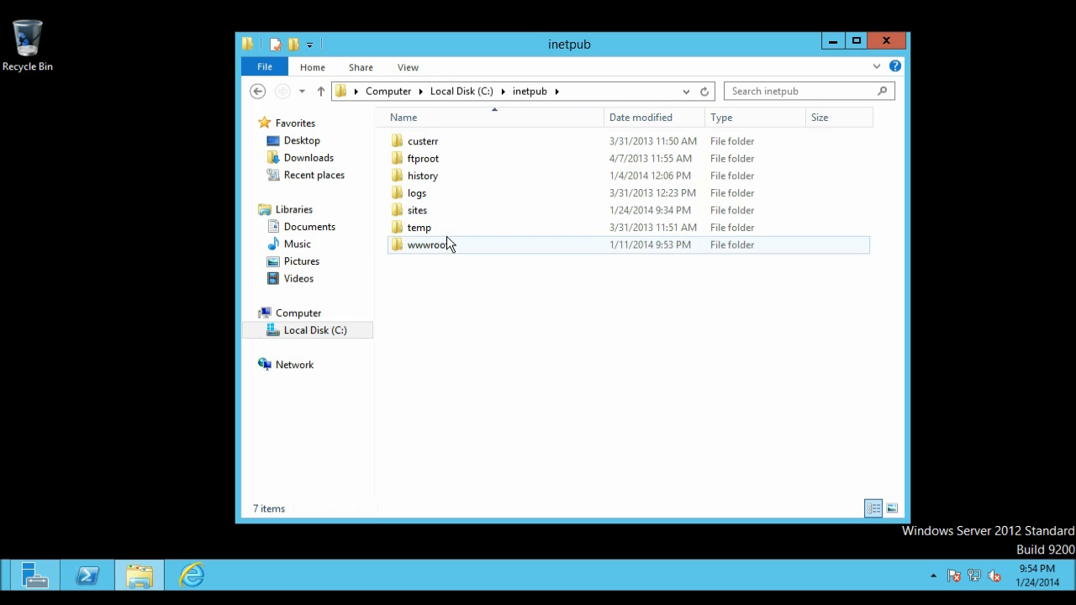
Step: View the sites folder's Security permissions, checking the SYSTEM account, and begin editing them
click(417, 210)
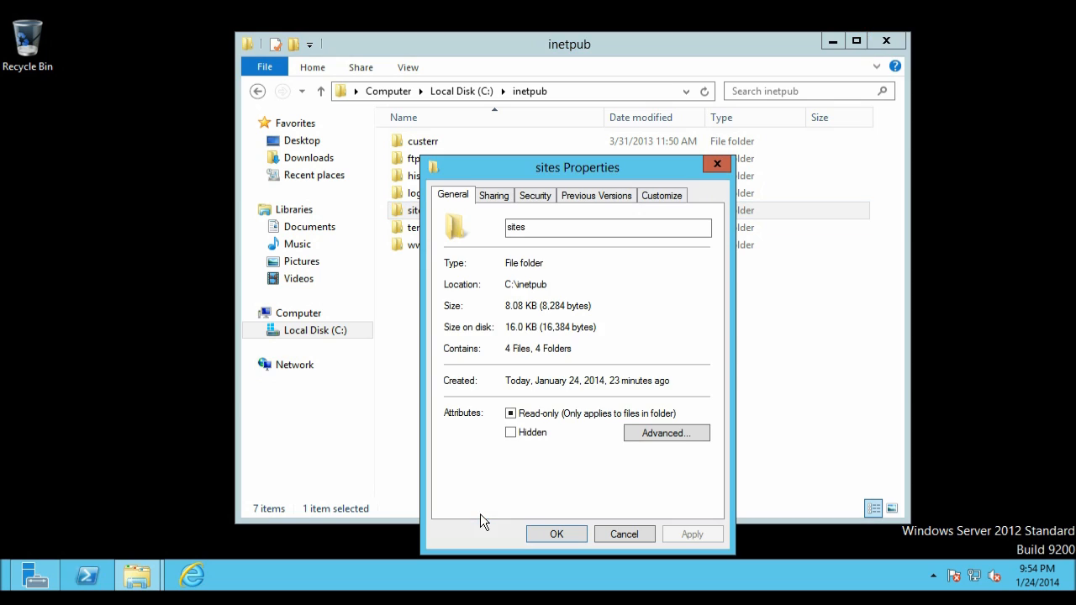
click(534, 195)
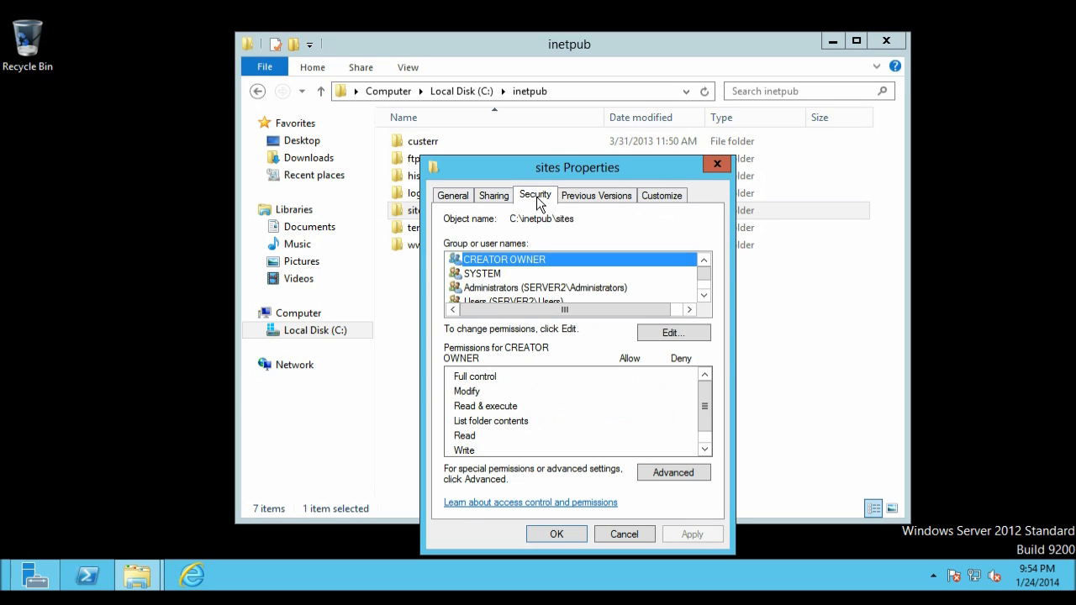
mouse_move(560, 284)
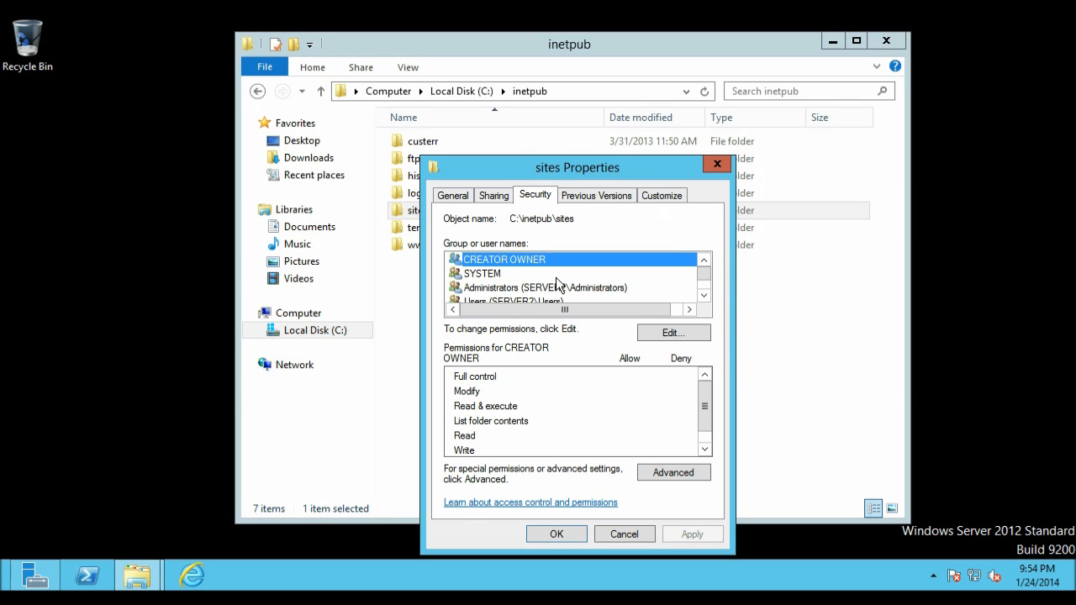
click(481, 272)
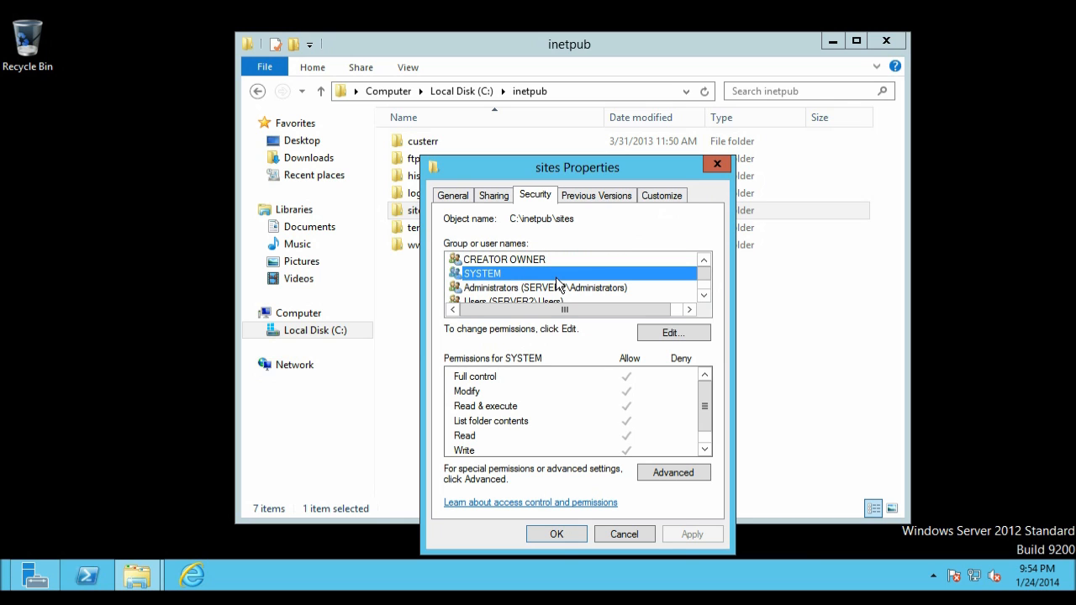
click(672, 333)
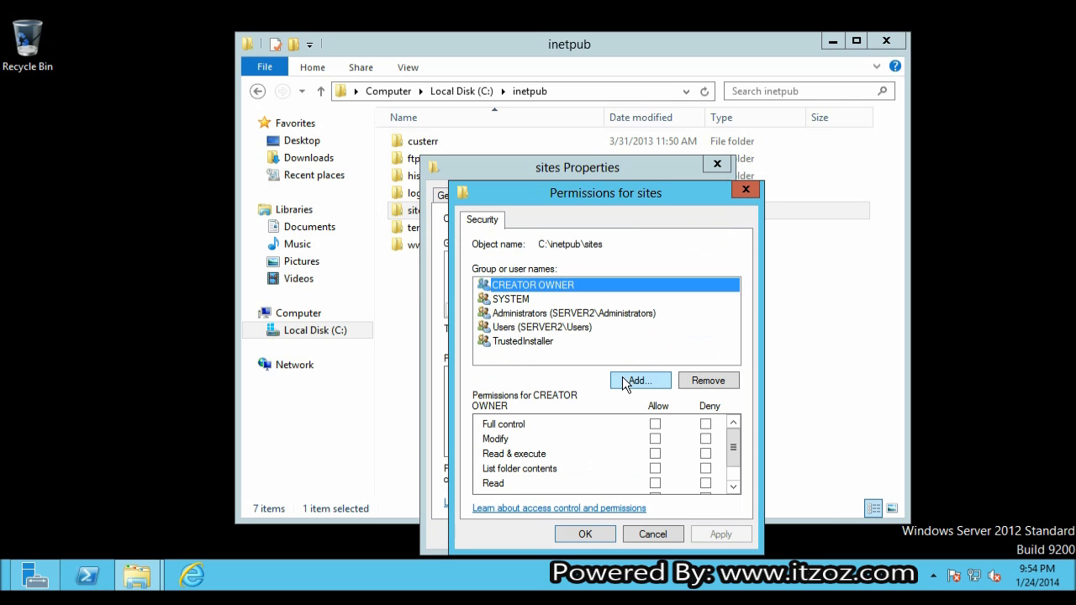
mouse_move(546, 339)
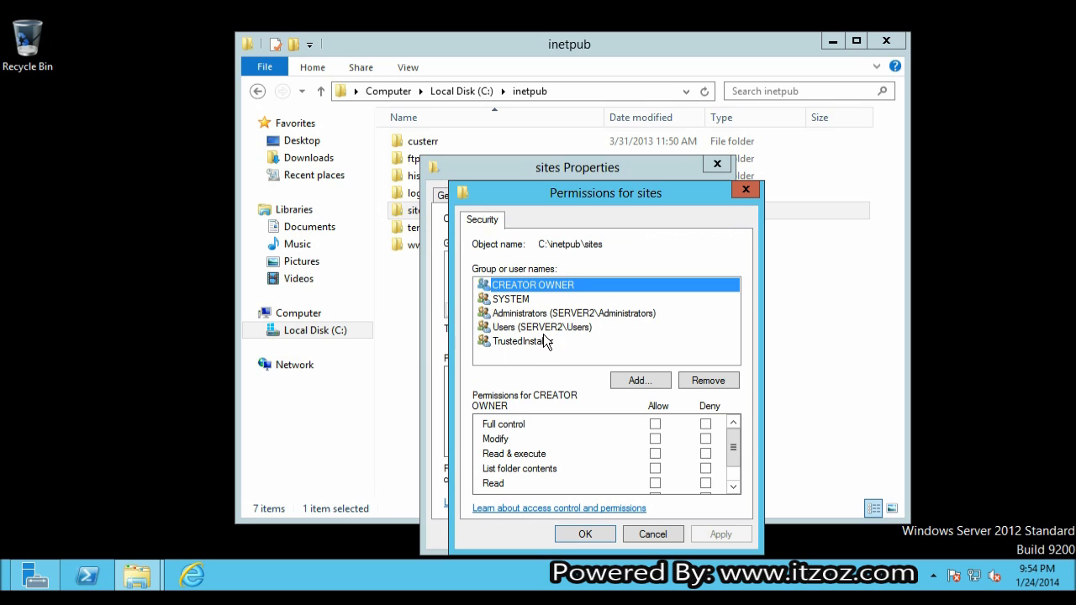
Step: Search all server accounts in the Add user lookup listing IIS_IUSRS and IUSR, then close the properties
click(639, 380)
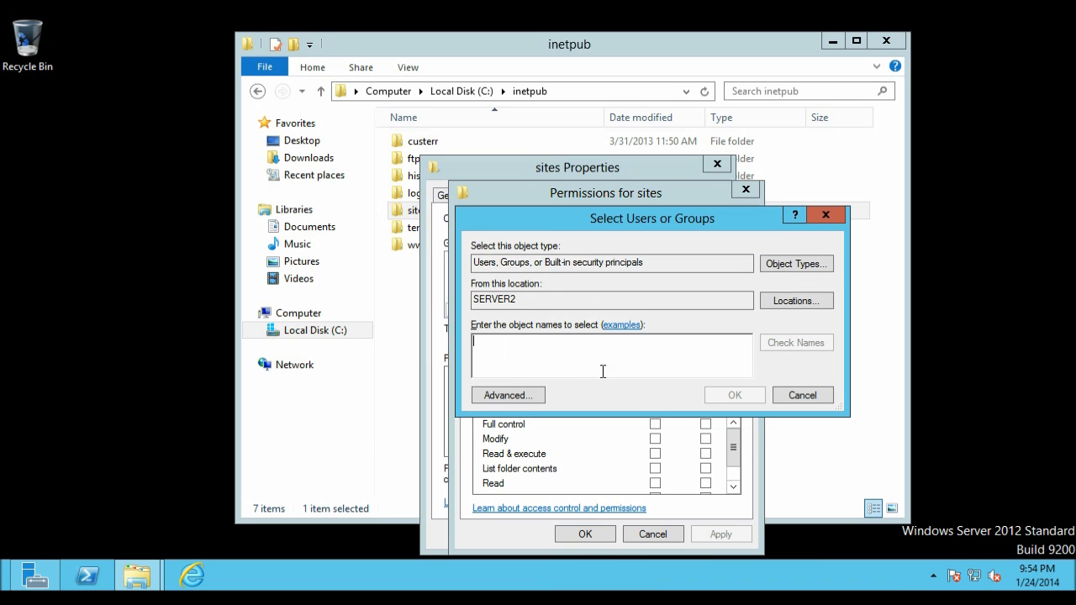
click(508, 395)
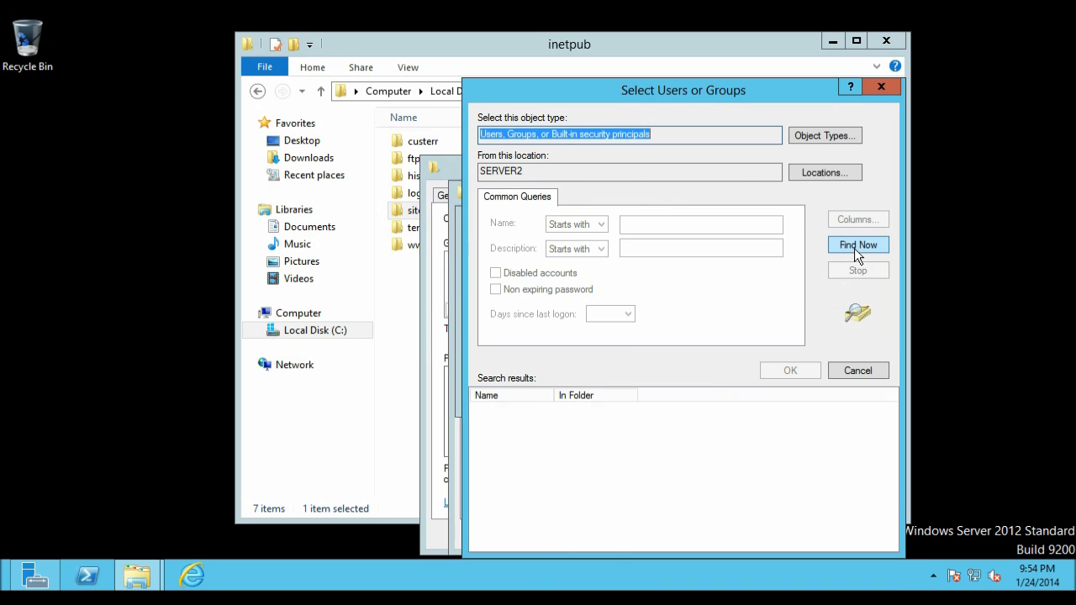
click(858, 245)
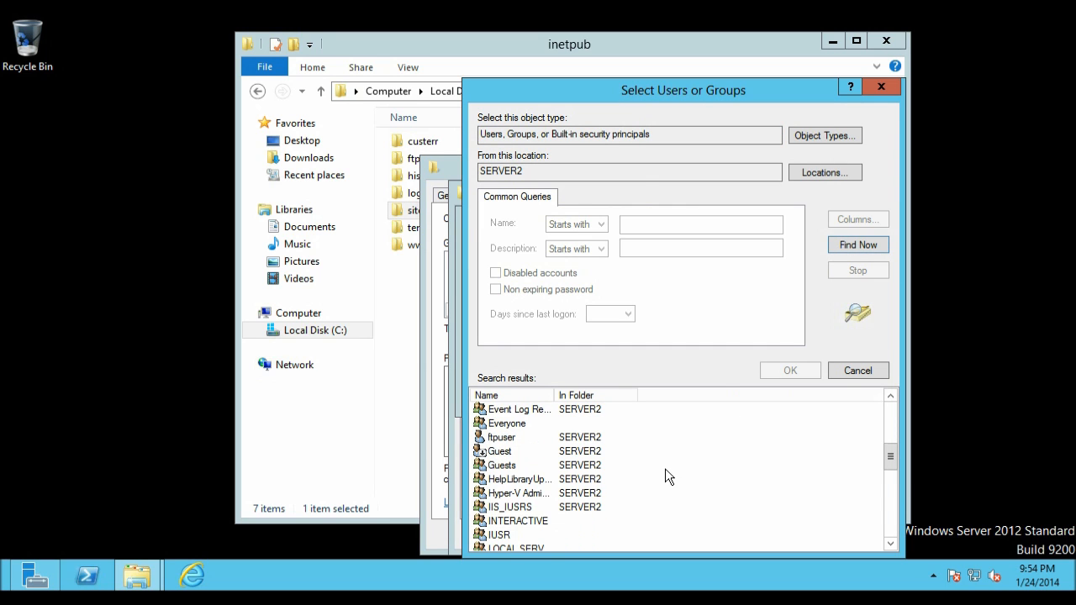
click(512, 508)
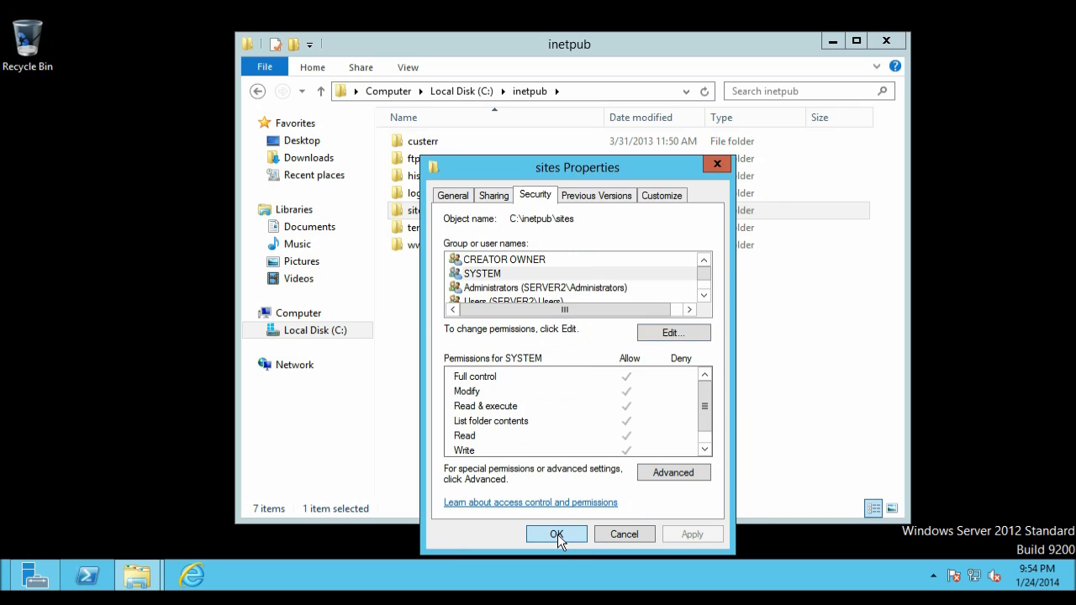
click(555, 535)
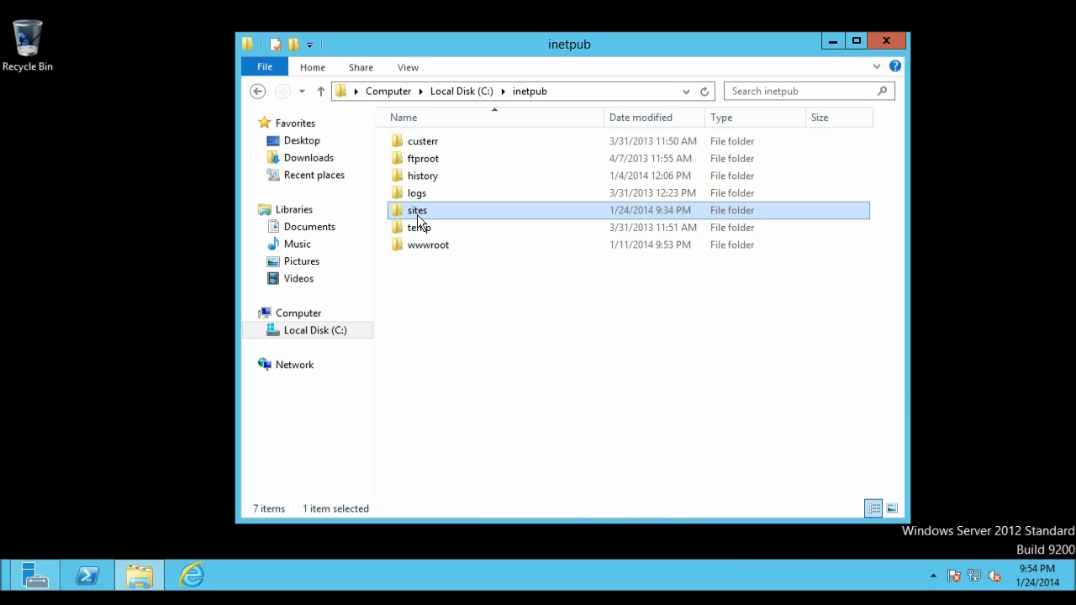
mouse_move(417, 210)
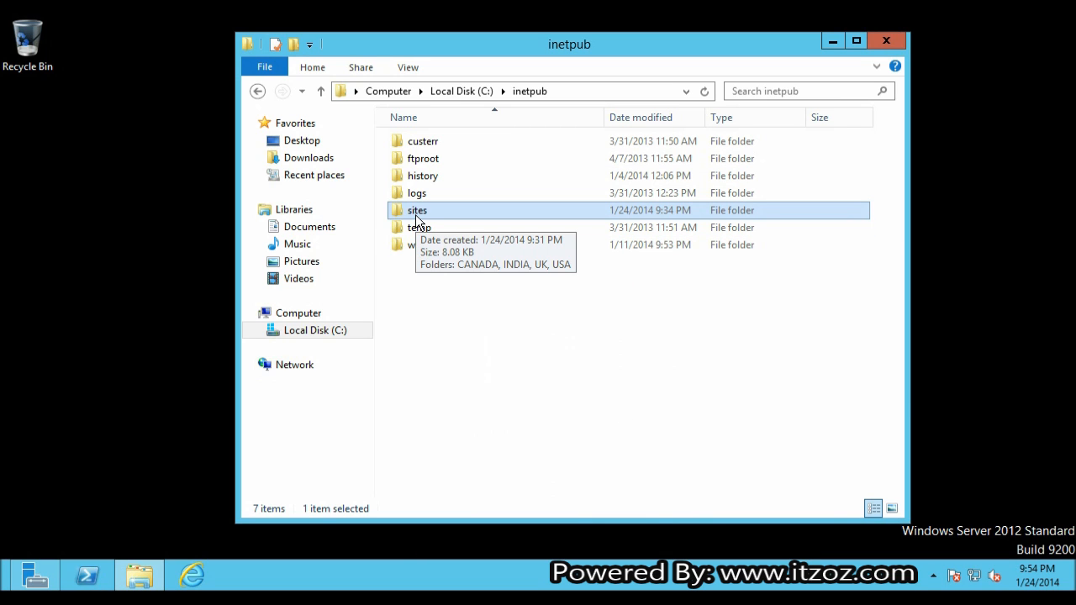
mouse_move(402, 219)
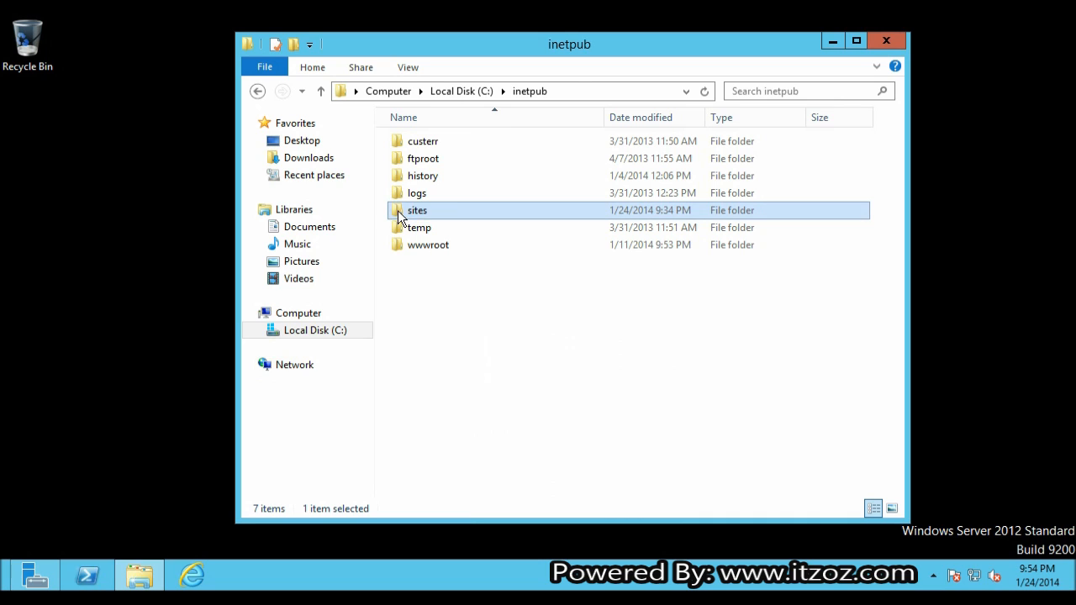
Step: Browse inetpub\sites\USA for index.htm and paste the index page into inetpub\wwwroot
double_click(417, 210)
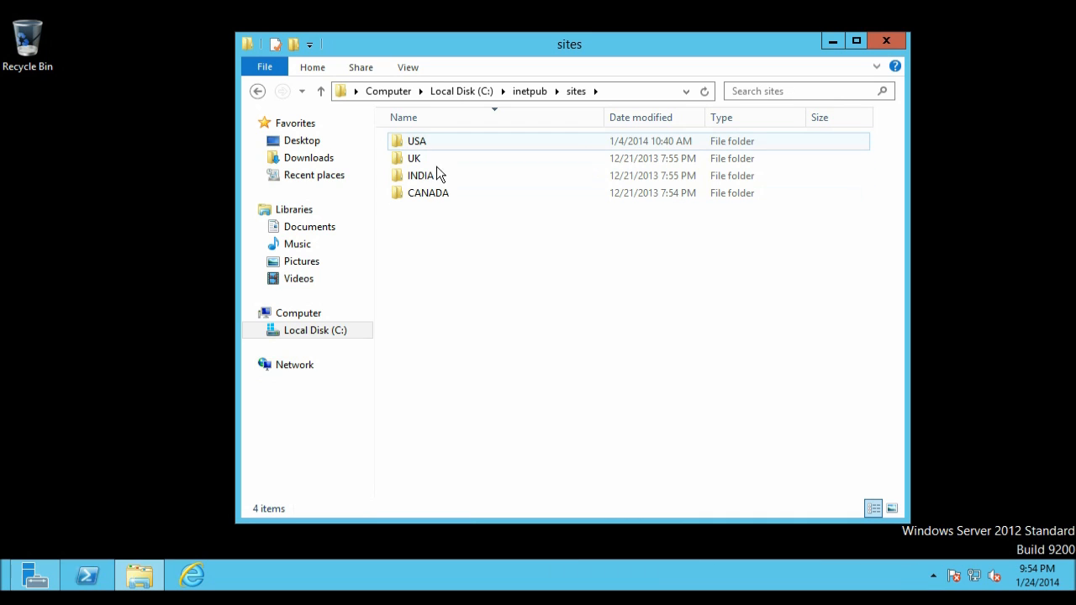
click(427, 192)
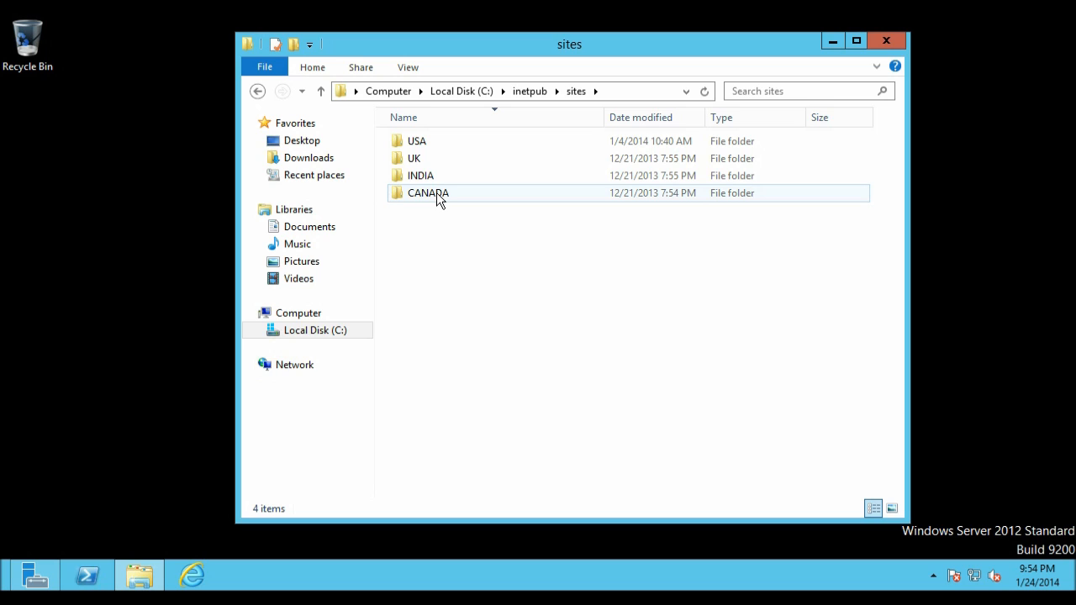
click(417, 142)
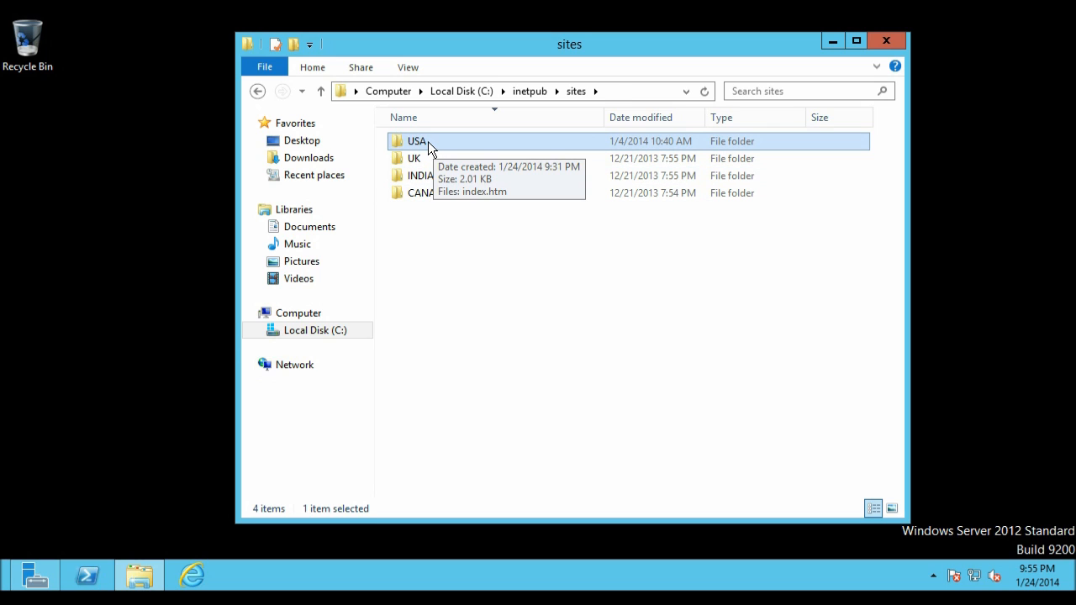
double_click(417, 141)
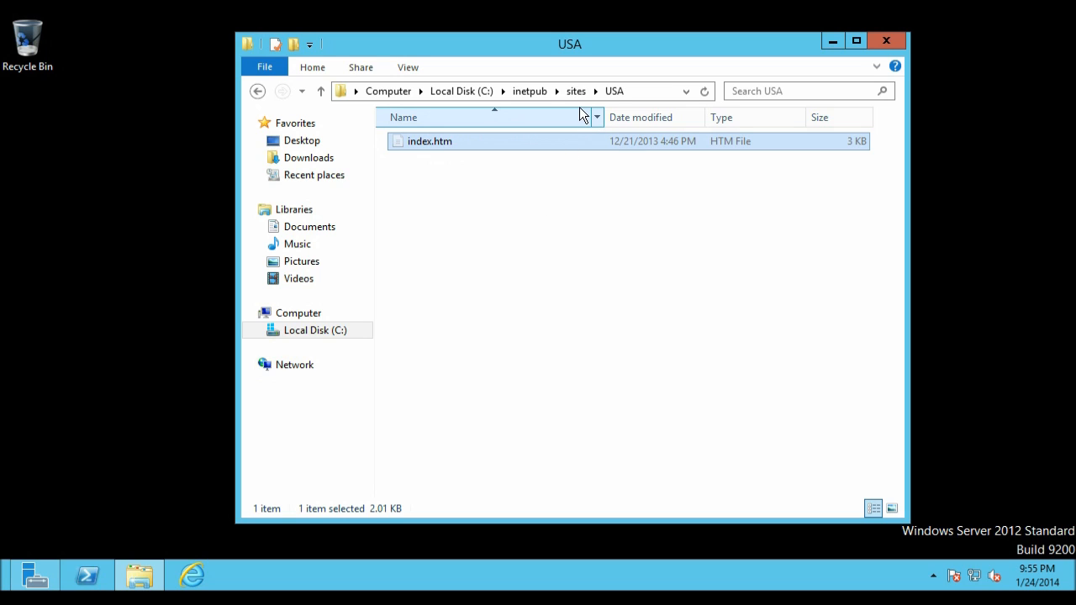
click(257, 90)
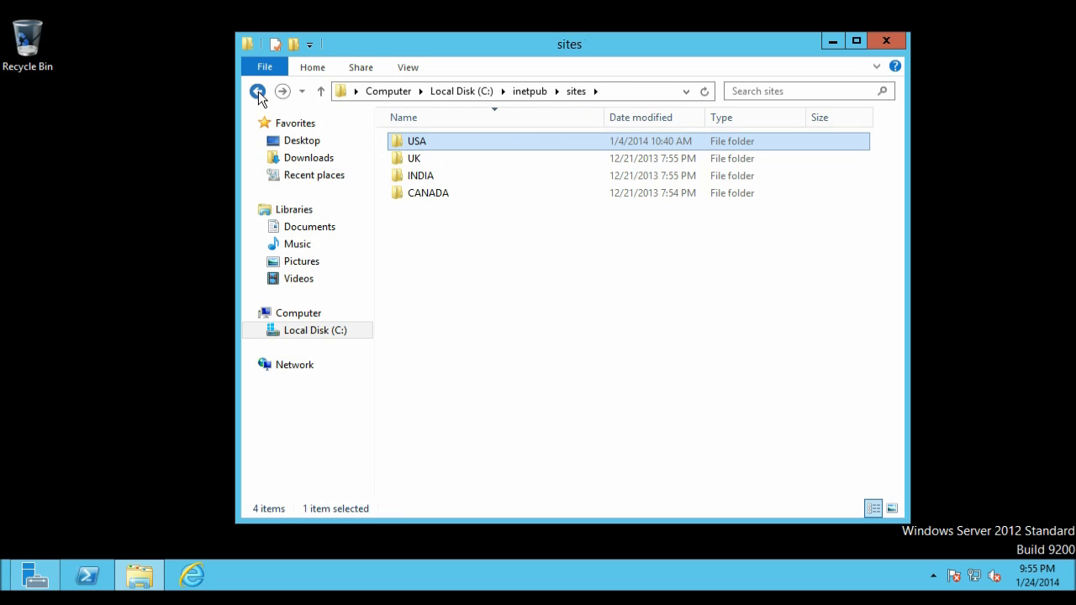
click(257, 90)
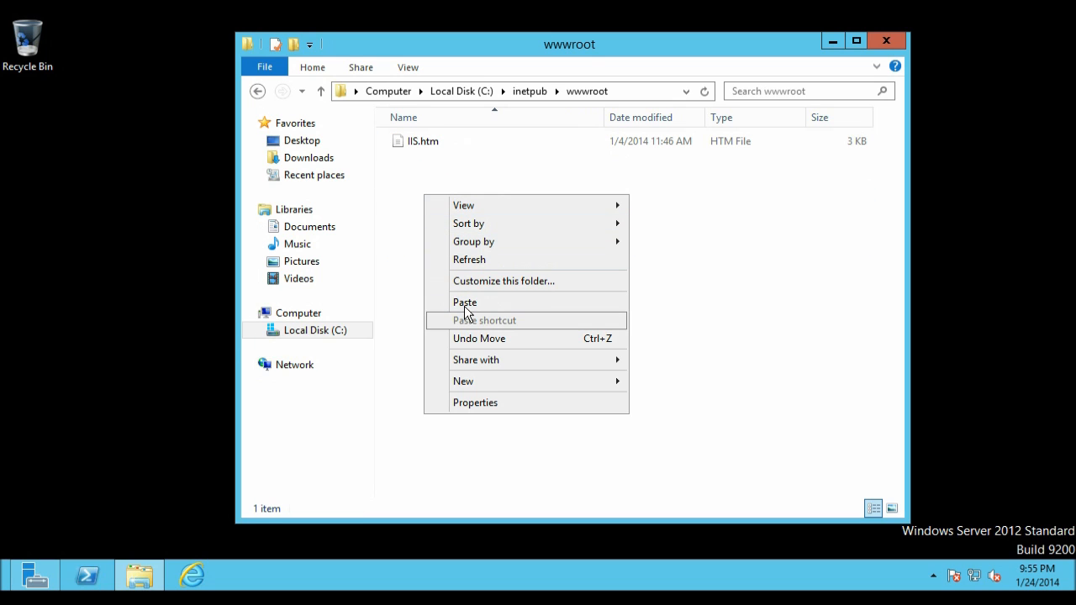
click(464, 303)
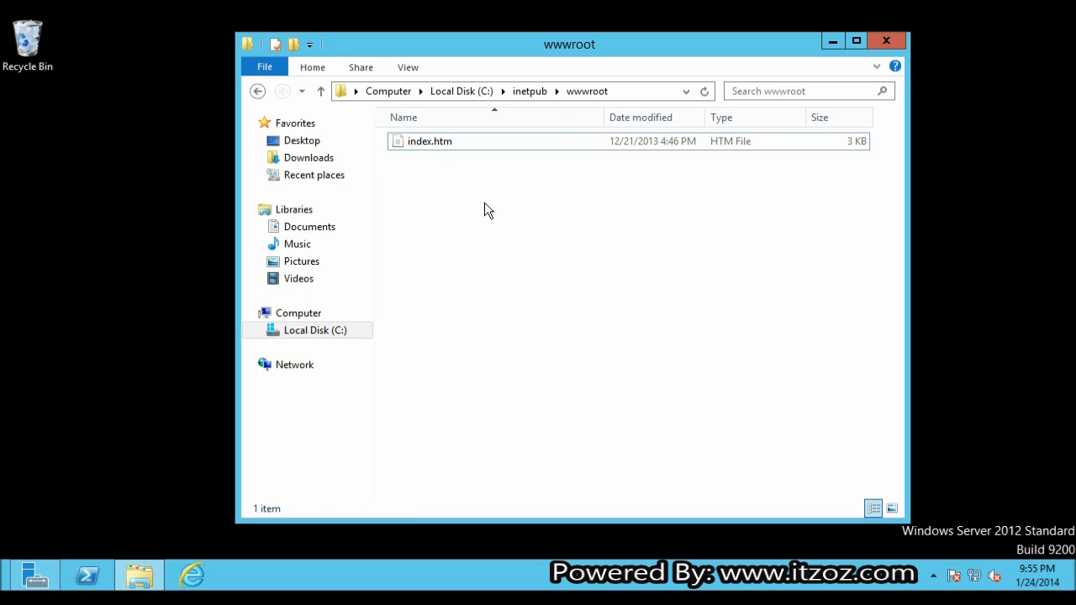
Step: Return to inetpub\sites and bring up actions on the USA site folder
click(430, 141)
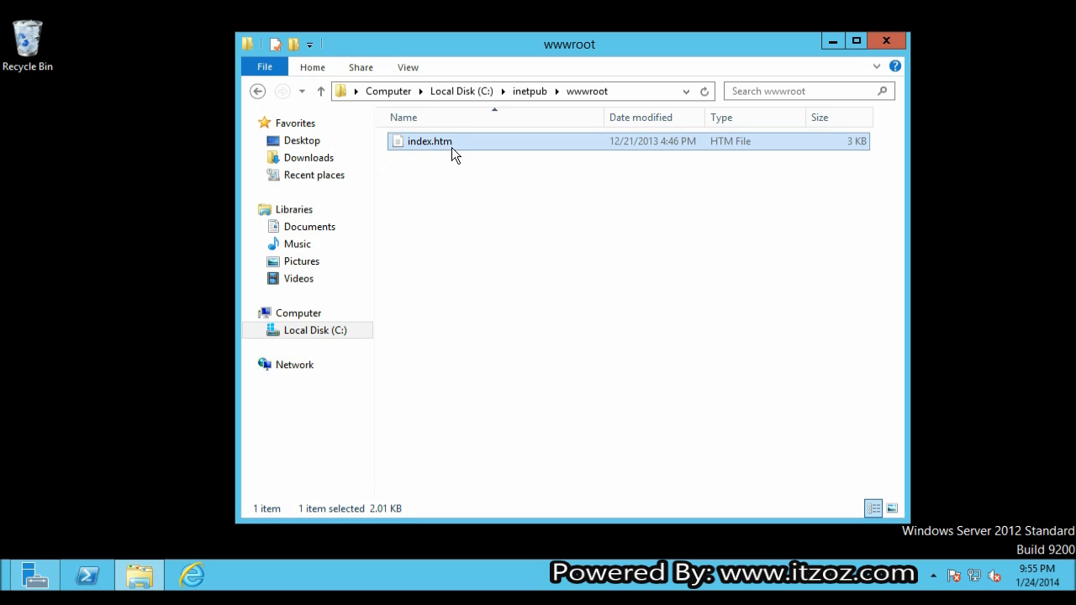
click(320, 91)
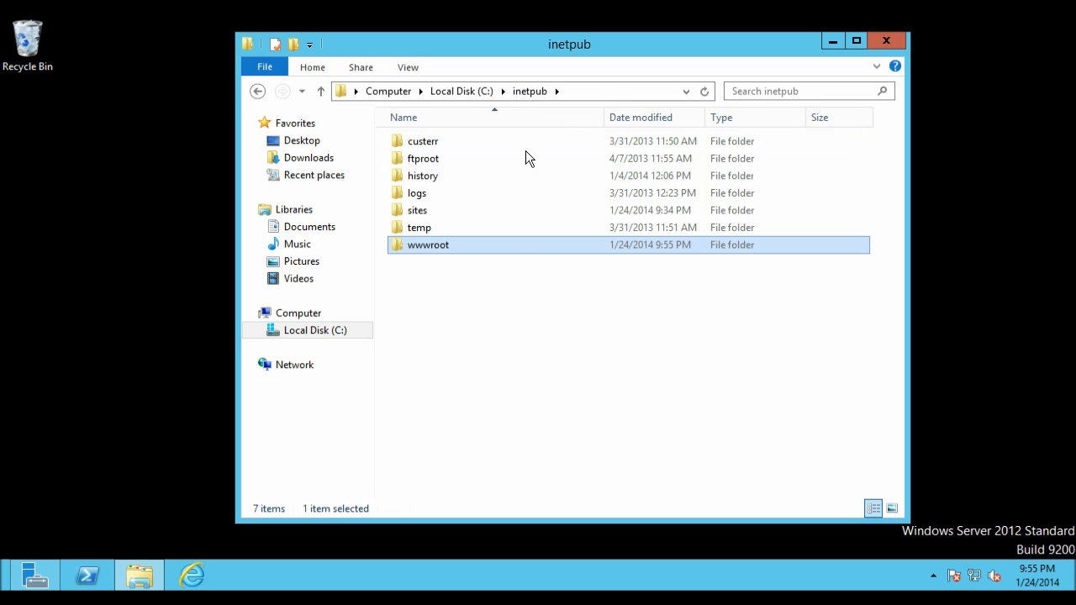
double_click(417, 209)
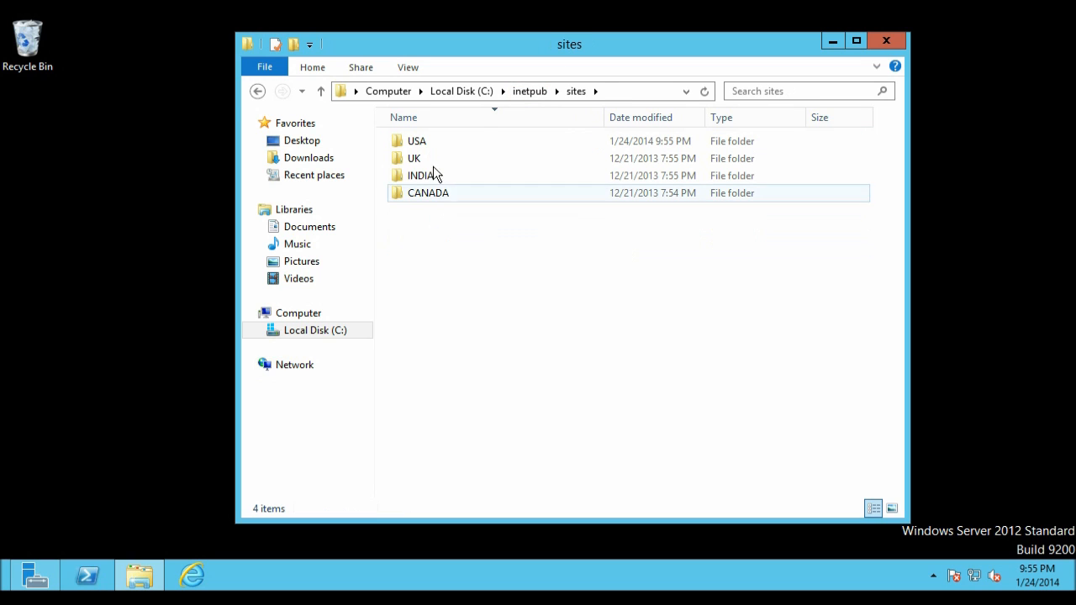
click(417, 141)
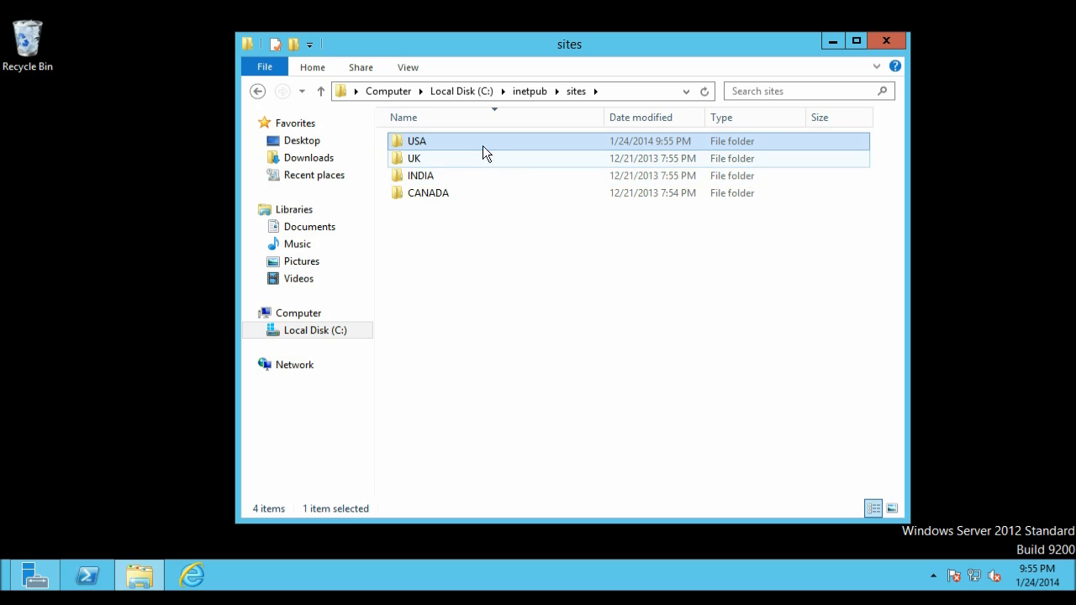
right_click(417, 141)
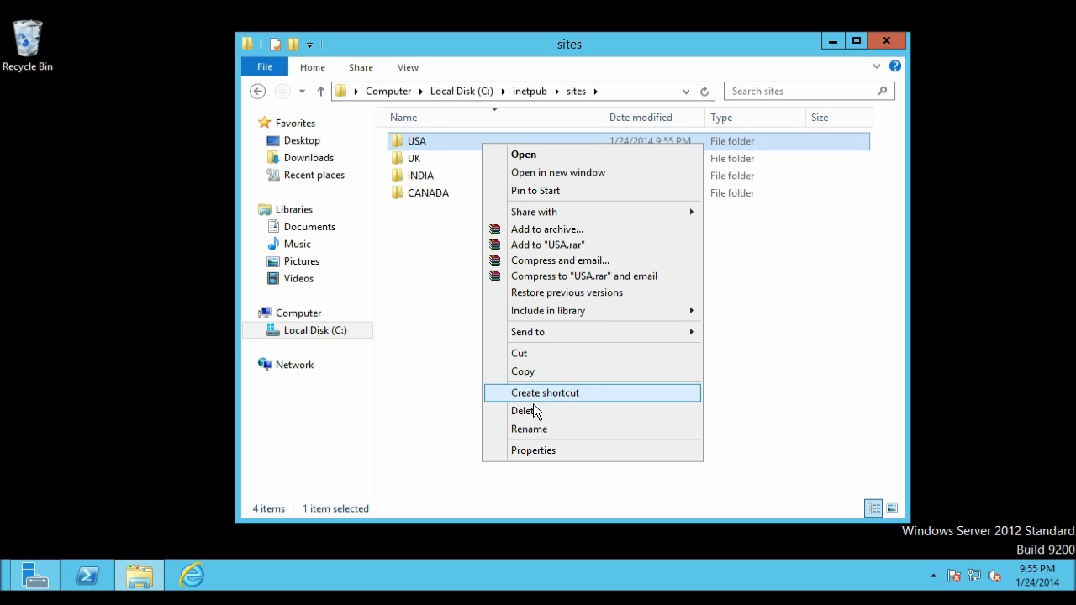
click(523, 410)
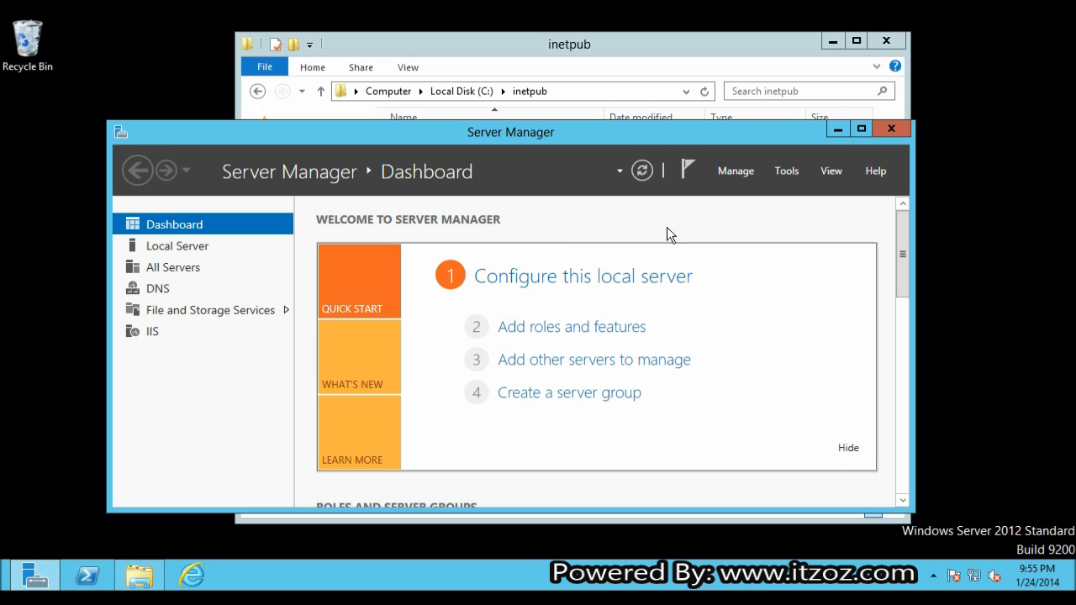
Step: Launch IIS Manager from Tools, expand server2 and Sites, and select the Default Web Site home
click(787, 172)
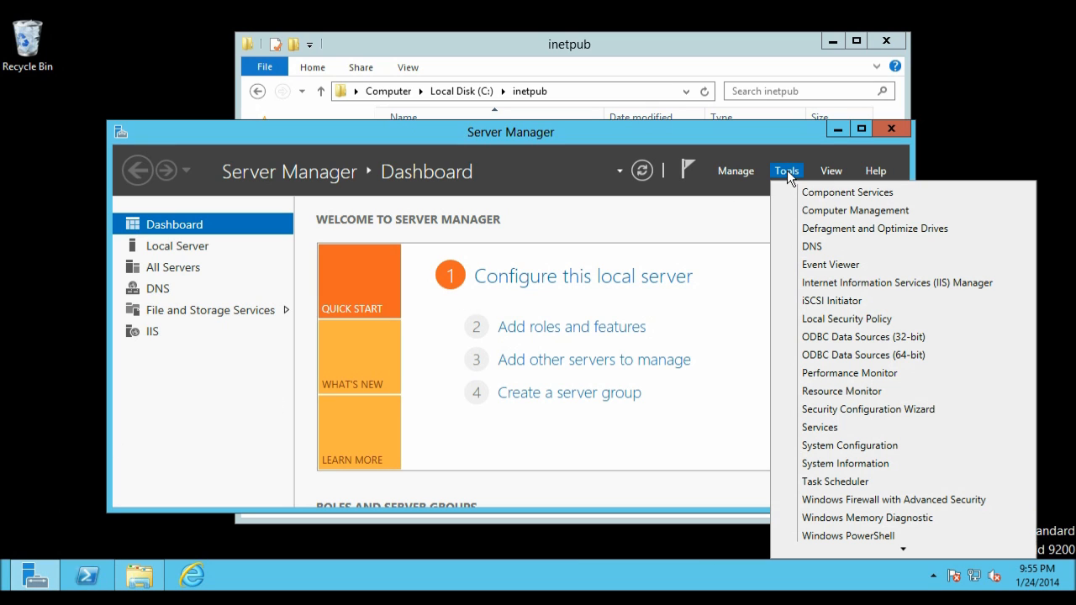
mouse_move(824, 282)
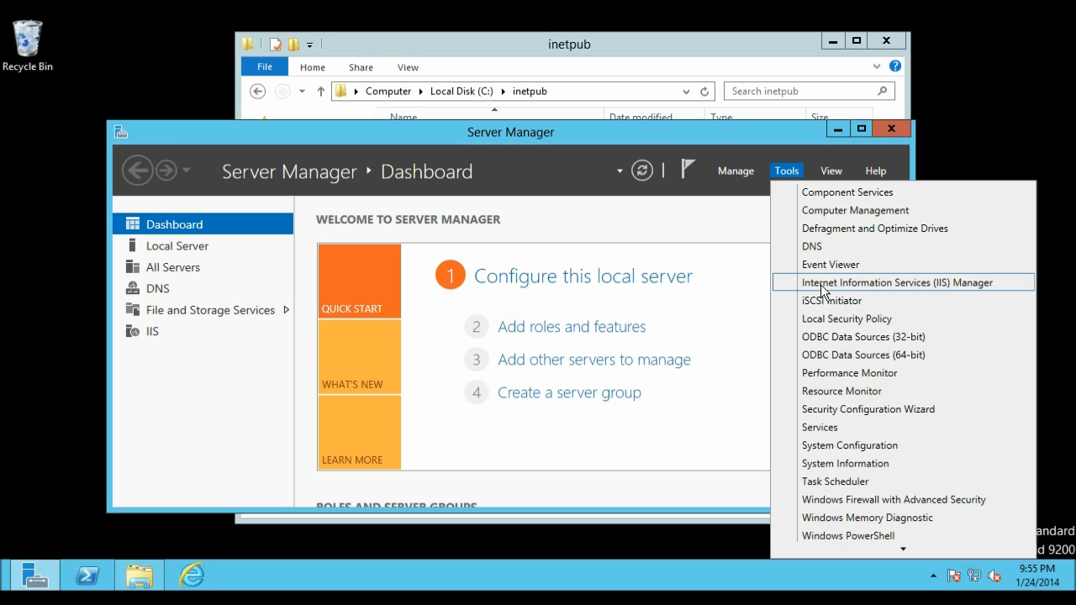
click(894, 282)
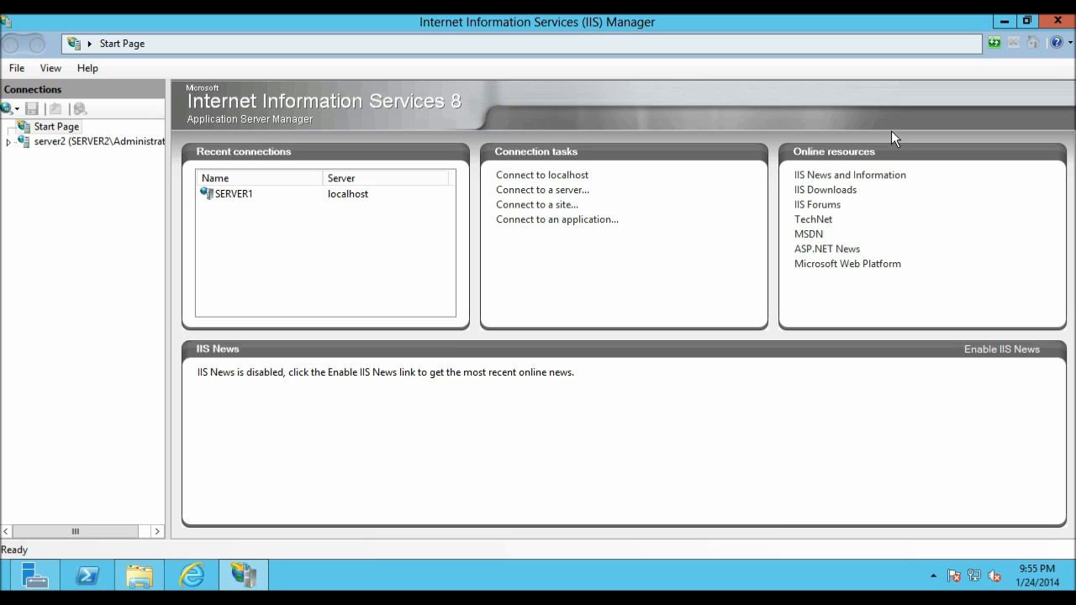
mouse_move(351, 121)
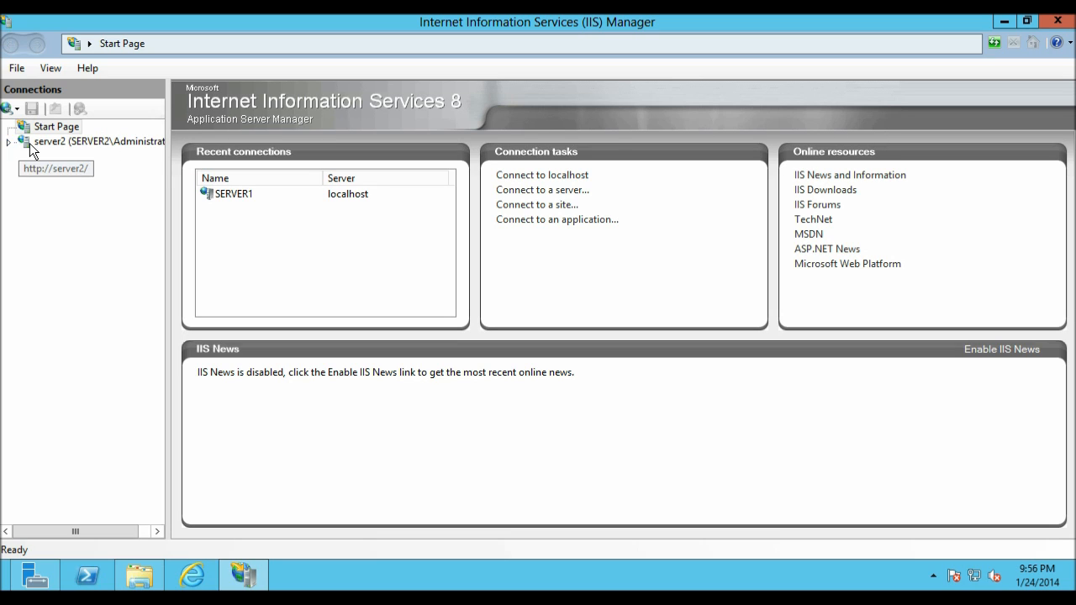
click(57, 126)
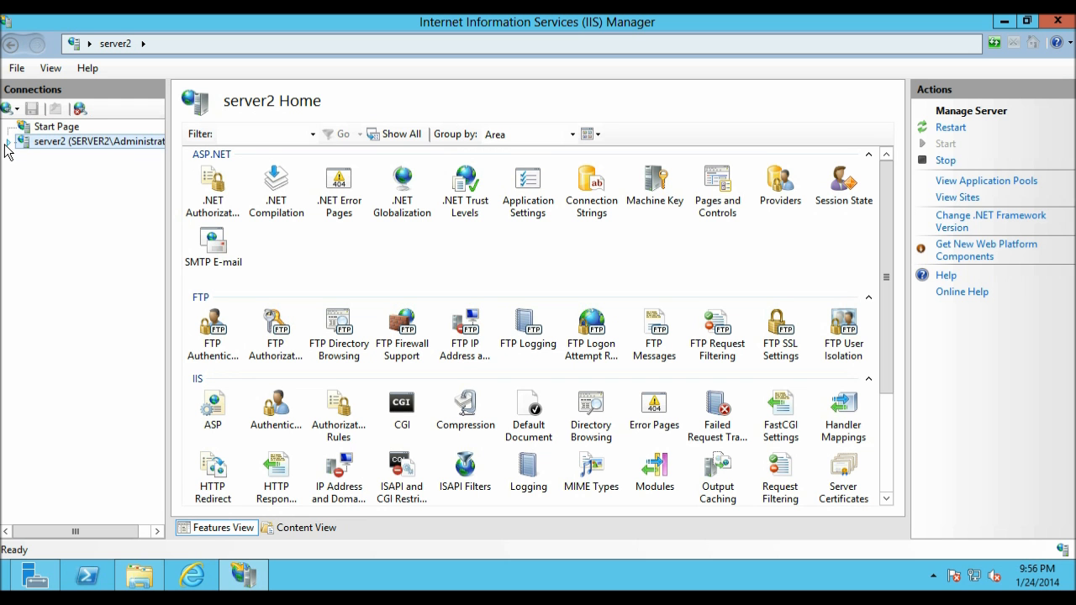
click(8, 141)
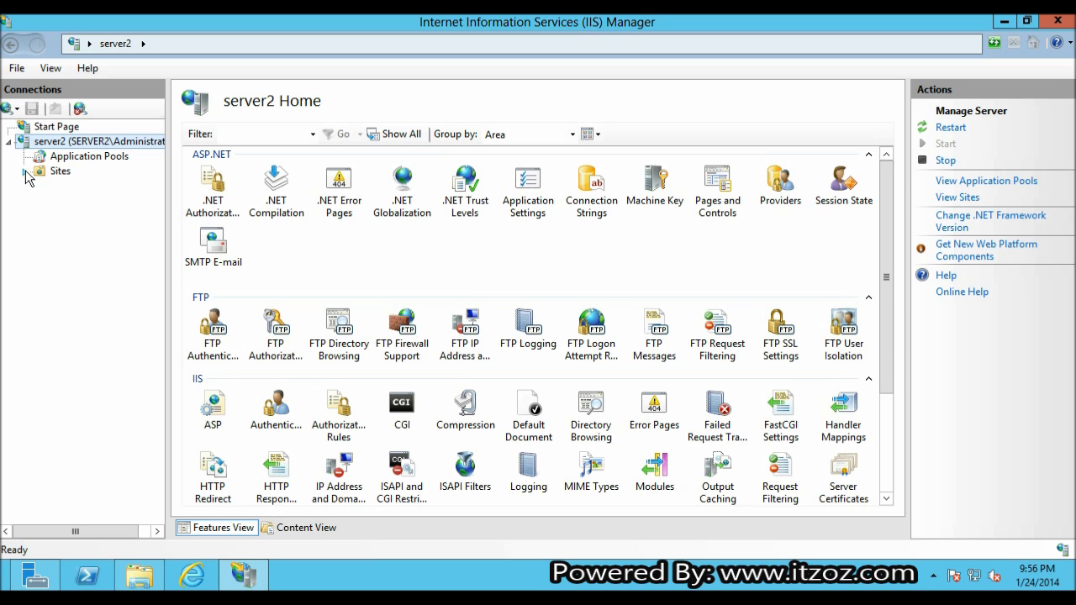
click(60, 172)
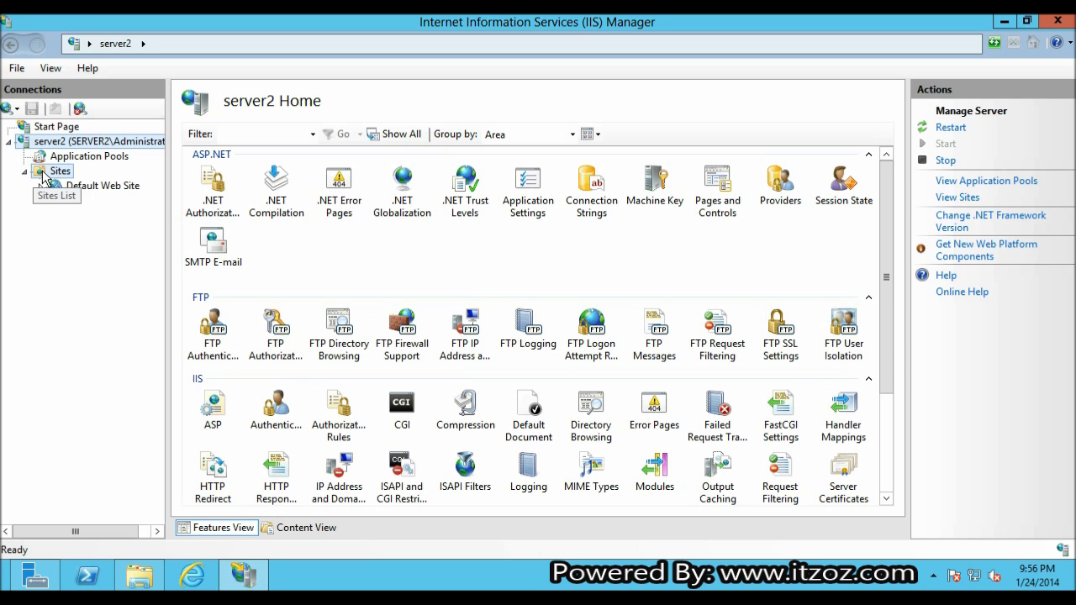
click(60, 172)
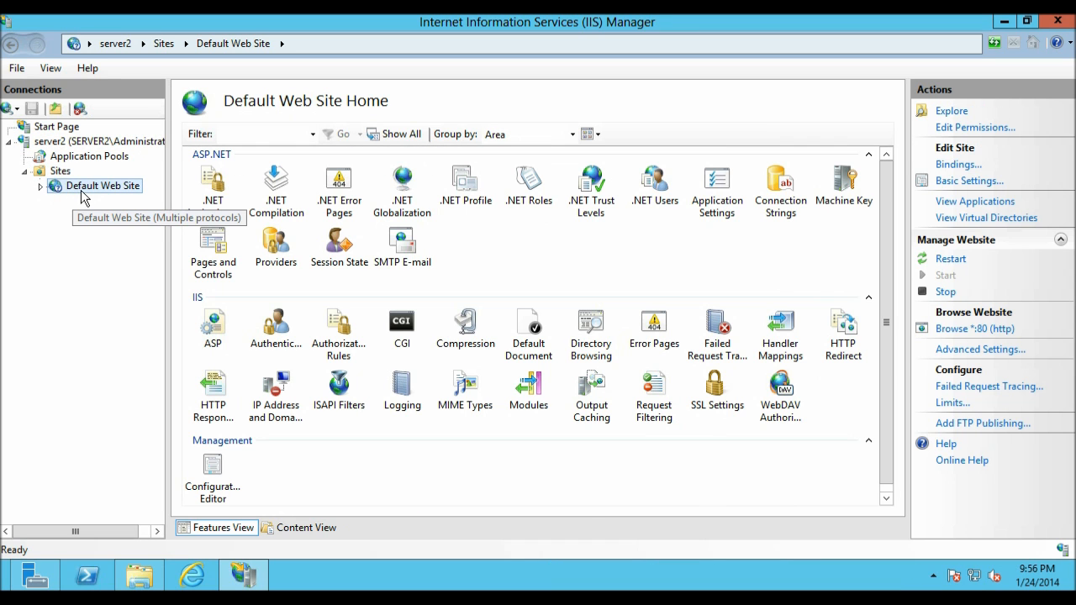
click(61, 171)
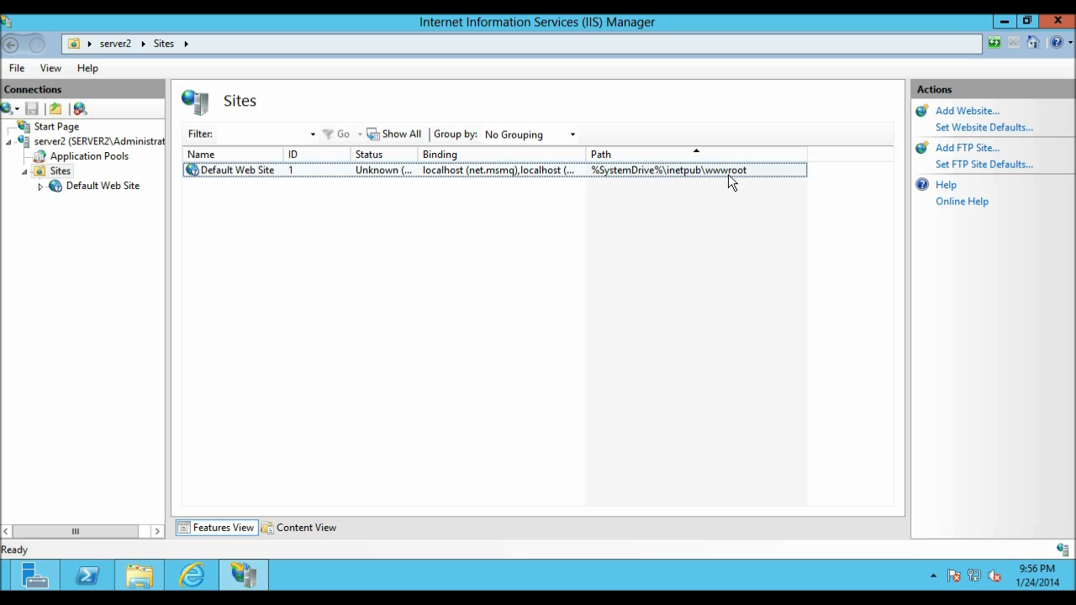
mouse_move(103, 185)
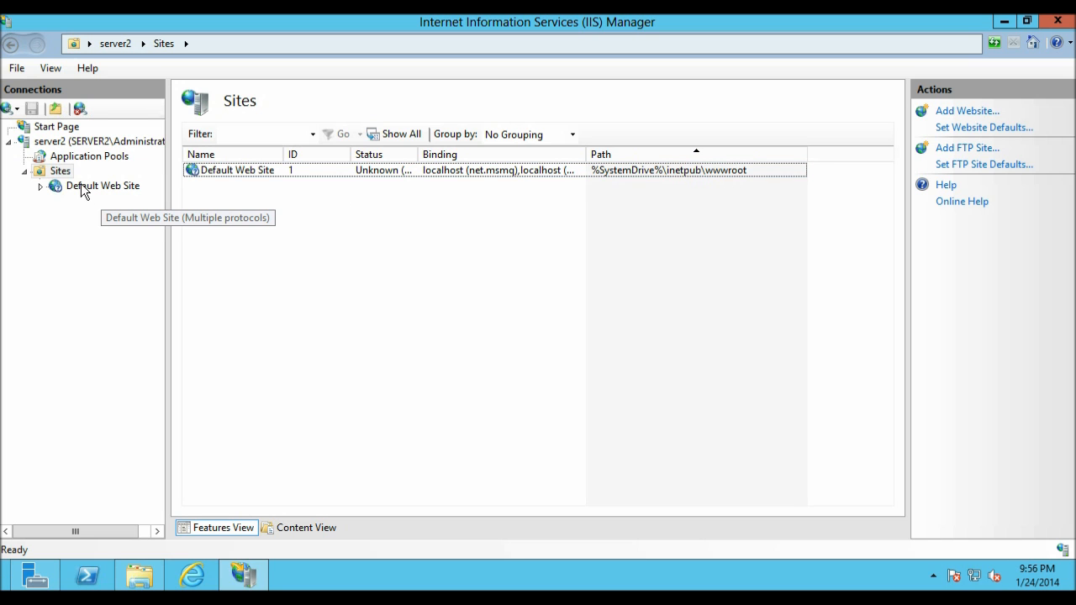
click(102, 185)
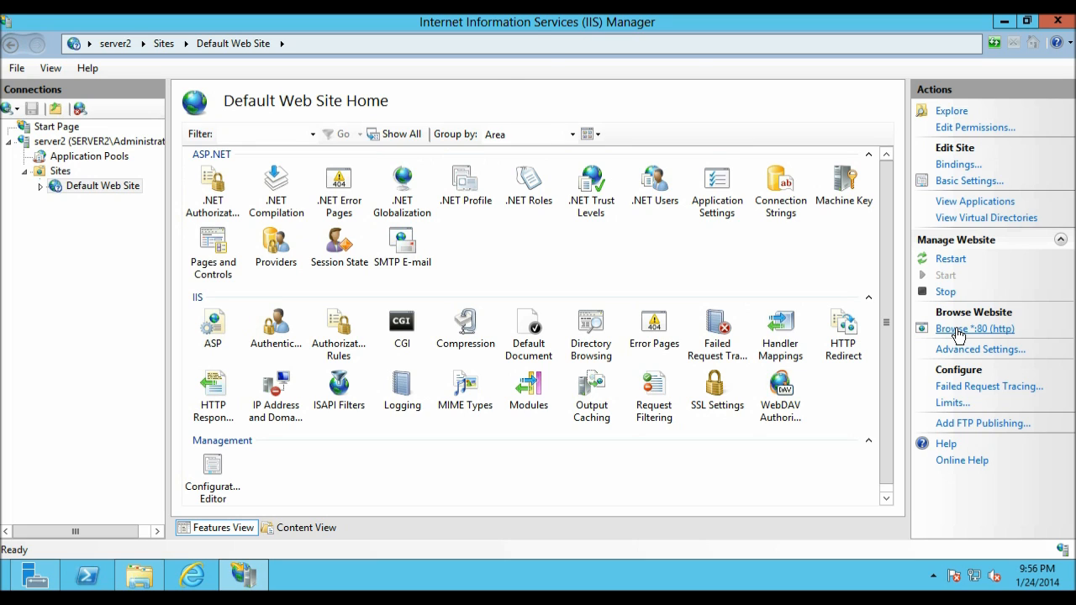
click(975, 328)
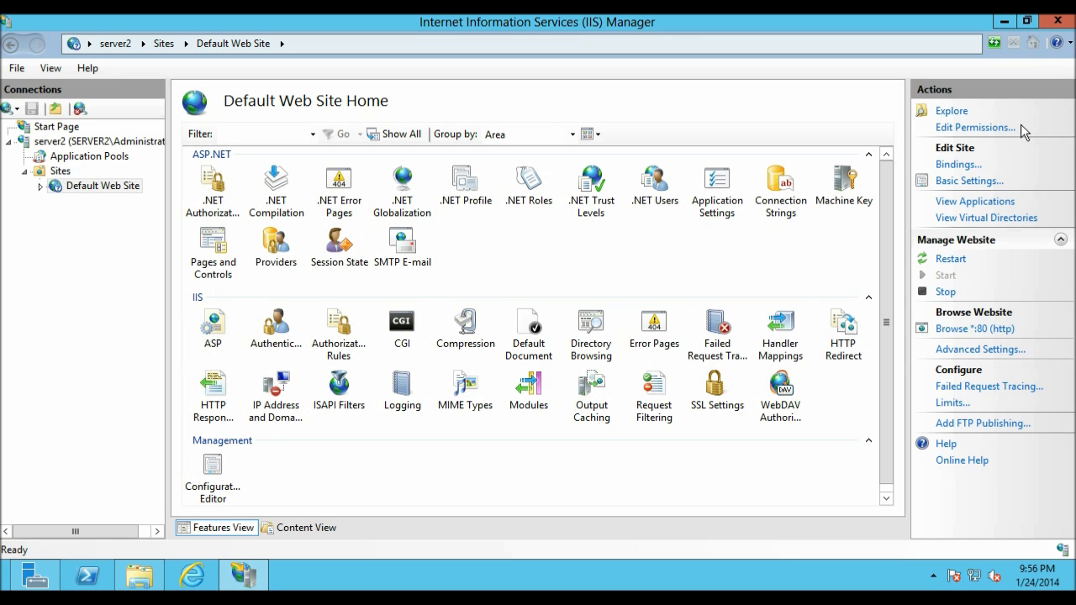
mouse_move(958, 164)
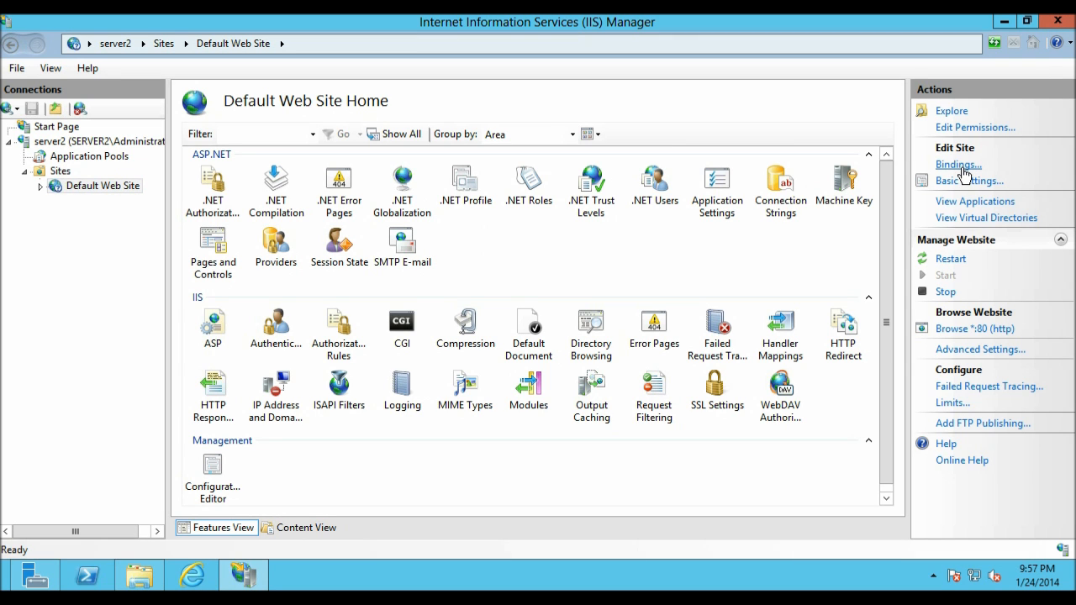
Step: In Default Web Site bindings, remove the http port 80 binding and confirm with Yes
click(959, 165)
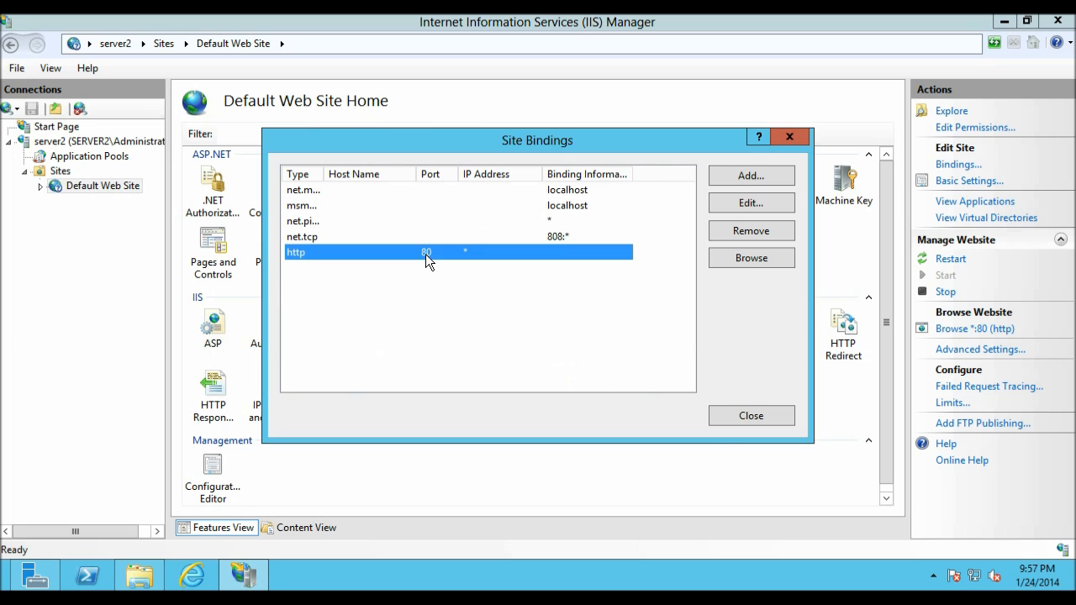
mouse_move(474, 261)
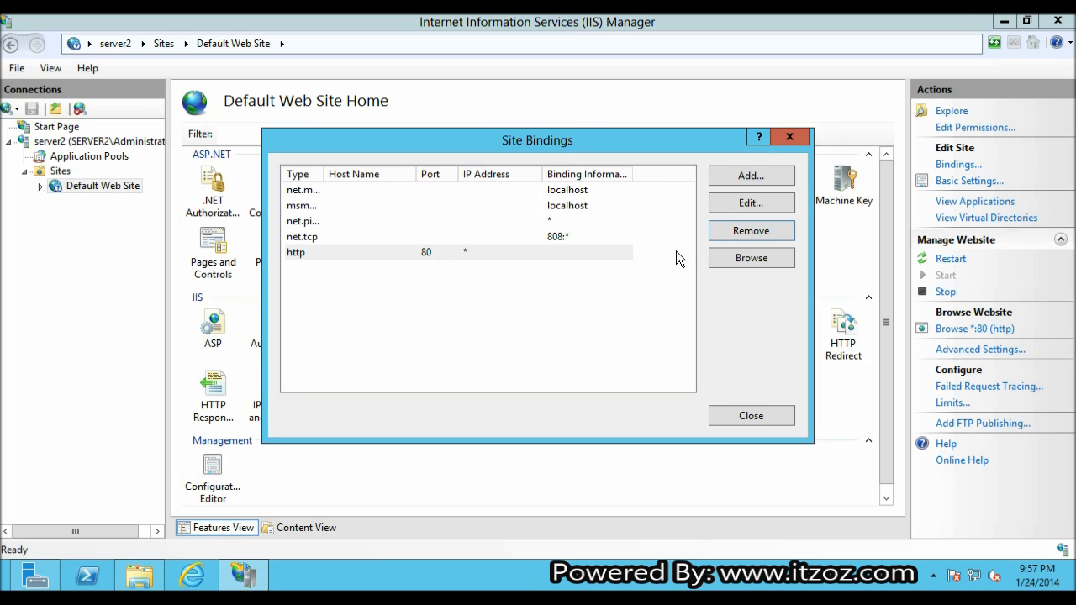
click(750, 230)
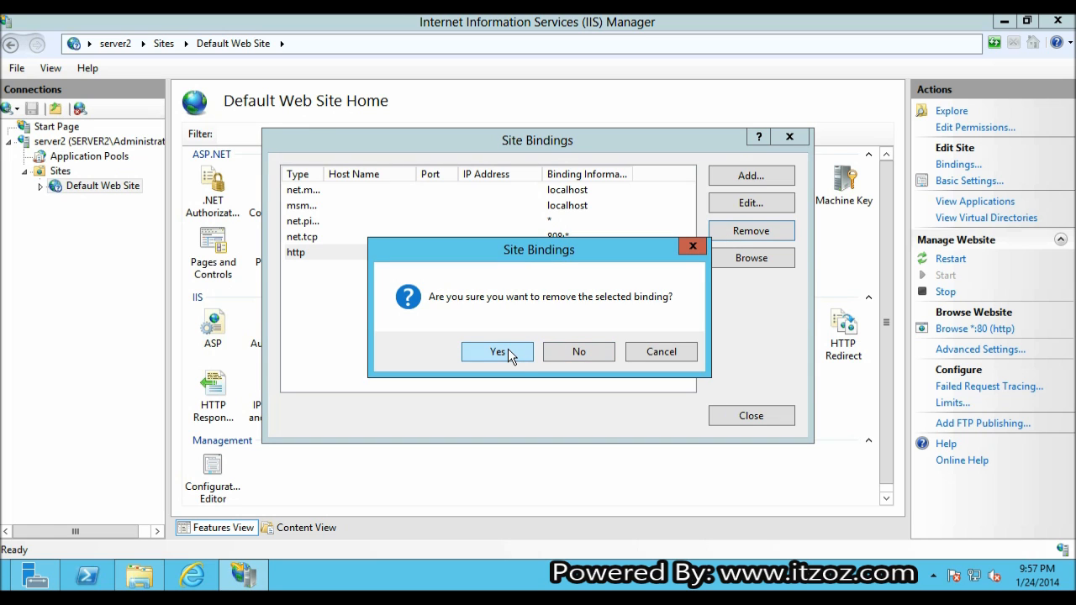
click(498, 351)
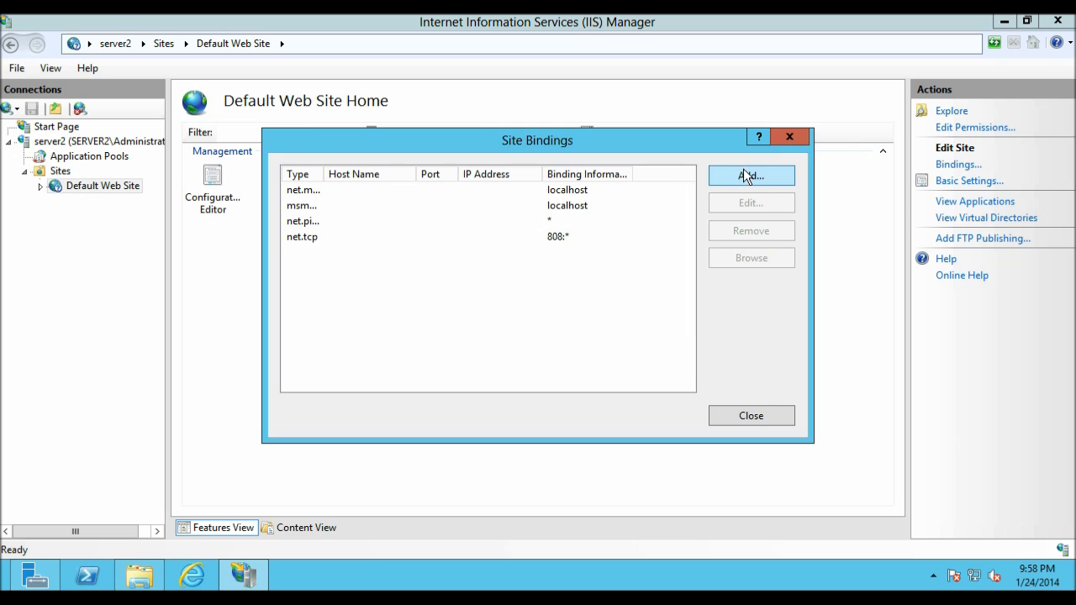
Step: Add an http binding for host usa.itzoz.com on IP 192.168.1.109 port 80, then close Site Bindings
click(750, 177)
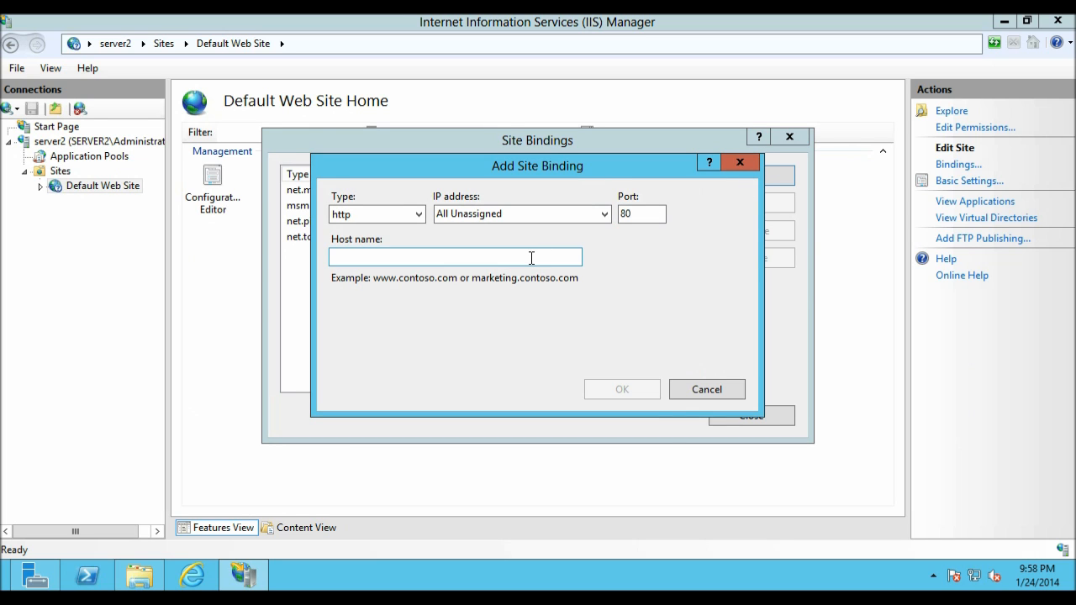
click(454, 257)
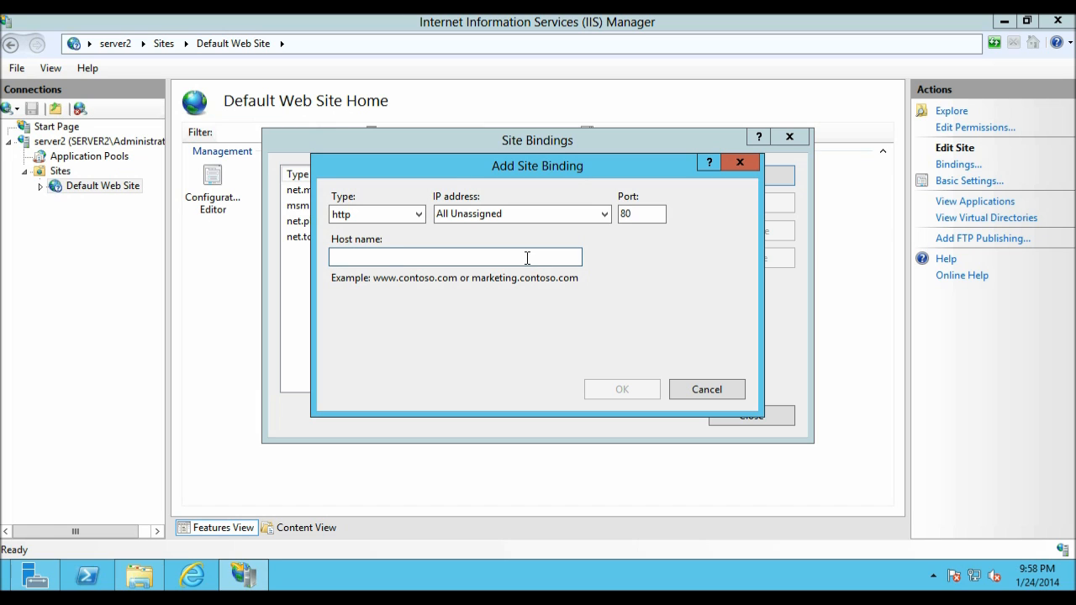
text(usa.itzoz.com)
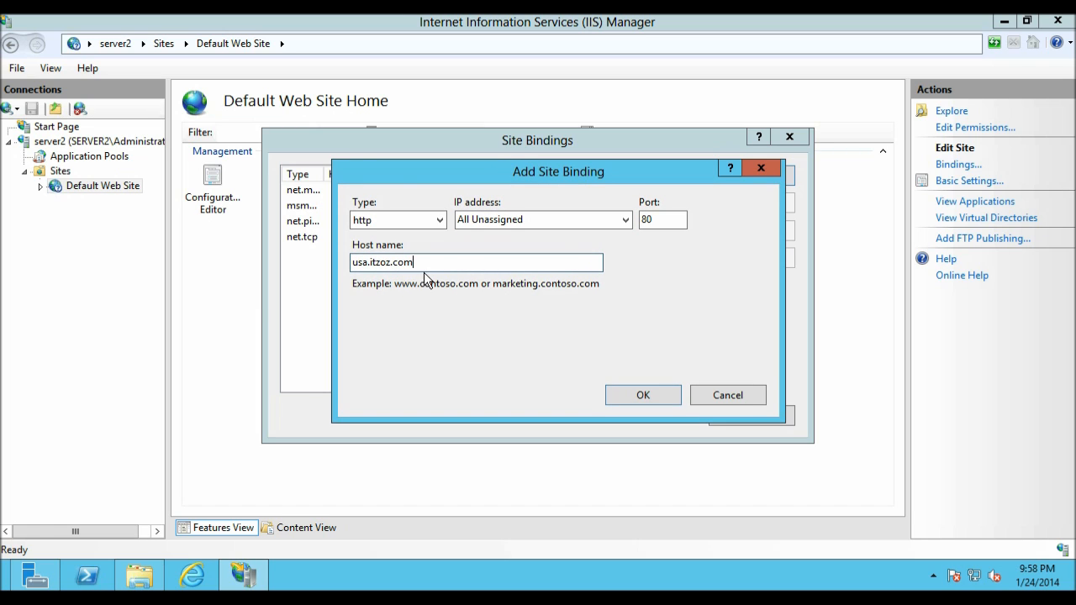
click(663, 219)
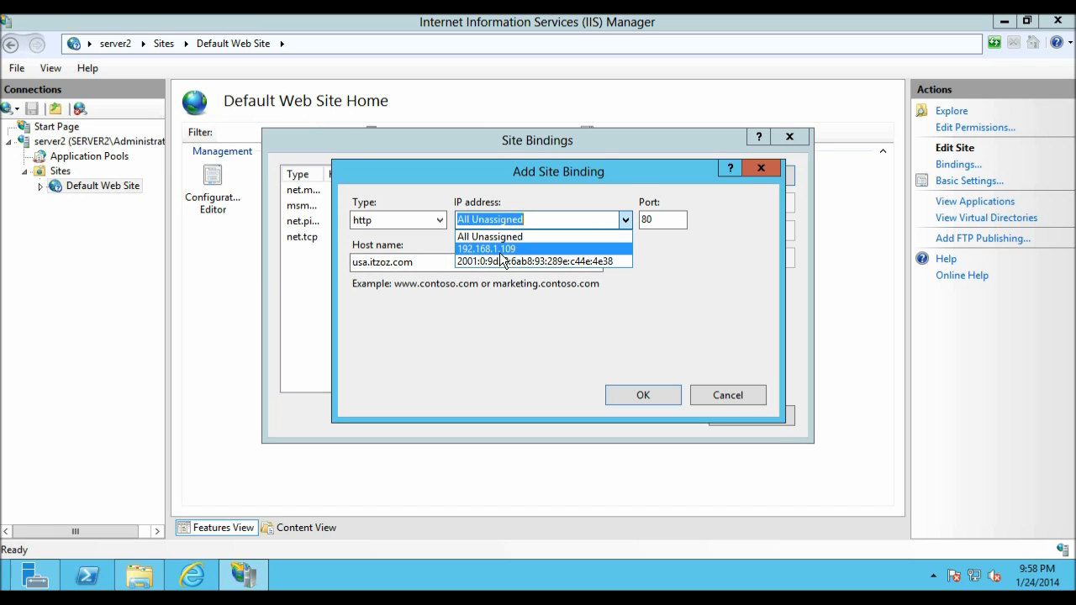
click(486, 249)
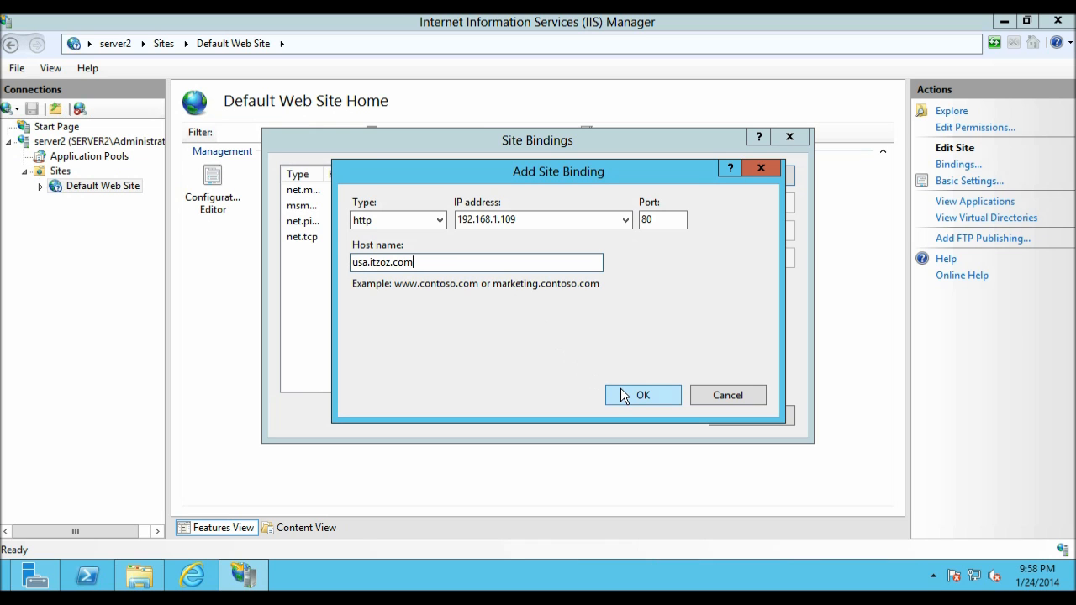
click(642, 395)
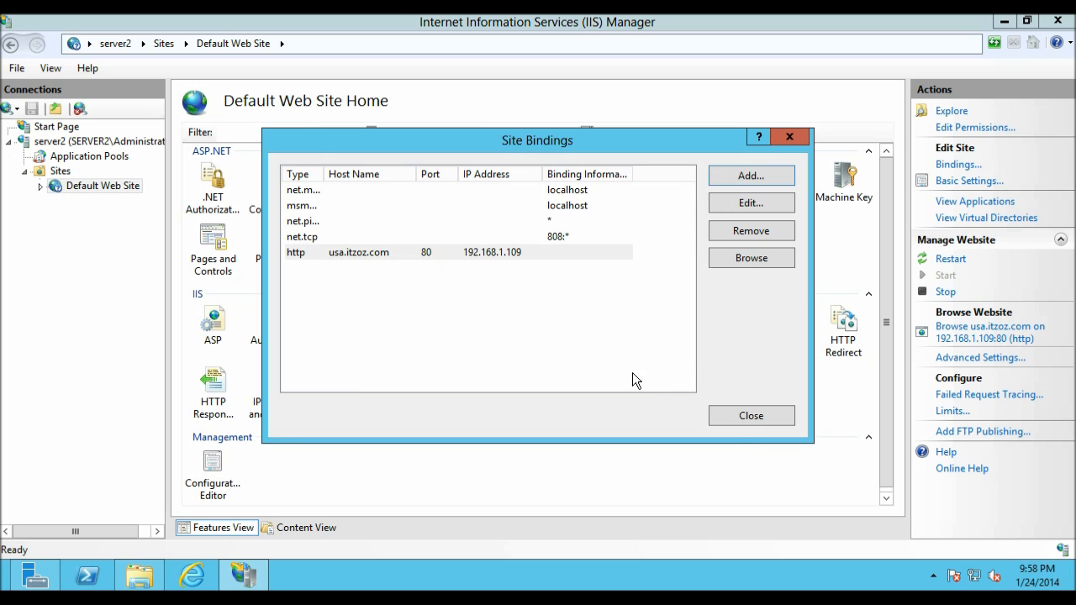
click(750, 415)
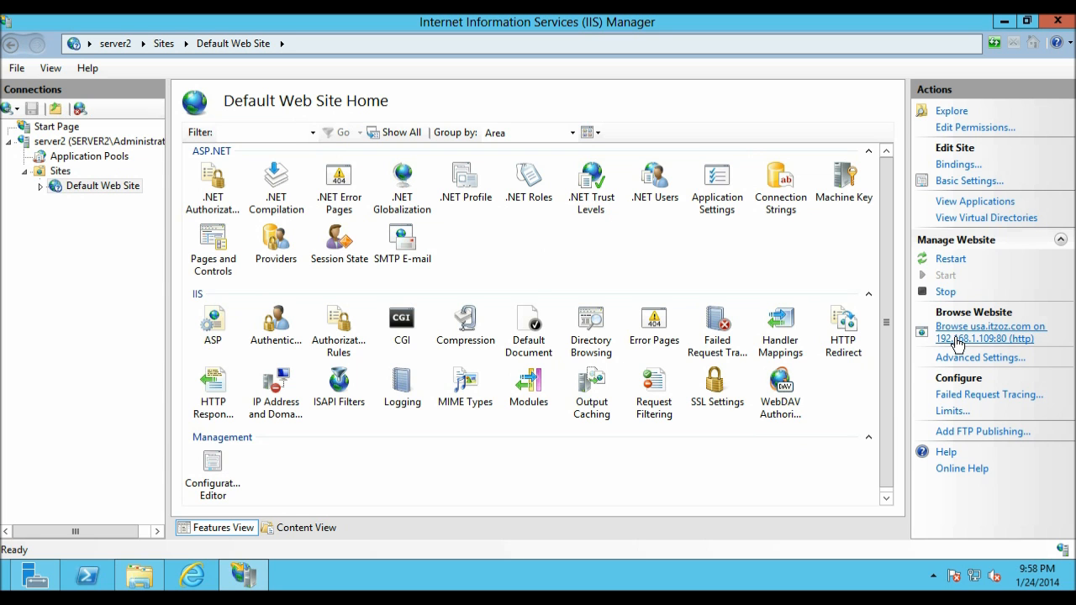
click(991, 332)
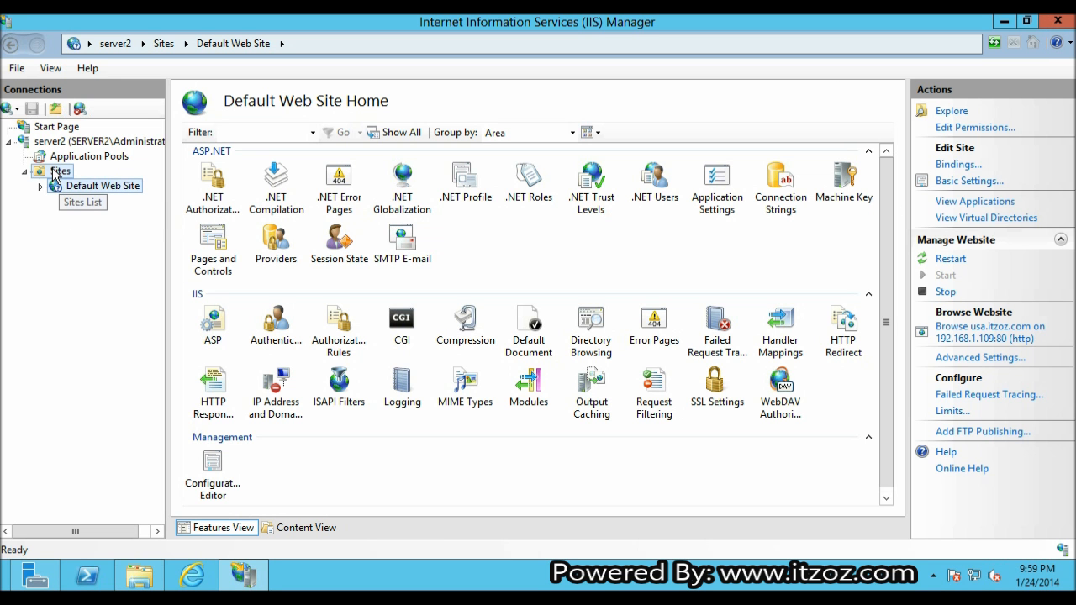
Step: From Sites choose Add Website and enter the site name UK.itzoz.com
right_click(61, 171)
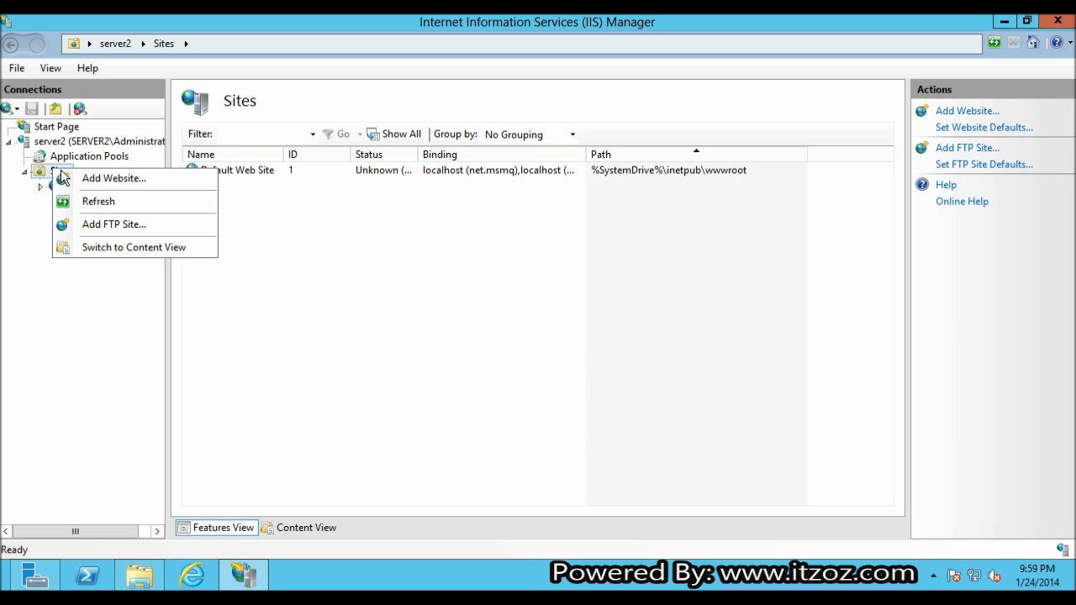
click(114, 179)
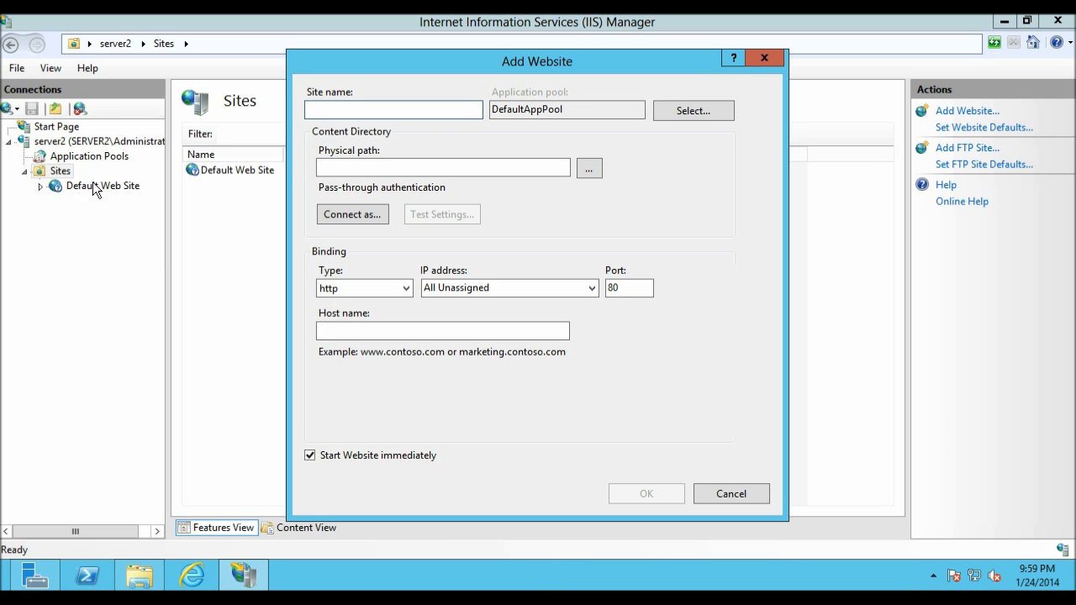
click(394, 111)
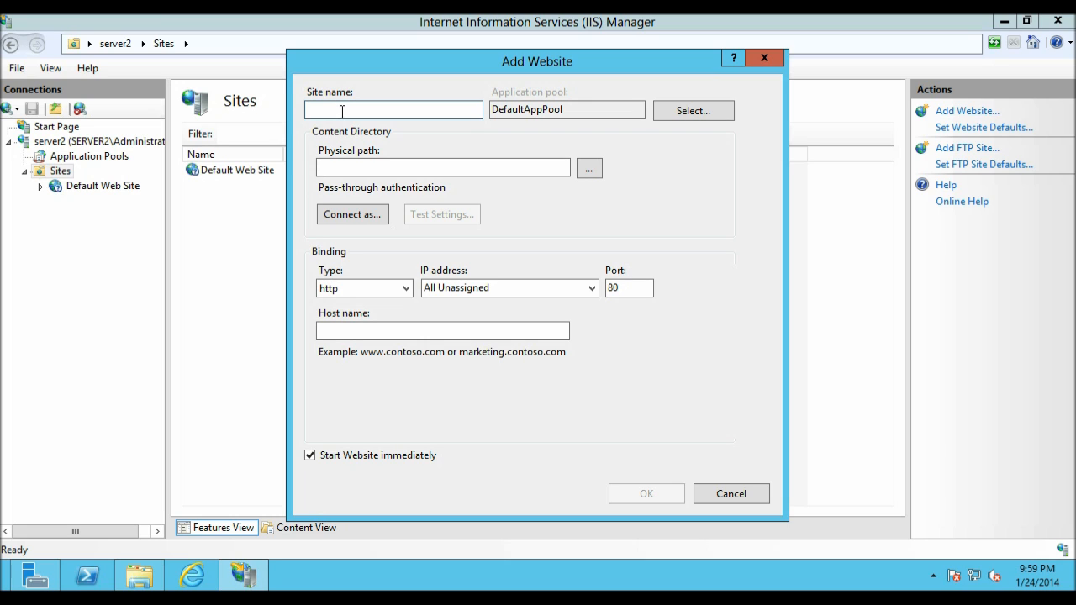
text(UK)
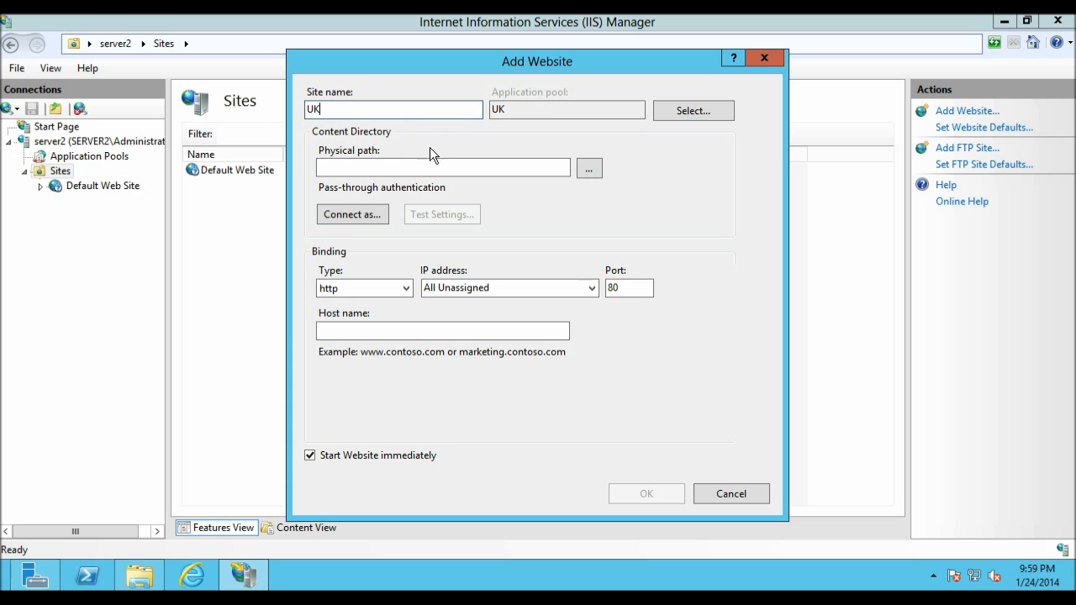
mouse_move(444, 166)
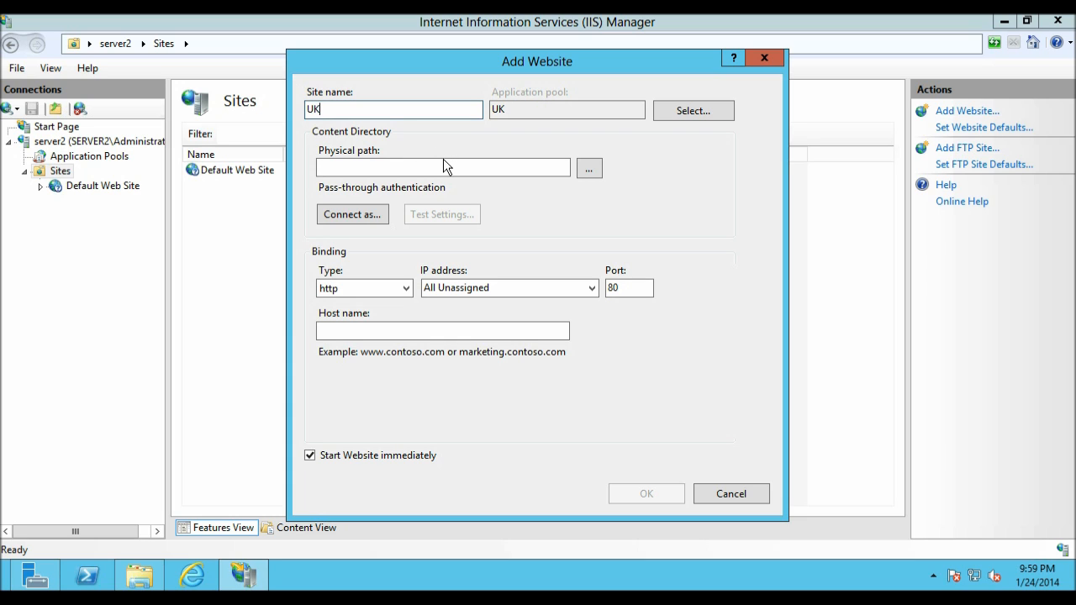
text(.itzoz.com)
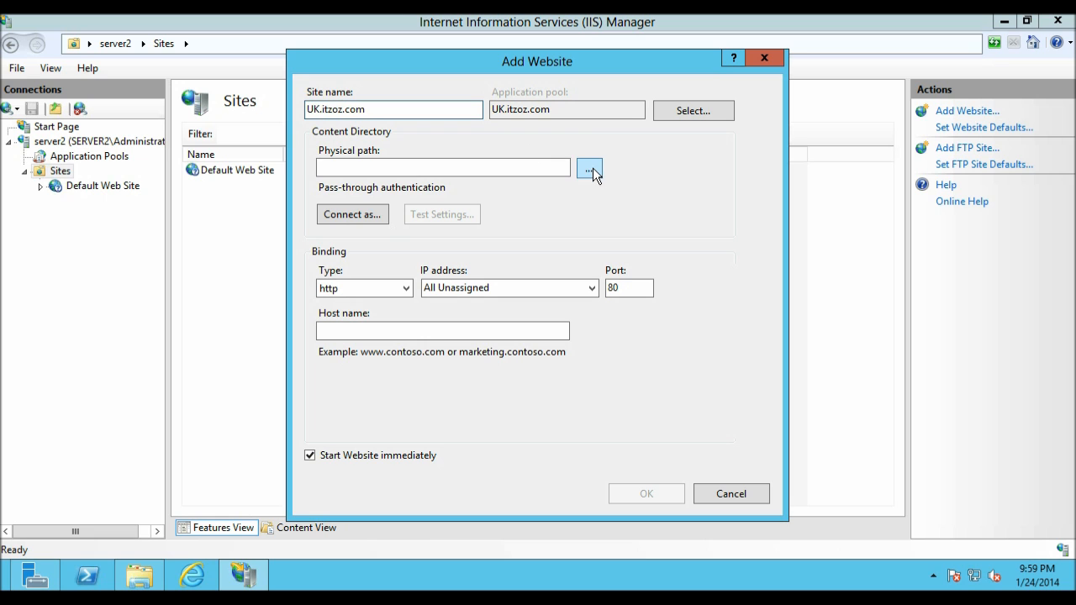
Step: Browse the physical path to C:\inetpub\sites\UK and accept it
click(589, 166)
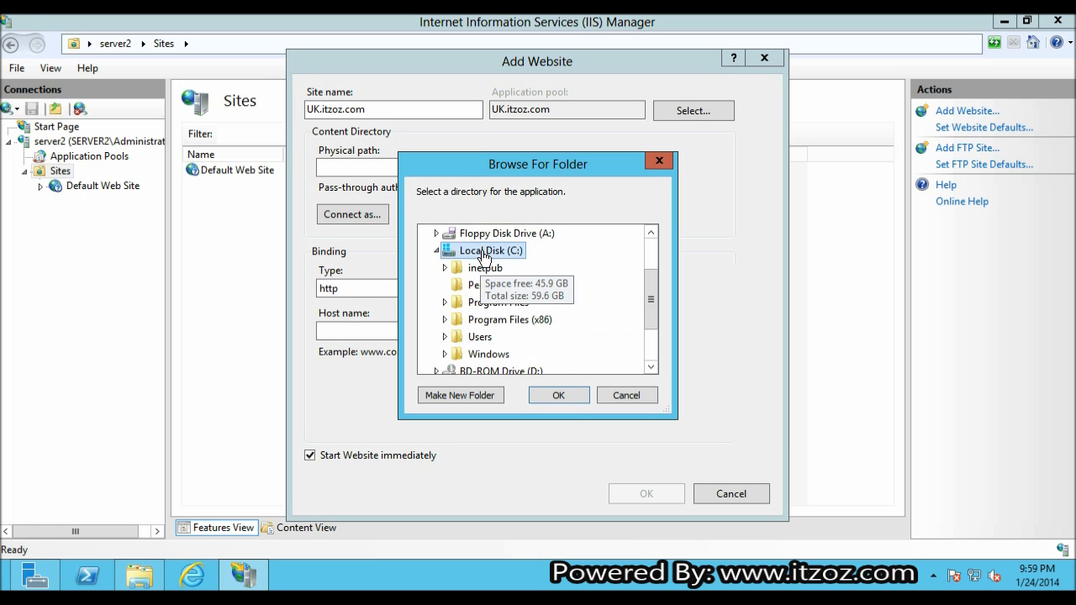
click(454, 267)
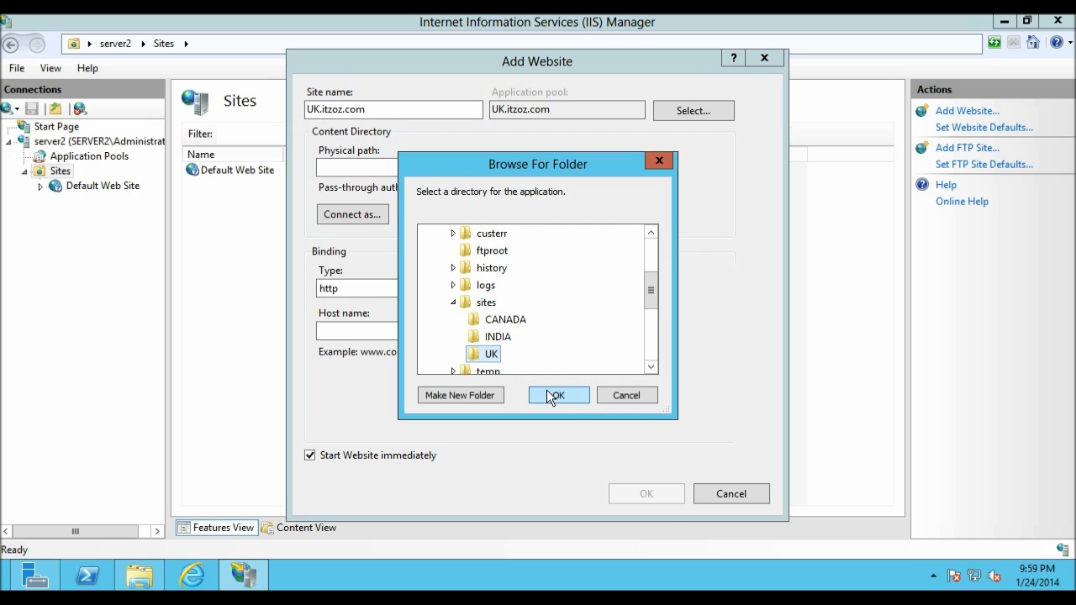
click(559, 395)
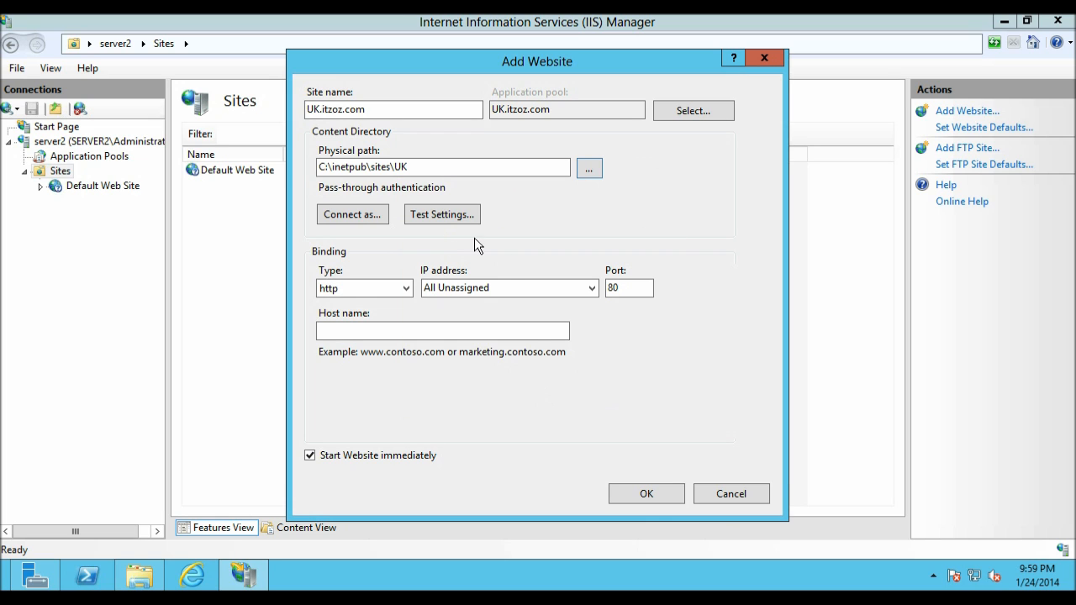
Step: Bind the new site to 192.168.1.109 with host name uk.itzoz.com and create it
click(363, 287)
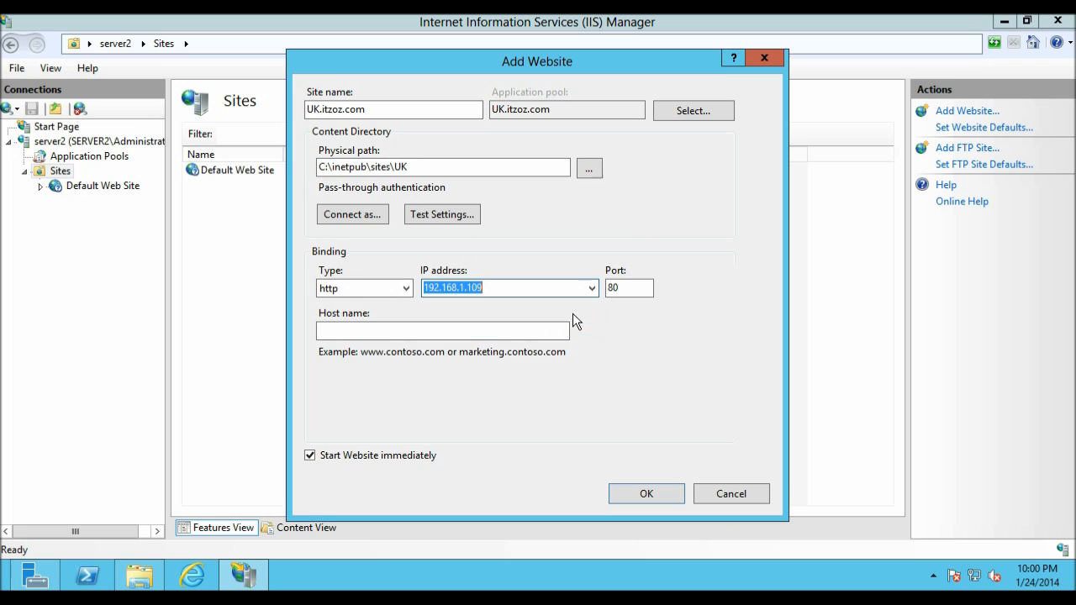
click(444, 330)
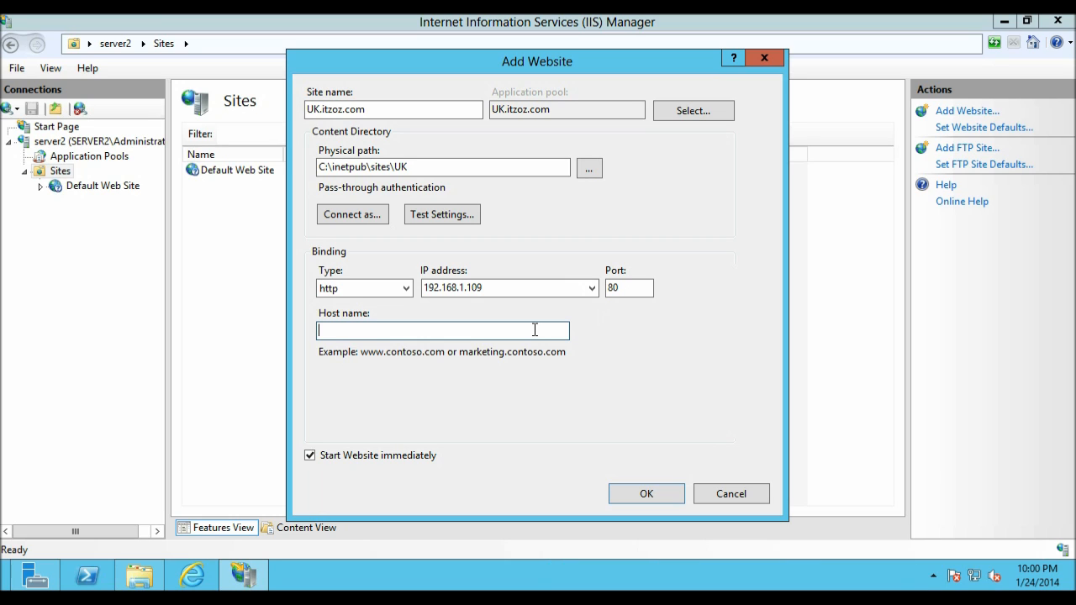
text(uk.itzoz.com)
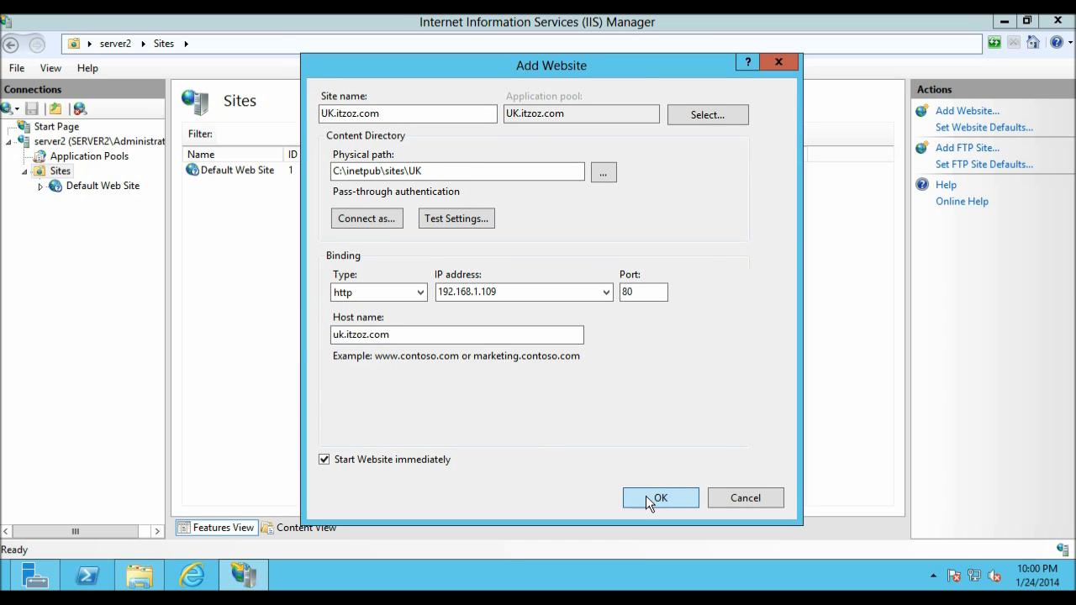
click(659, 497)
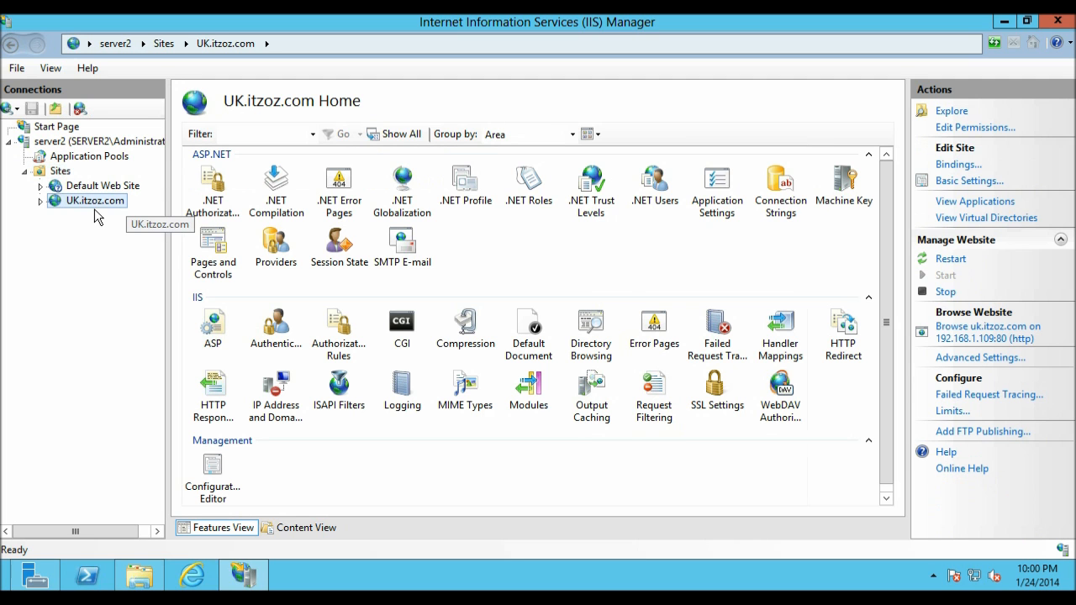
mouse_move(989, 333)
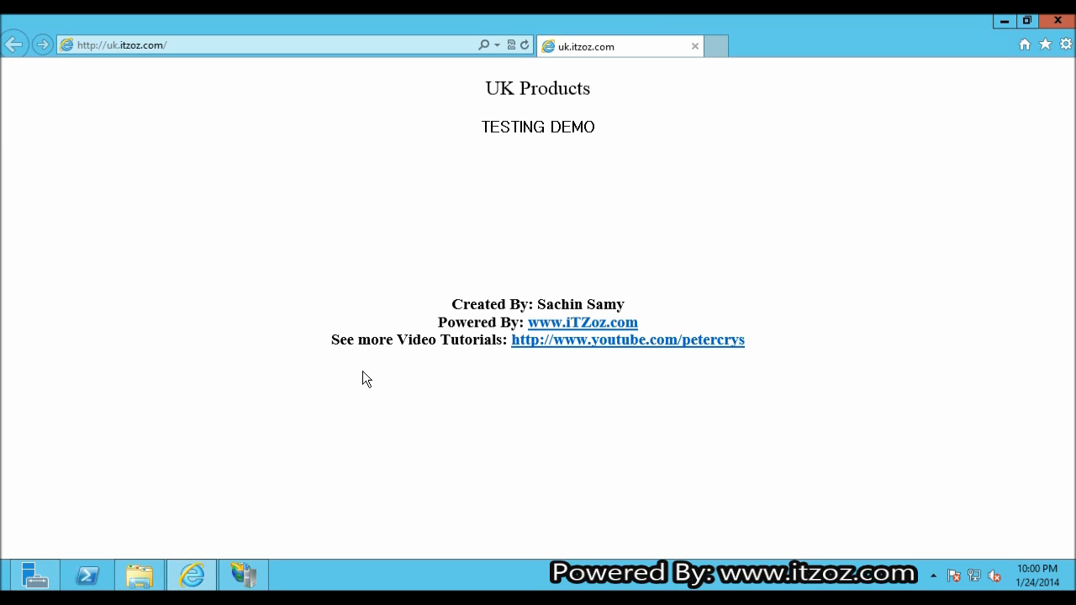
Step: Browse uk.itzoz.com in Internet Explorer to see the UK Products test page
double_click(538, 87)
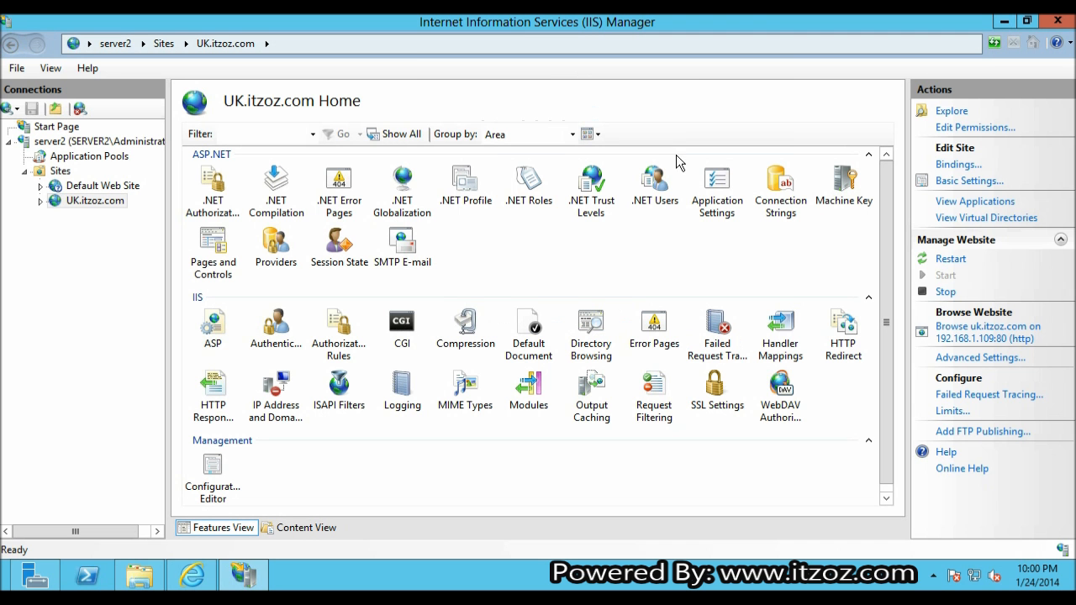
mouse_move(108, 185)
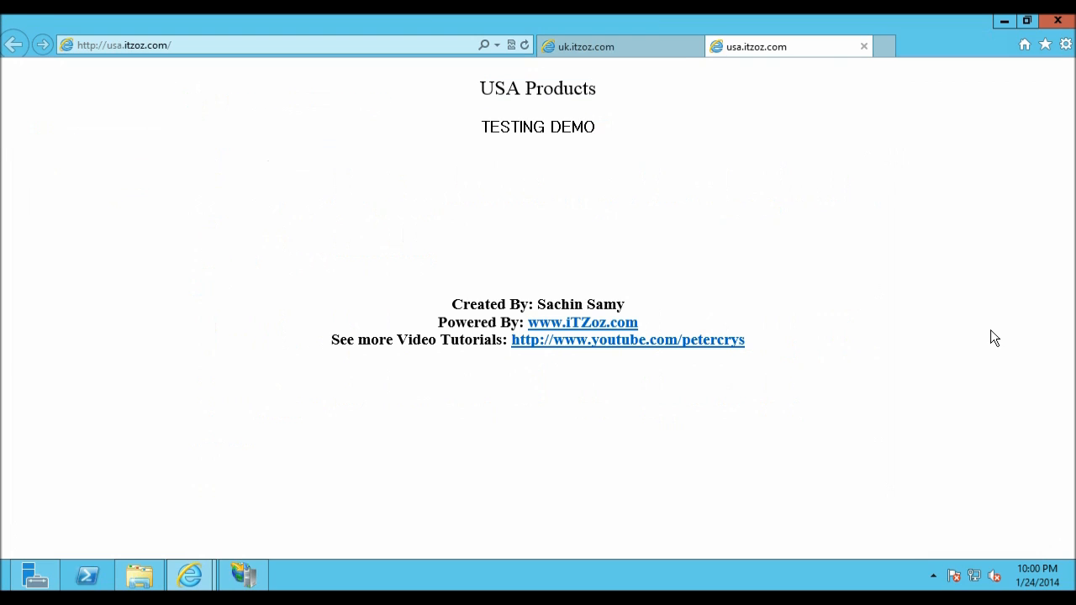
mouse_move(630, 60)
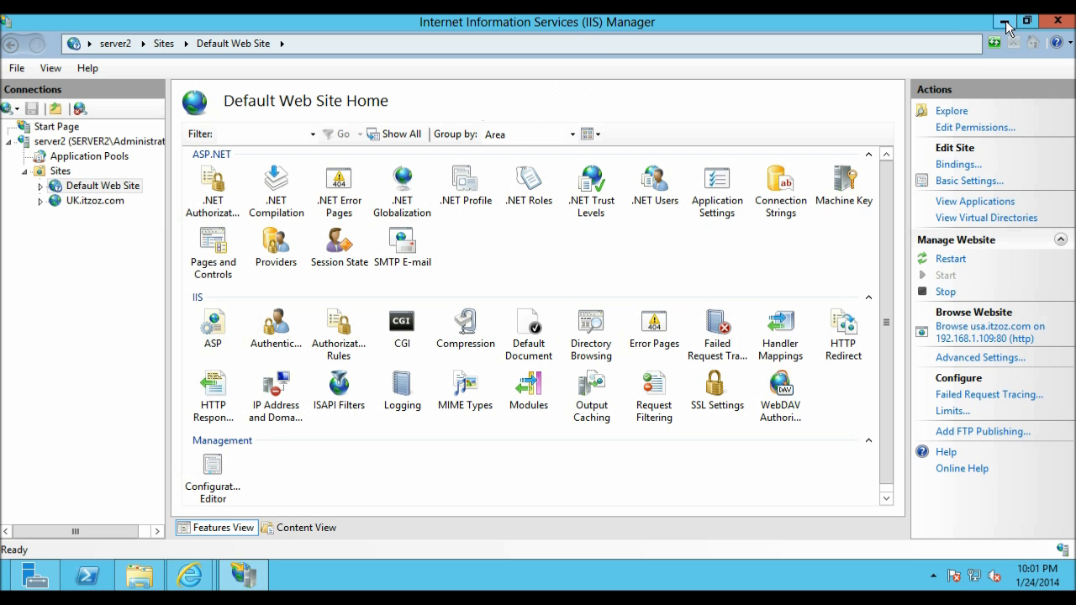
Step: Start a new website named india.itzoz.com with physical path C:\inetpub\sites\INDIA
right_click(61, 172)
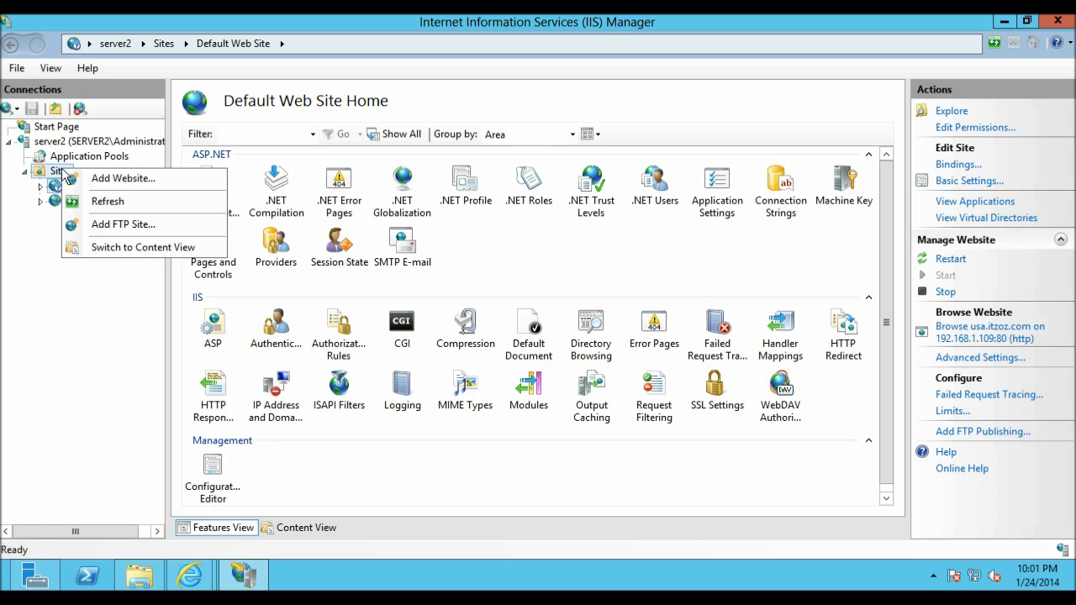
click(123, 178)
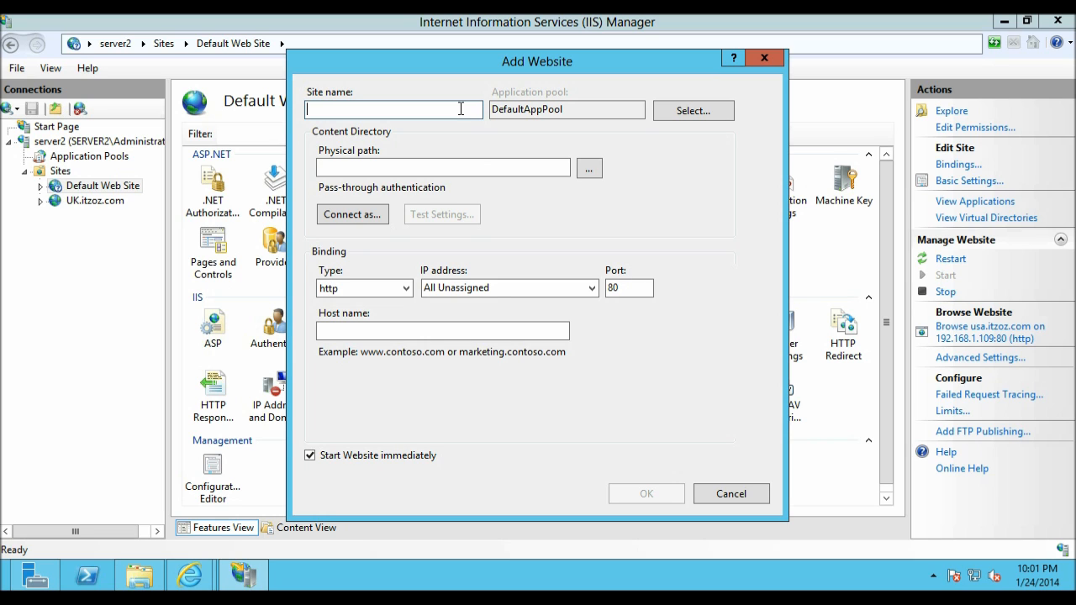
text(india.itzoz.com)
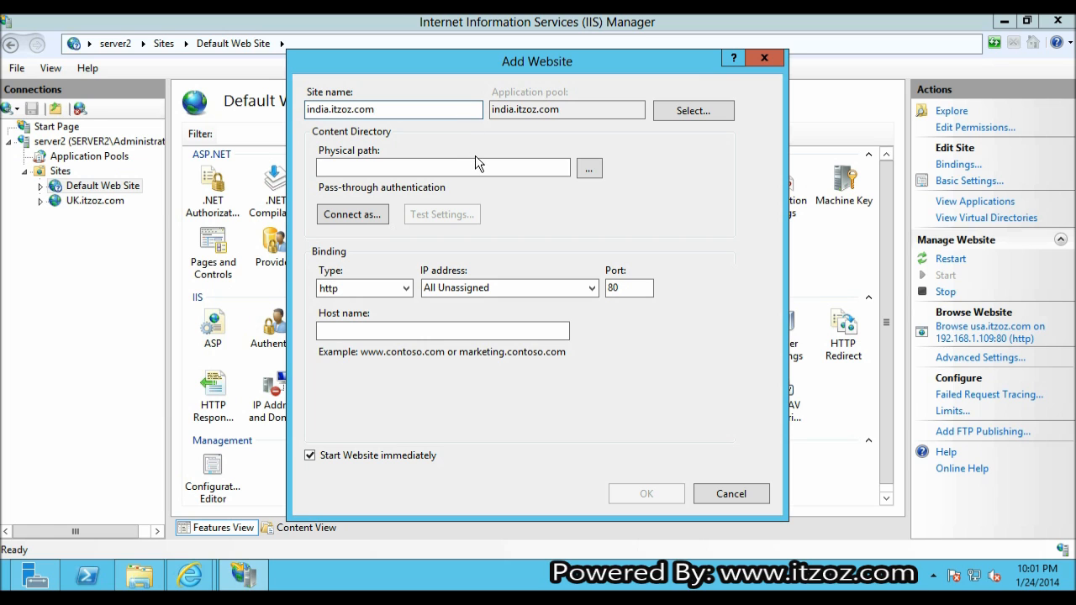
click(588, 169)
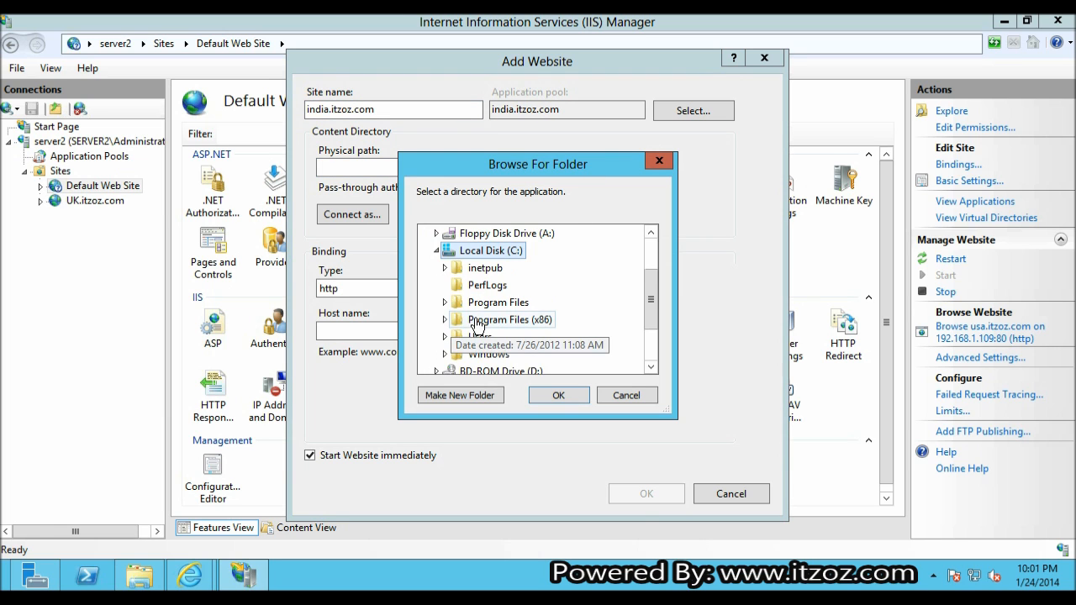
click(444, 267)
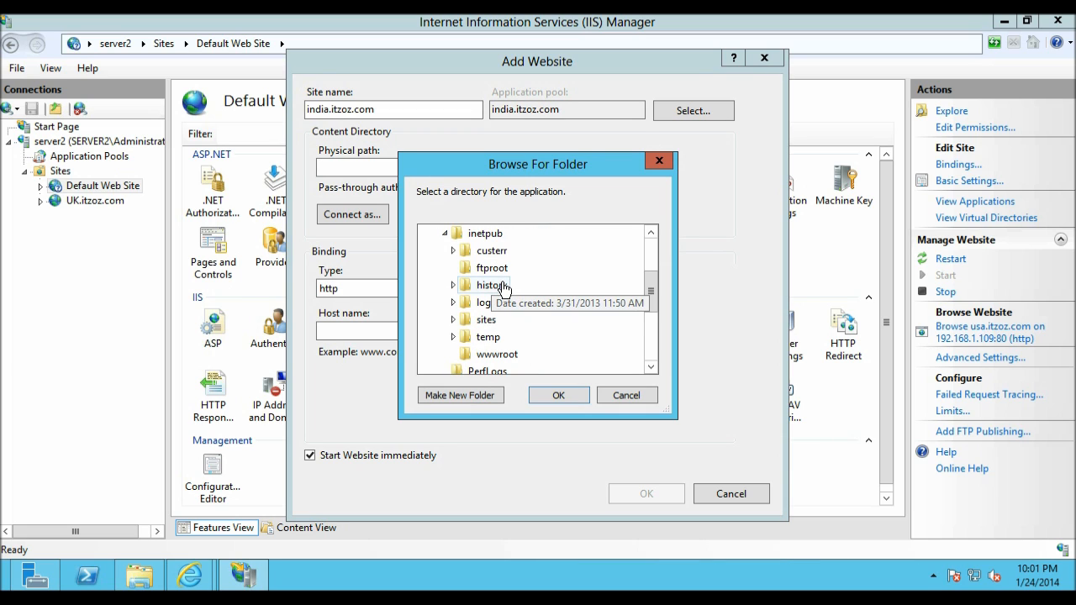
mouse_move(497, 353)
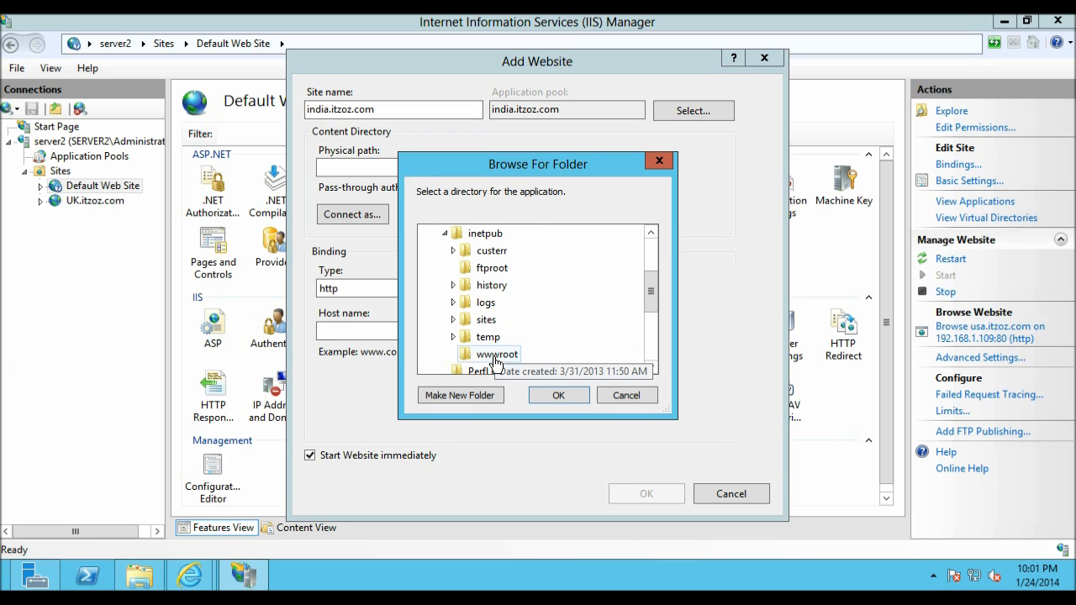
click(452, 303)
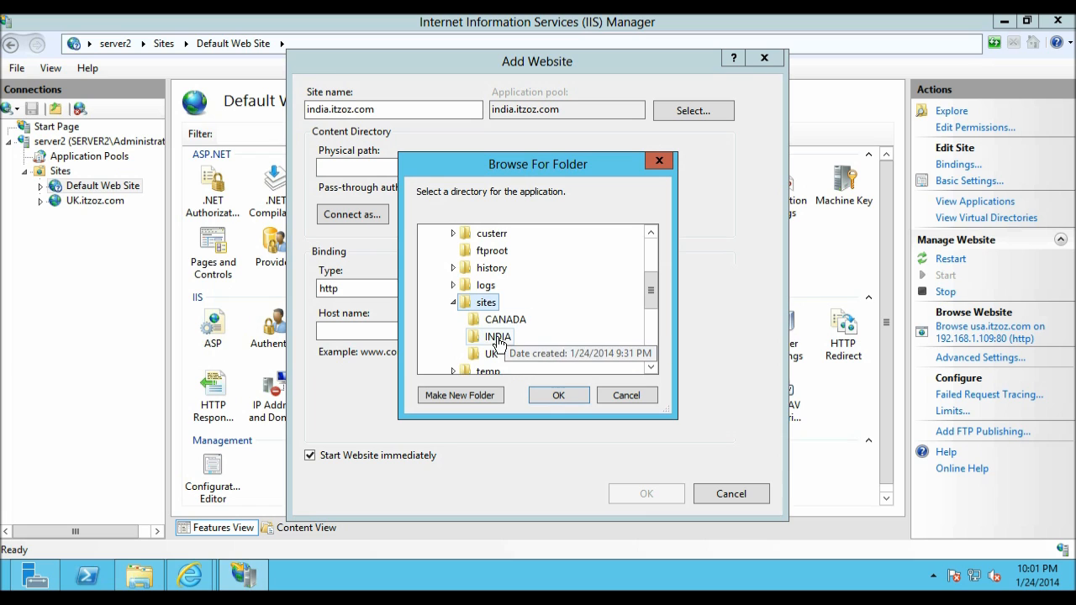
click(558, 395)
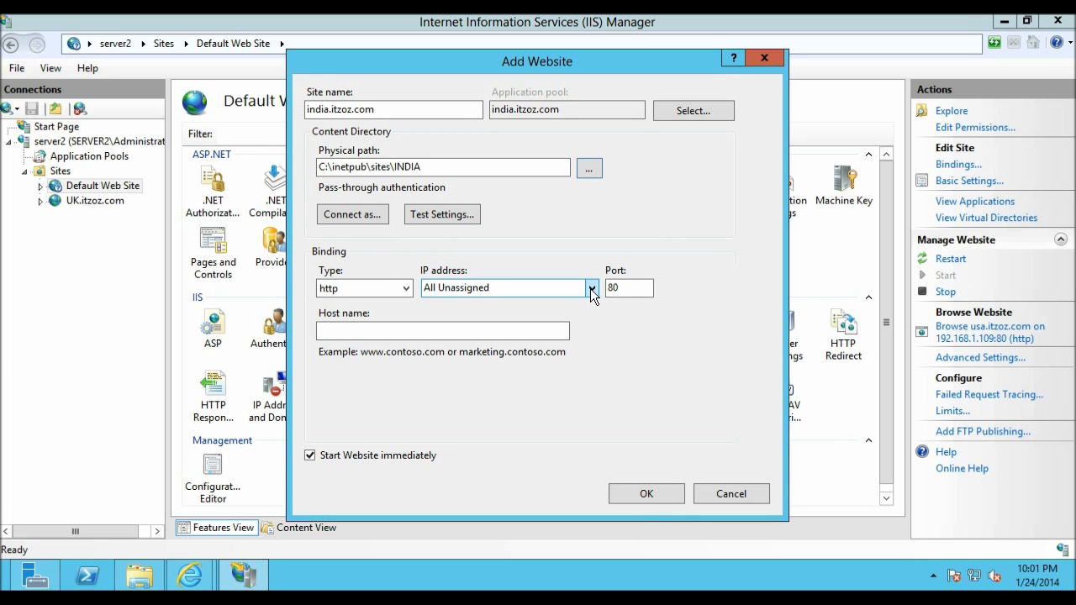
Step: Bind the india site to 192.168.1.109 port 80 and confirm the Add Website dialog
click(592, 287)
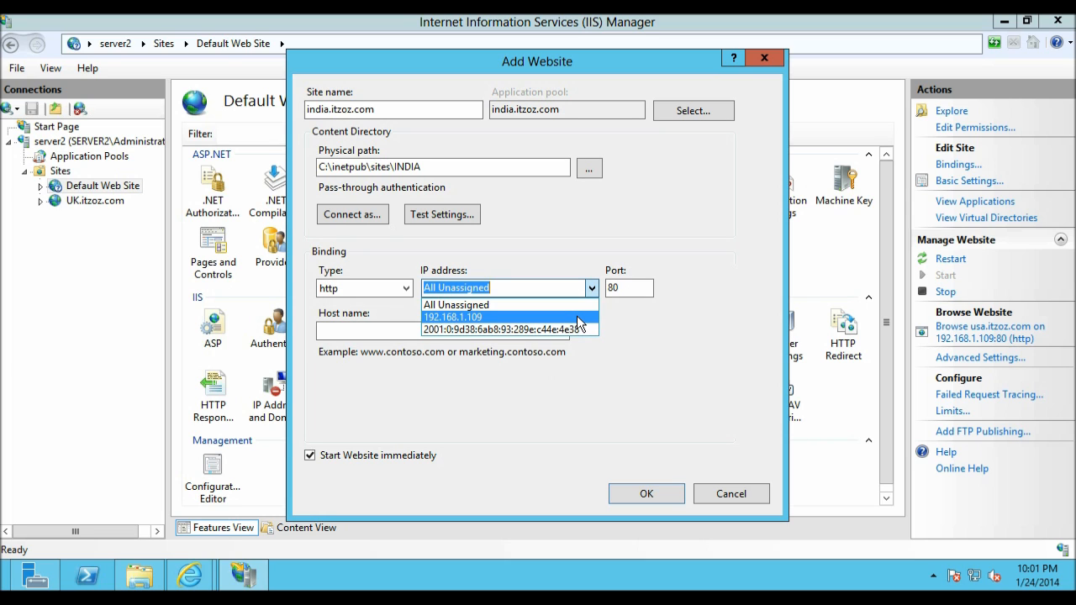
click(454, 316)
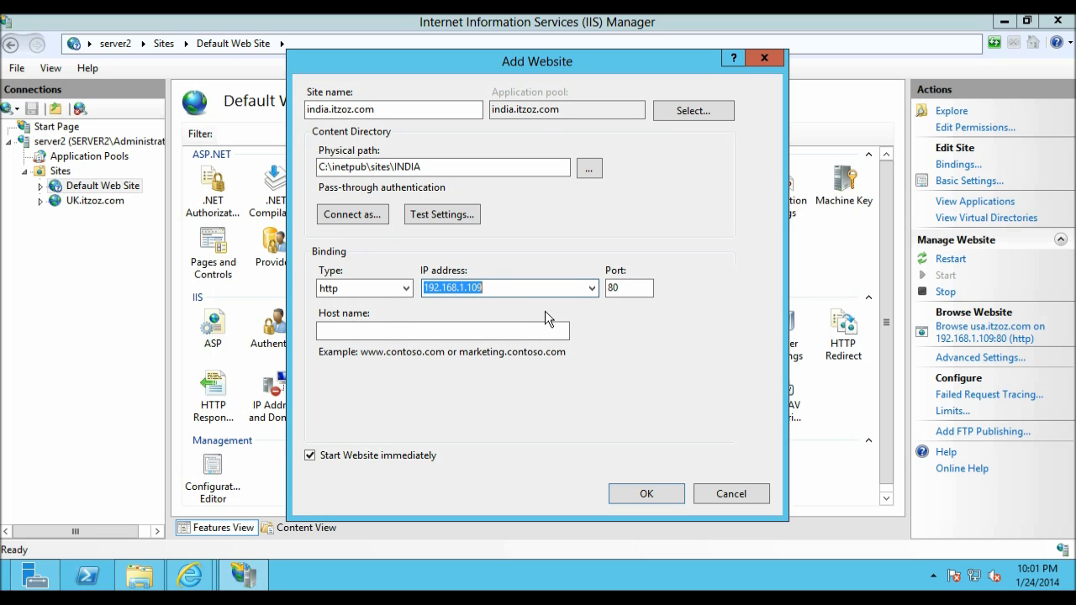
mouse_move(602, 310)
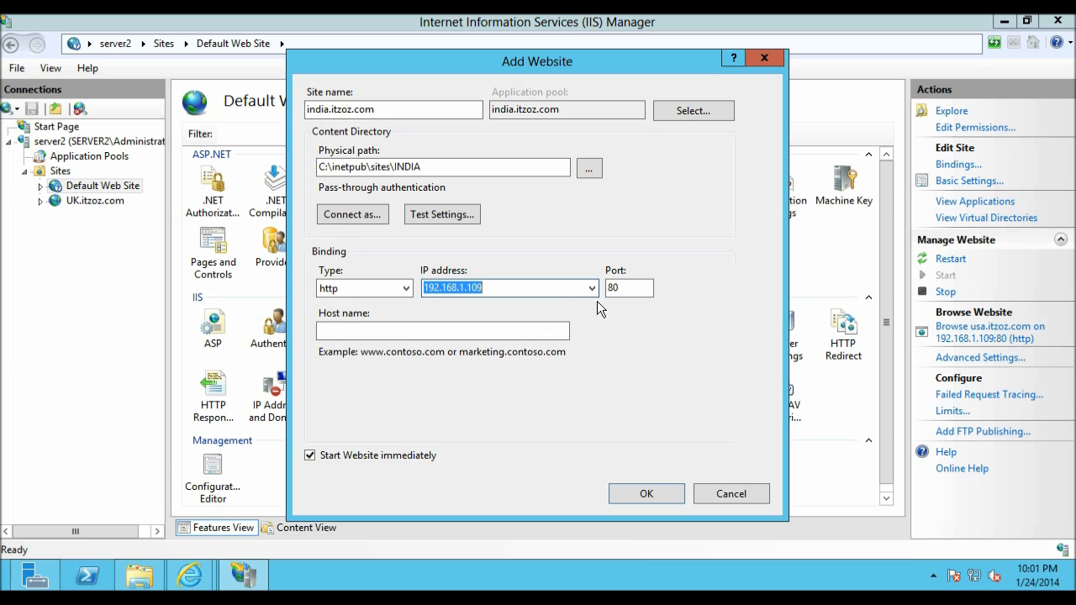
click(443, 330)
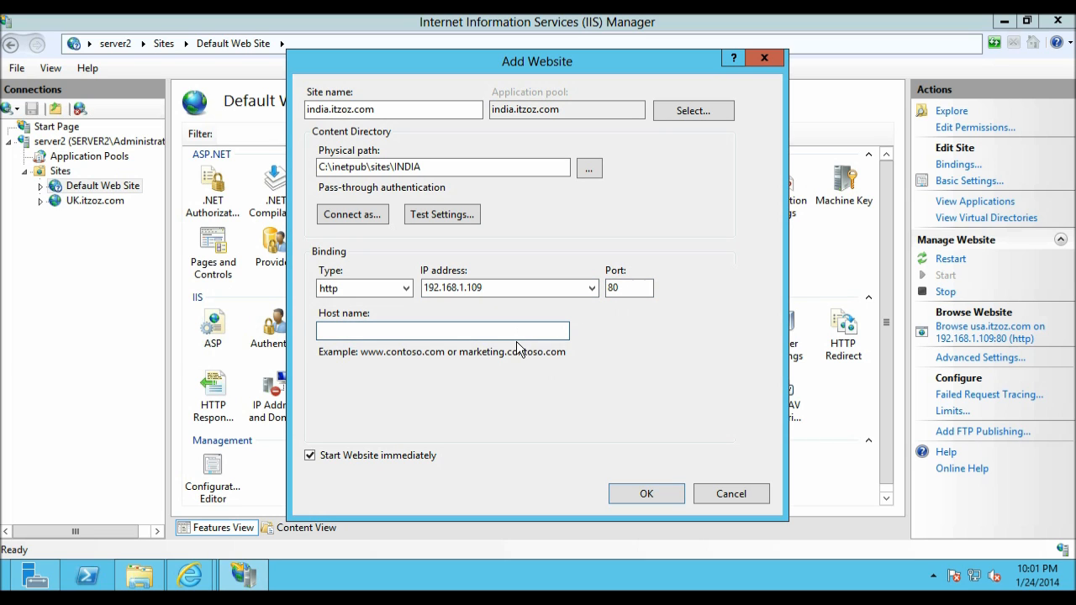
click(441, 330)
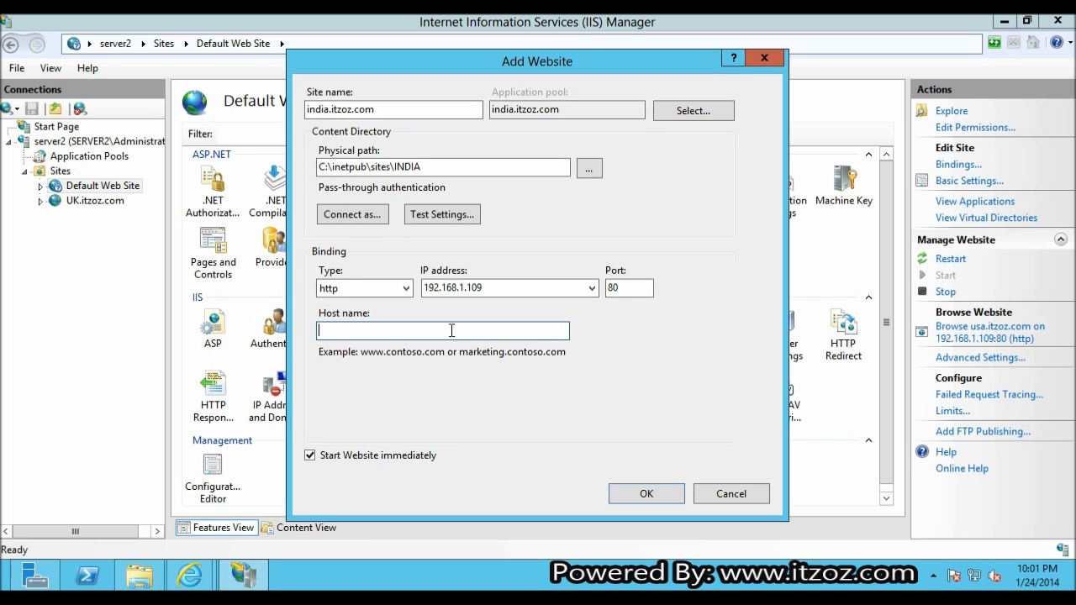
mouse_move(457, 338)
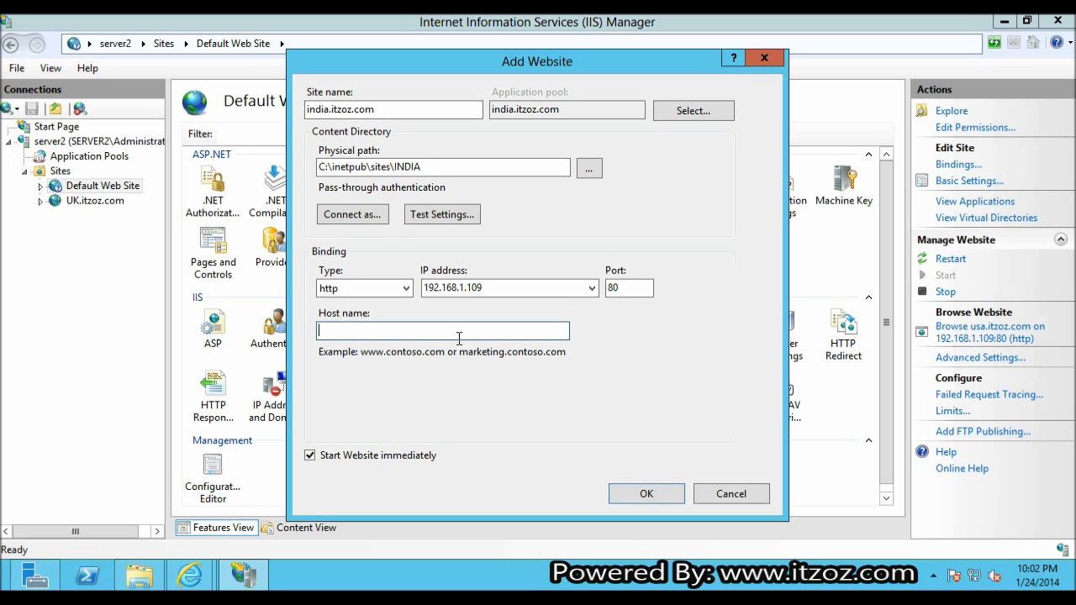
click(645, 494)
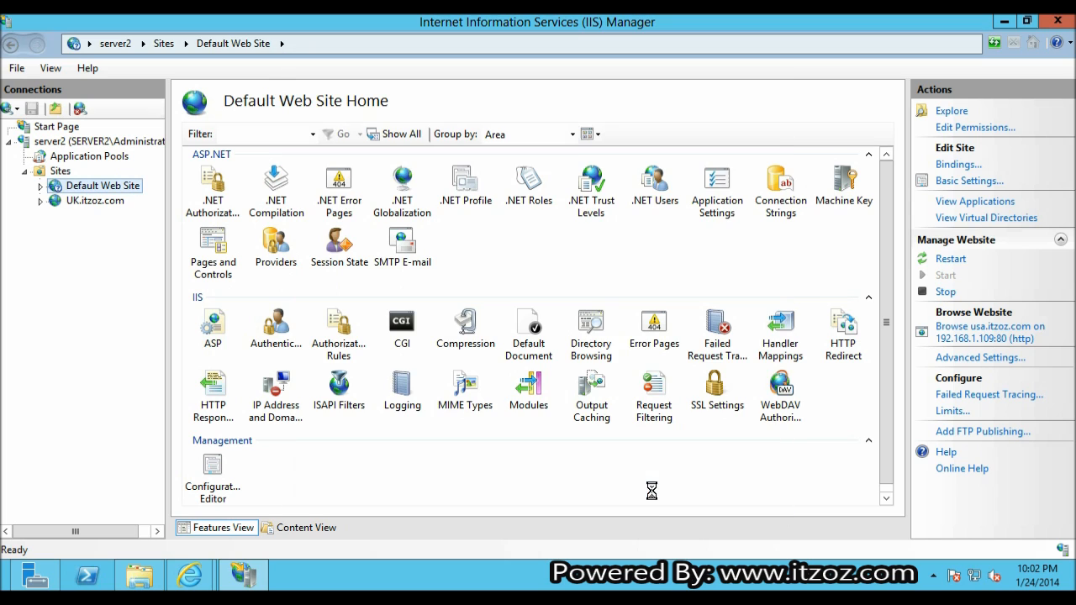
Step: Select the india.itzoz.com site under Sites and browse it from the Actions pane
click(99, 215)
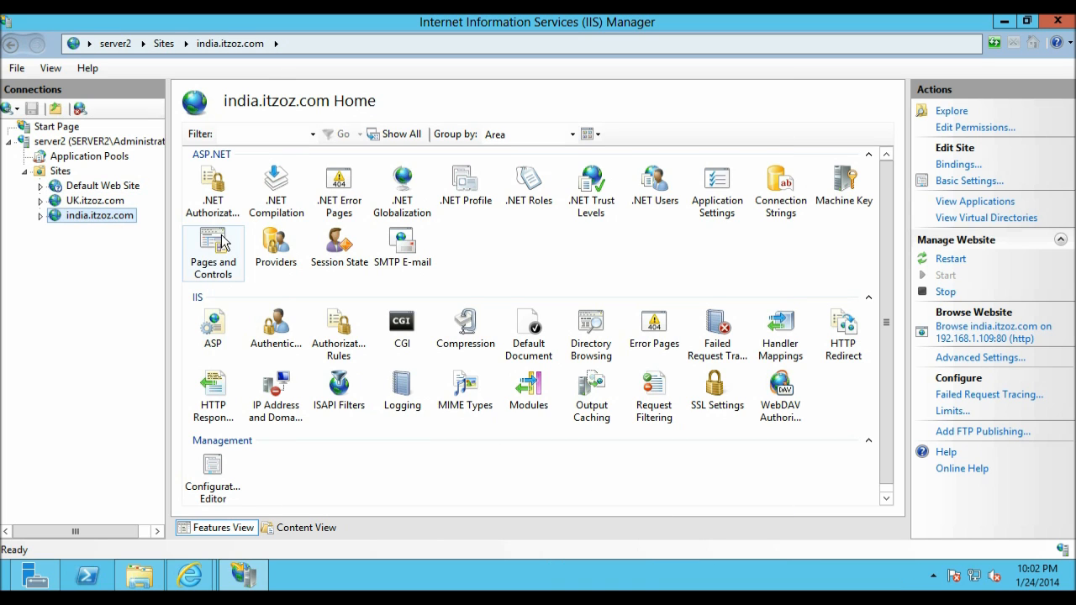
mouse_move(994, 340)
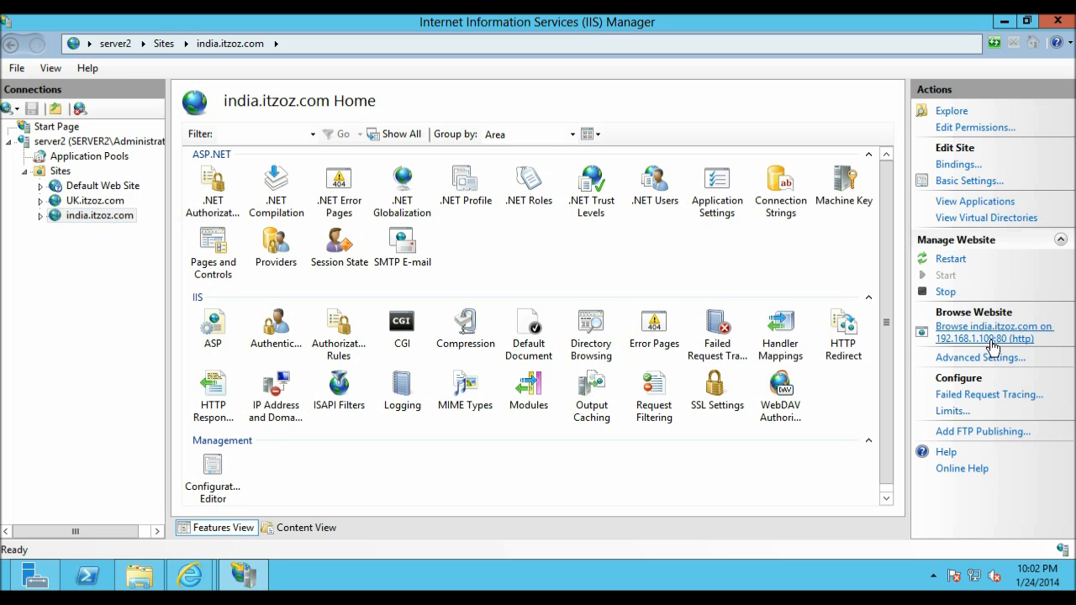
click(995, 333)
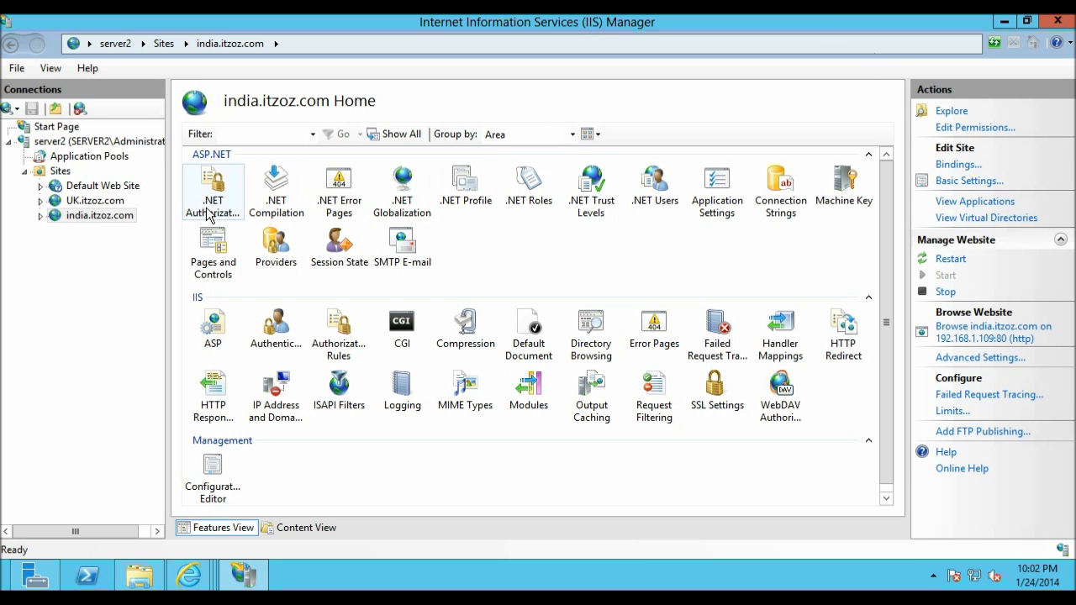
mouse_move(135, 243)
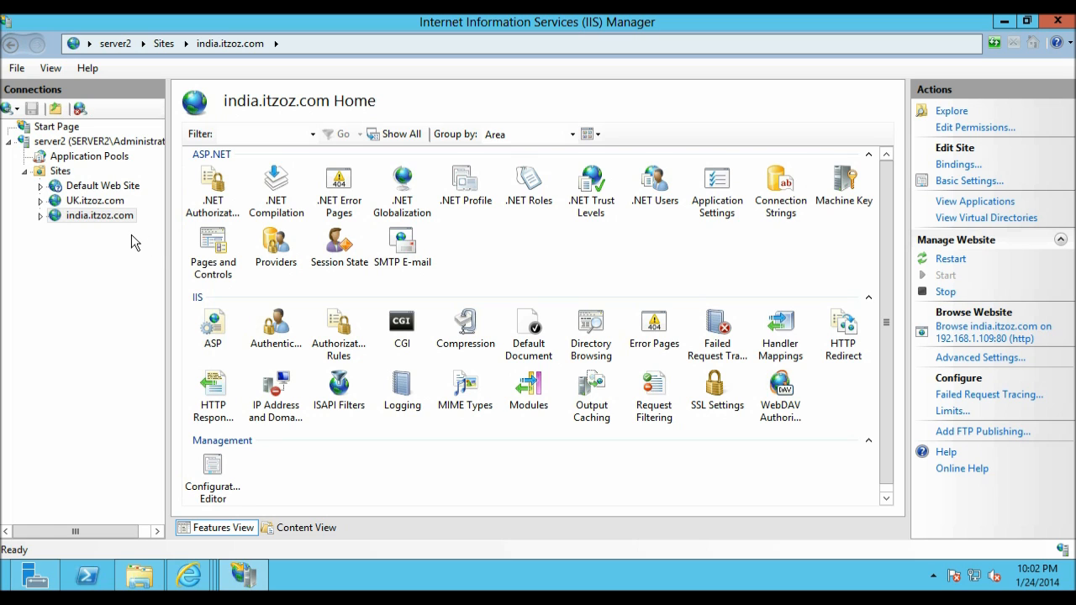
Step: Start a new website named canada.itzoz.com with physical path C:\inetpub\sites\CANADA
right_click(60, 172)
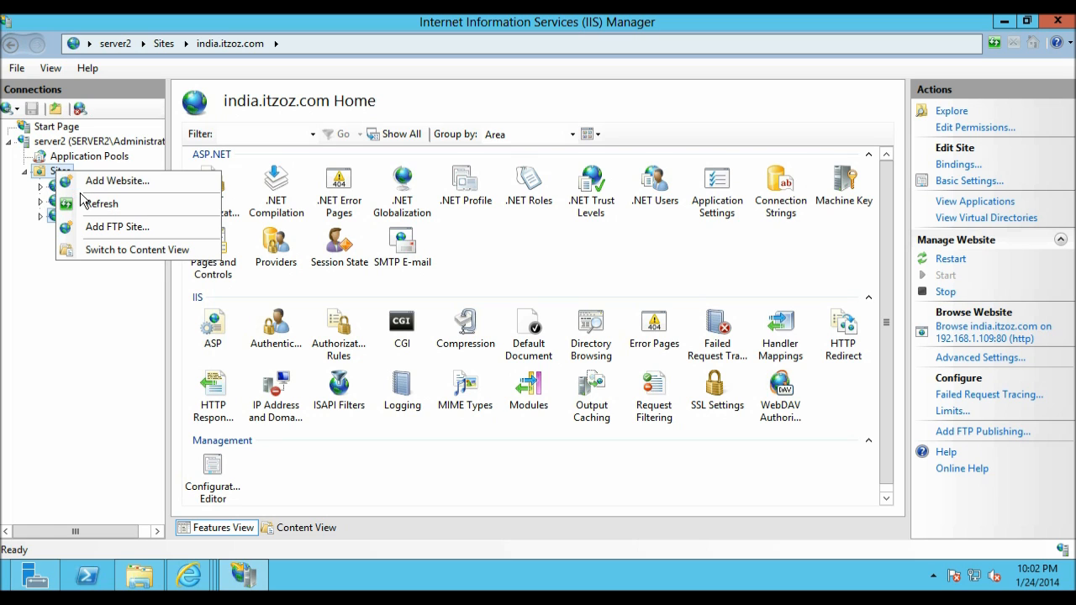
click(118, 180)
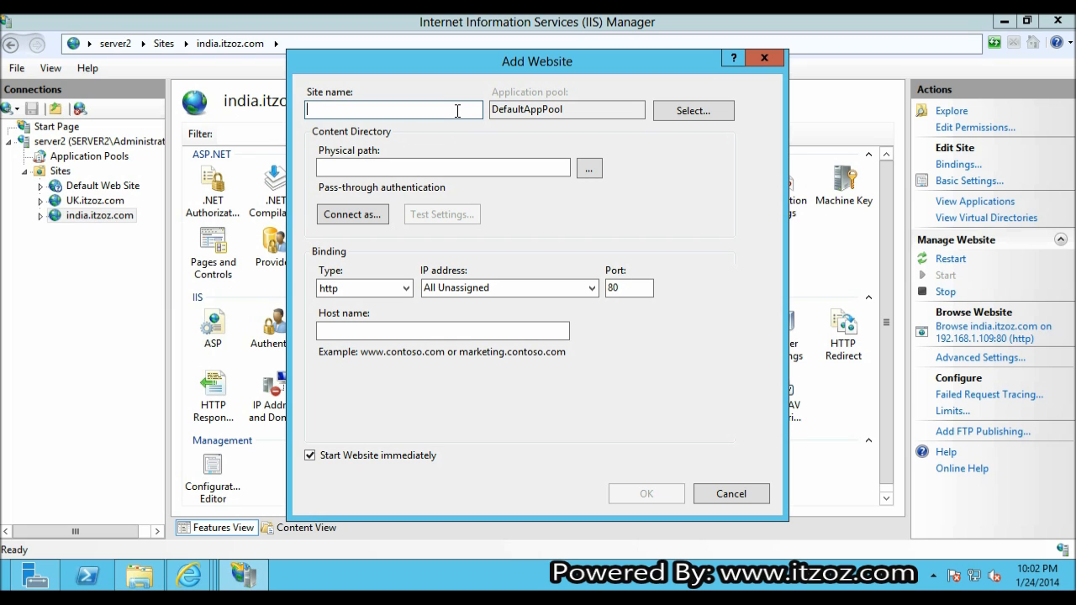
text(canada.itzoz.com)
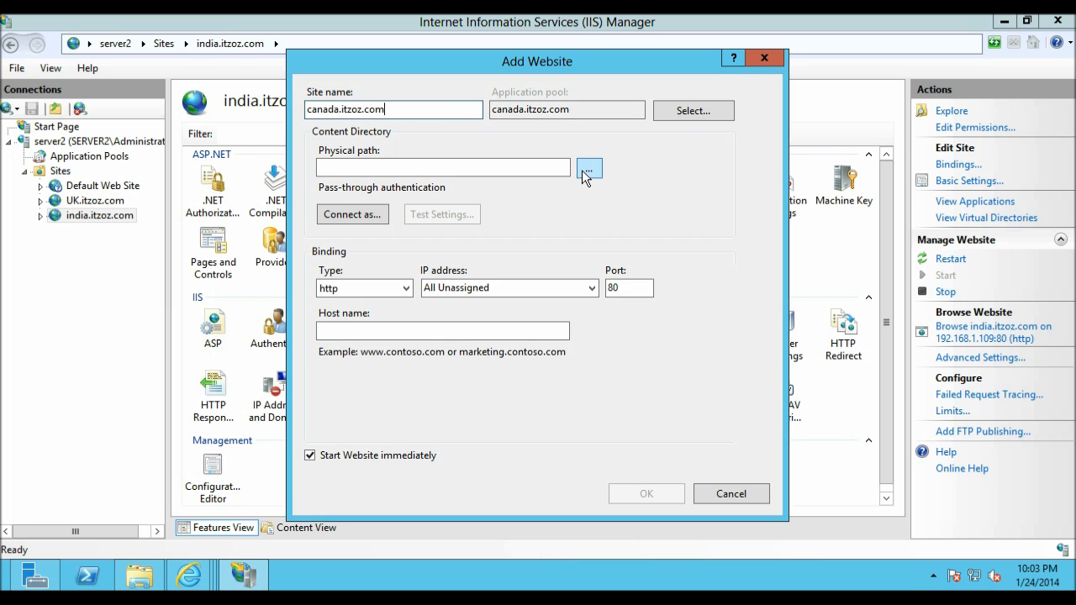
click(589, 166)
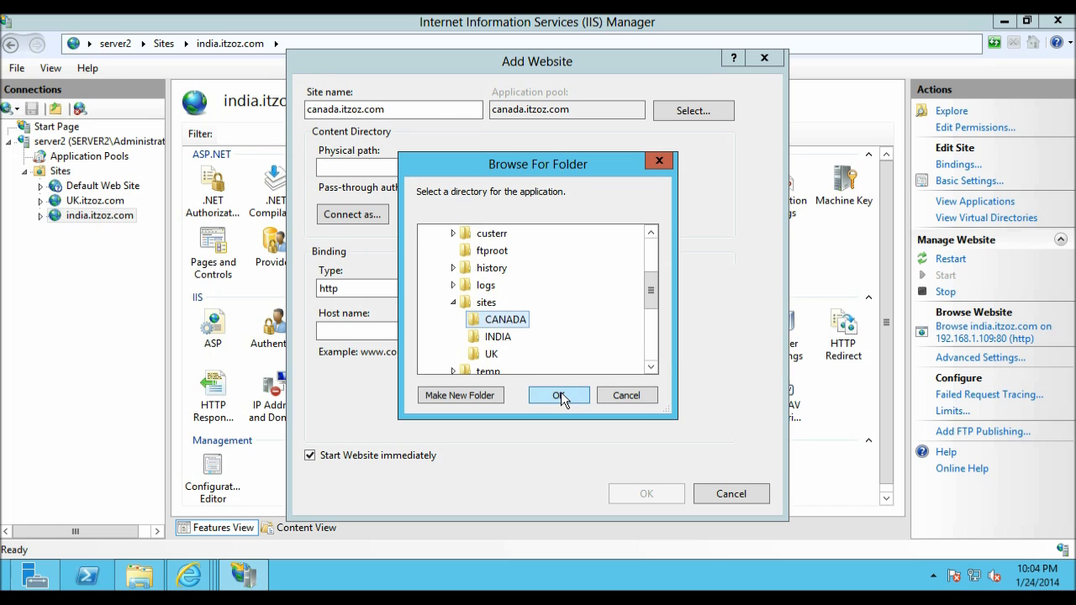
click(558, 396)
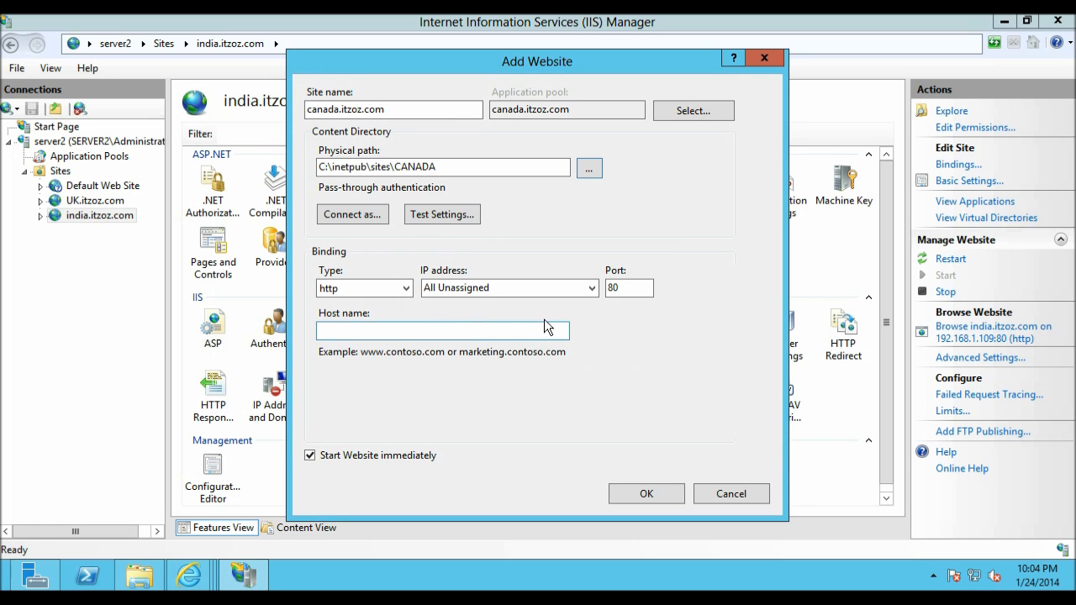
Step: Bind the site to 192.168.1.109 with host name canada.itzoz.com and create it
click(592, 288)
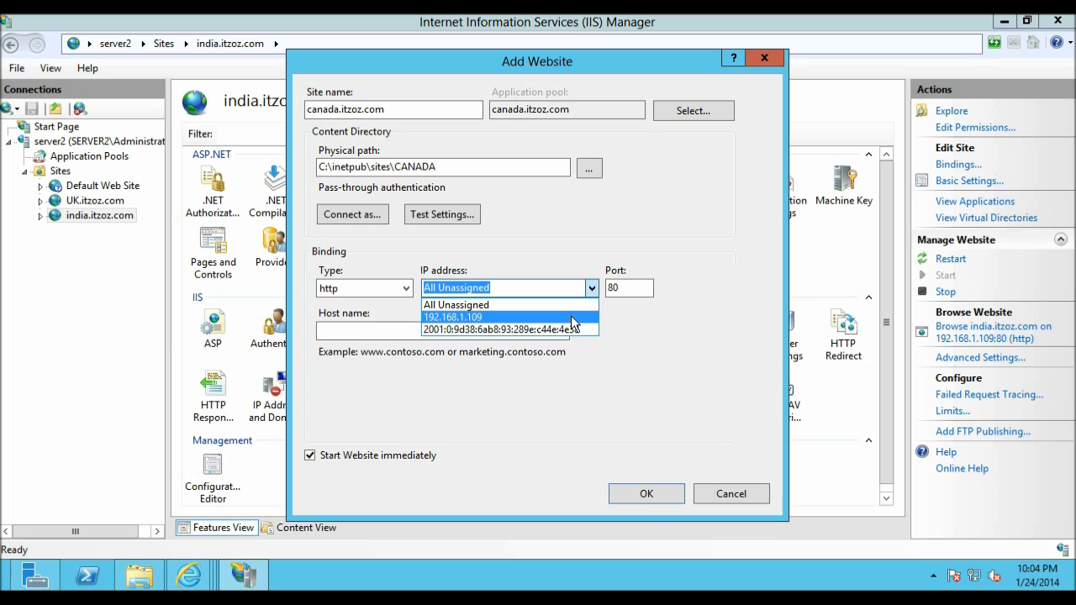
click(453, 316)
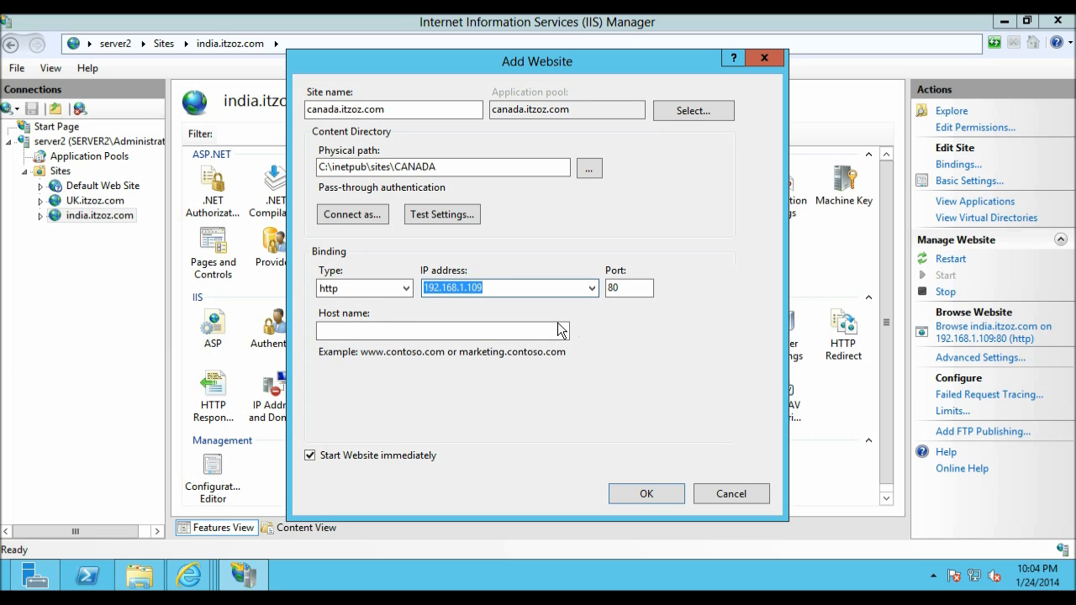
click(441, 329)
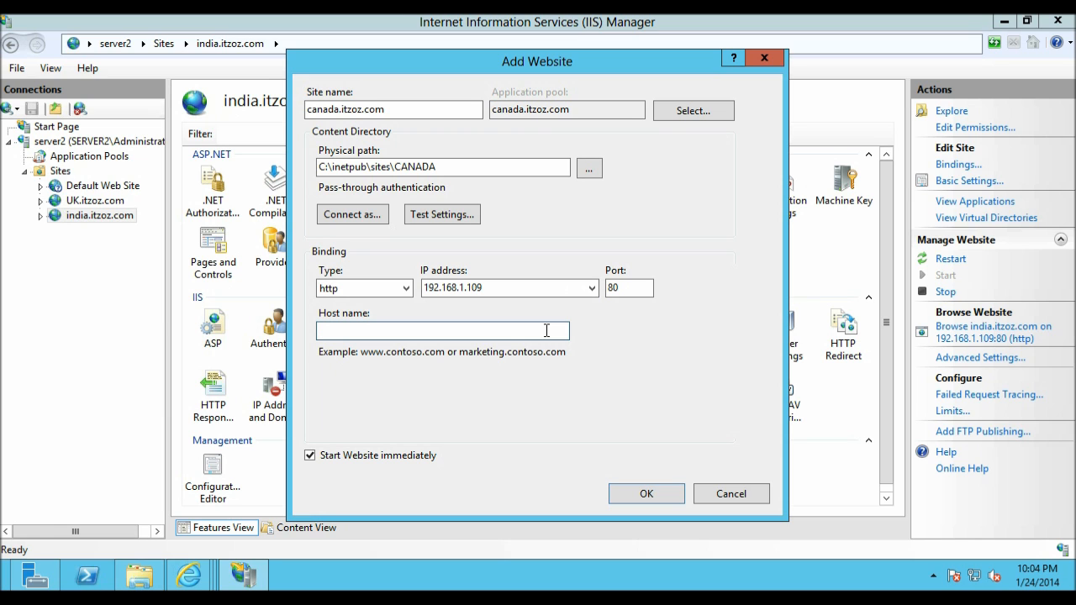
text(canada.itzoz.com)
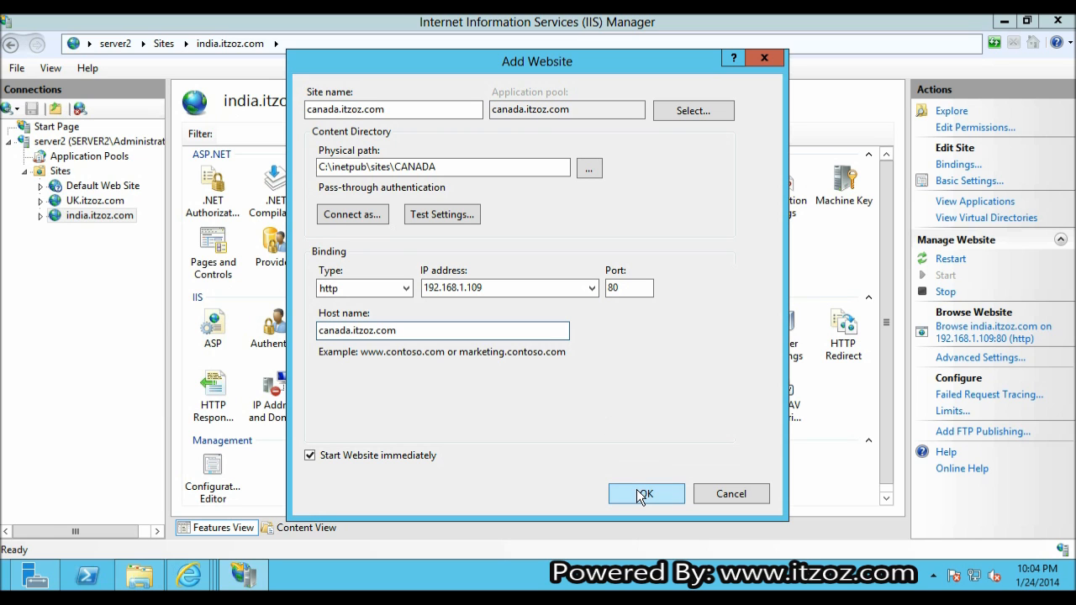
click(645, 494)
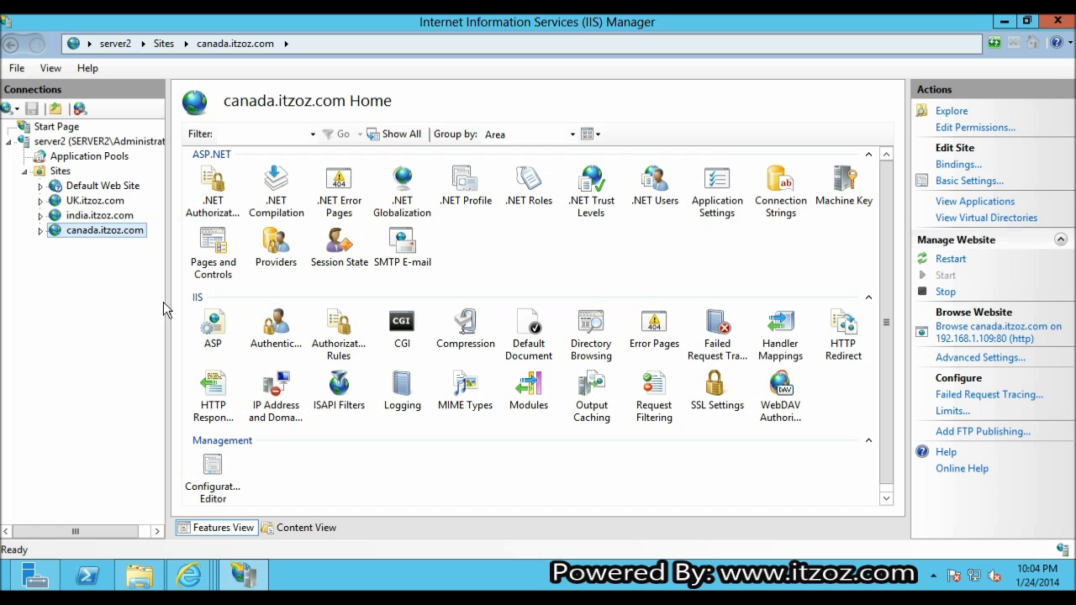
mouse_move(655, 328)
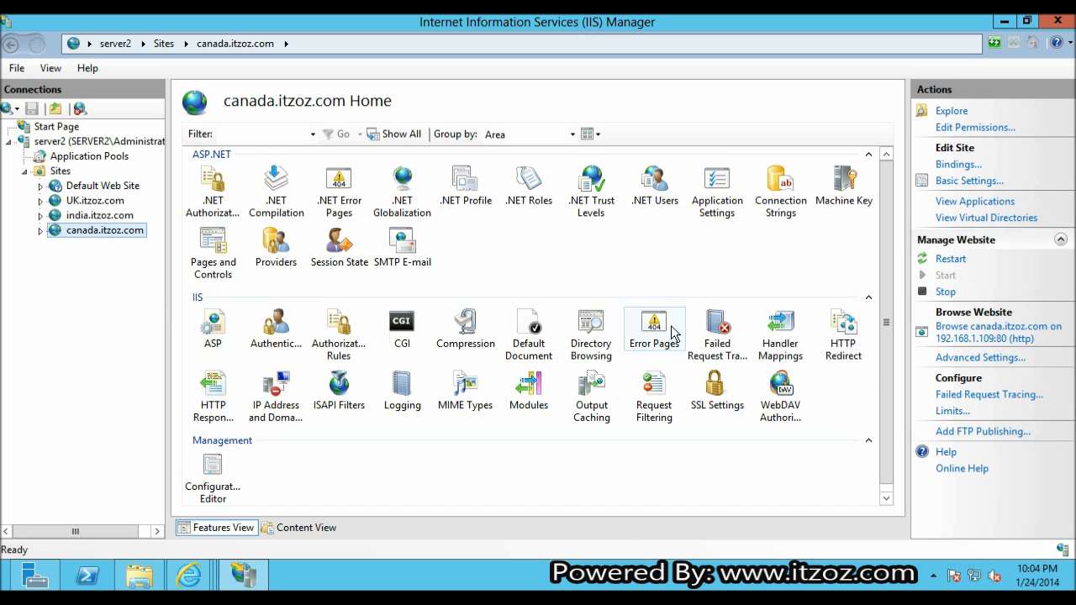
Step: Check the canada, india and usa Products test pages in Internet Explorer's tabs
click(999, 326)
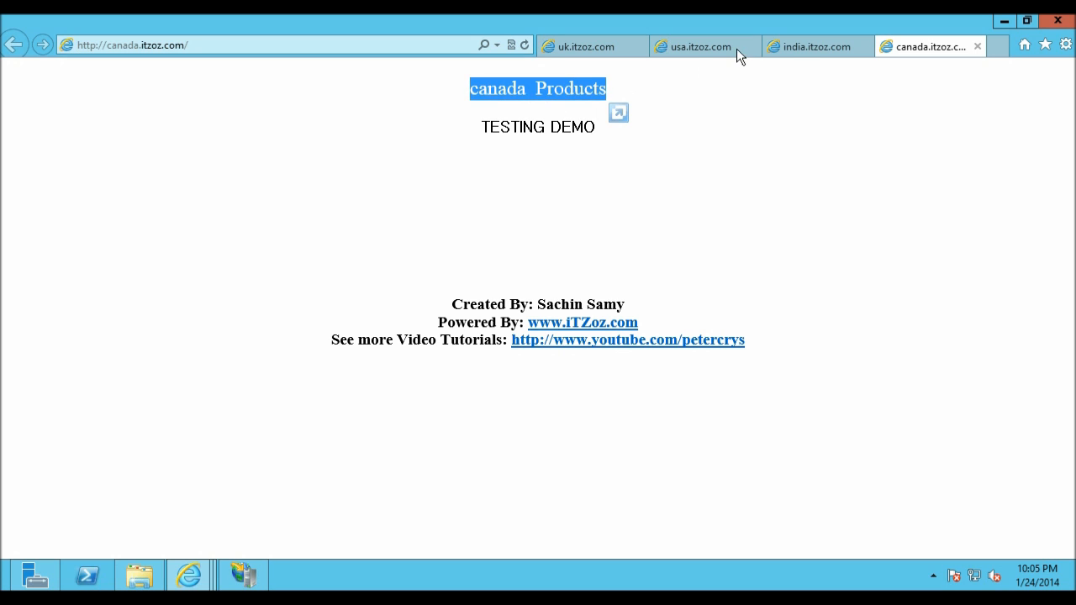
click(816, 47)
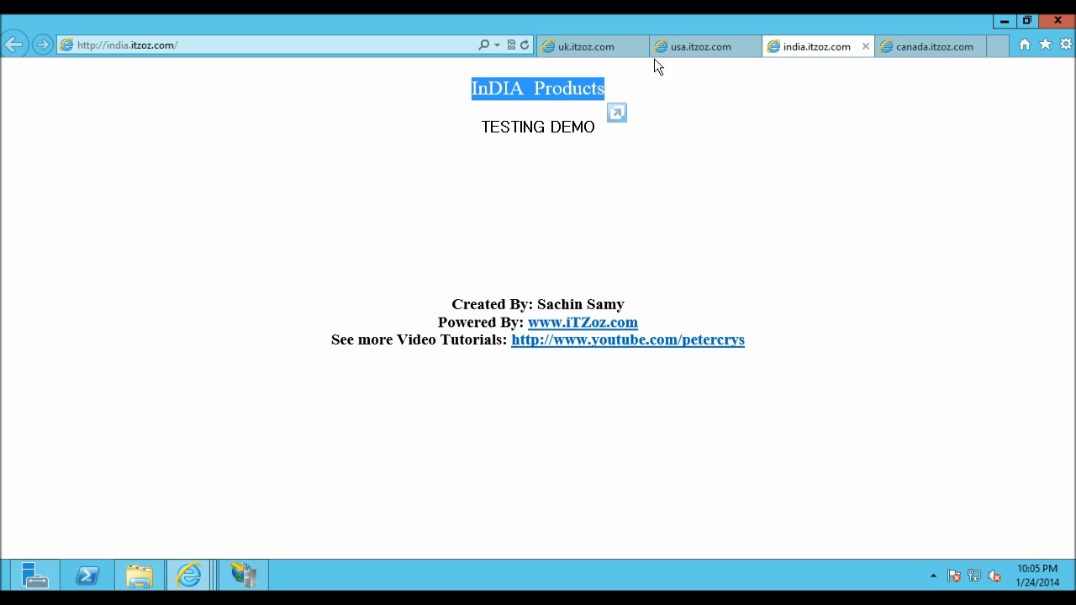
click(700, 47)
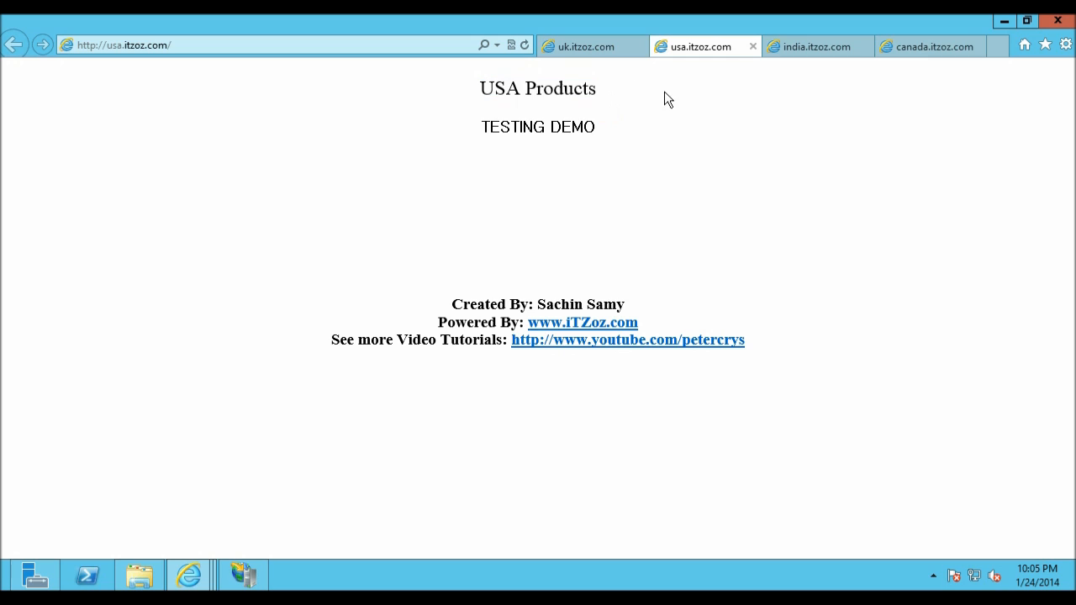
click(586, 47)
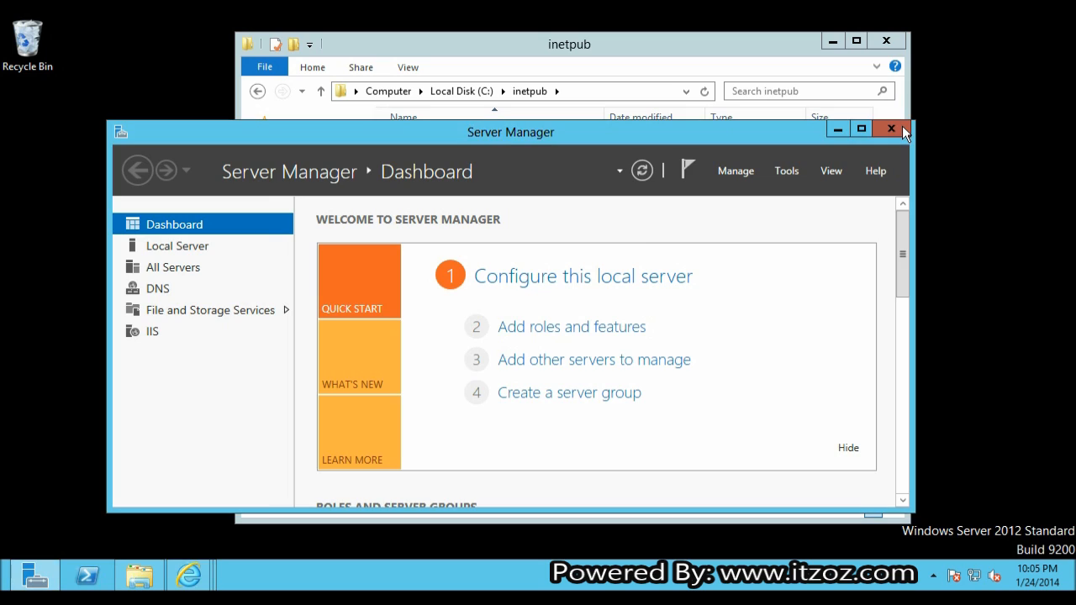
Step: Close Server Manager to leave the desktop clear
click(890, 128)
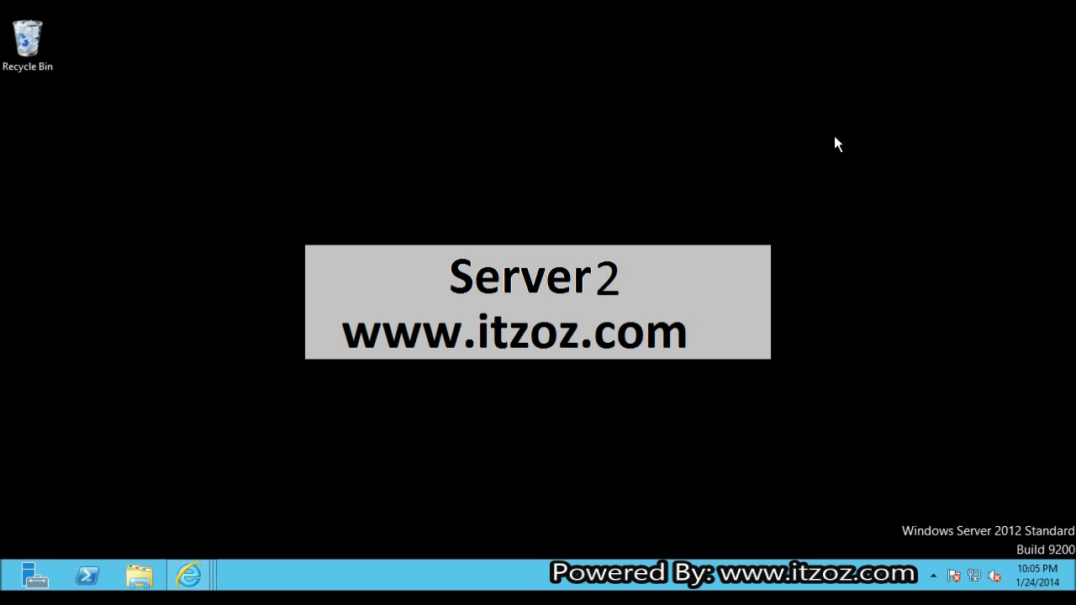